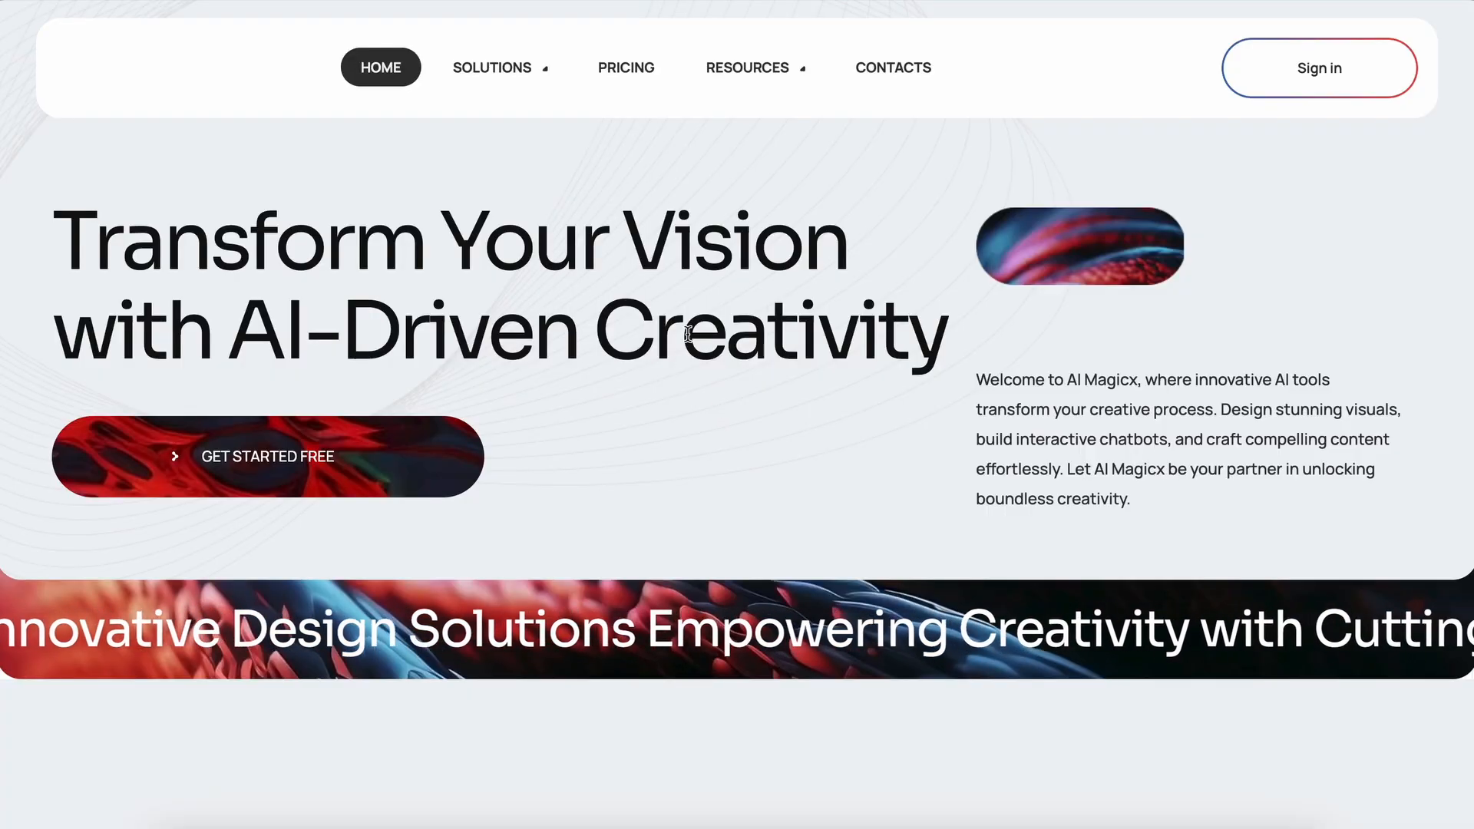
Go to the AI MagicxBot product page from the Solutions menu.
{"action": "left_click", "coordinate": [491, 66]}
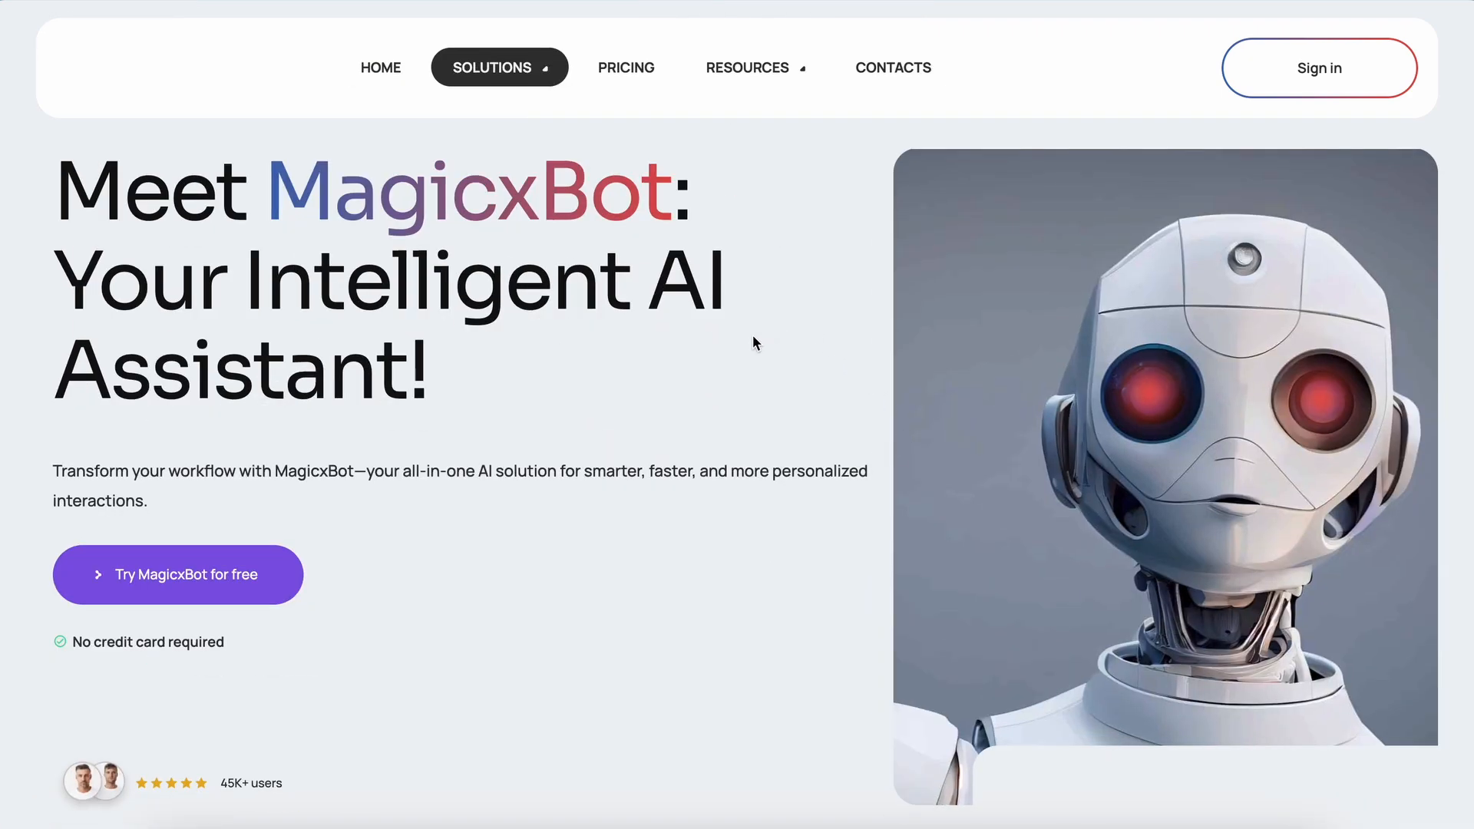
{"action": "left_click", "coordinate": [492, 66]}
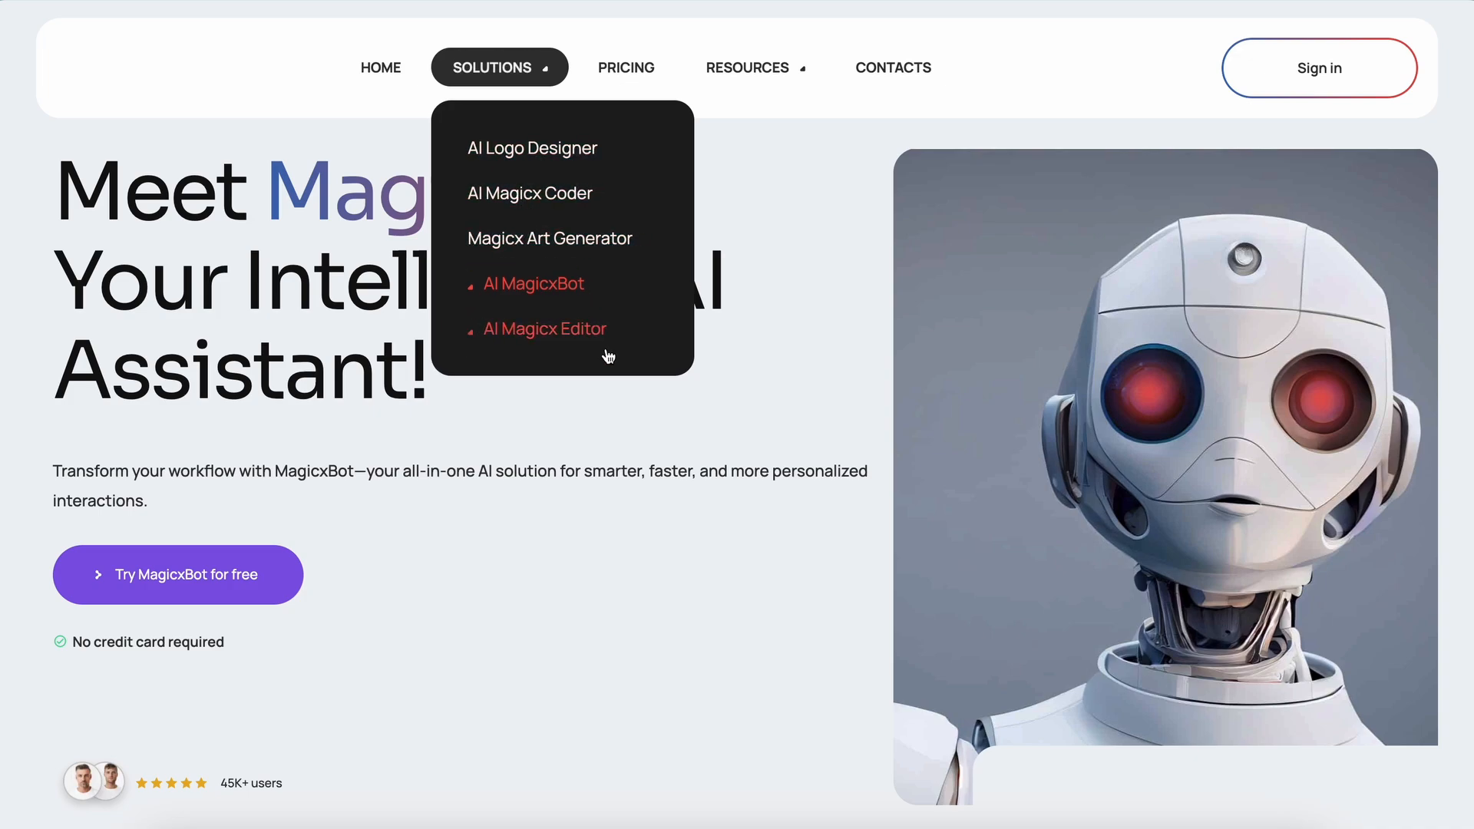
{"action": "mouse_move", "coordinate": [543, 329]}
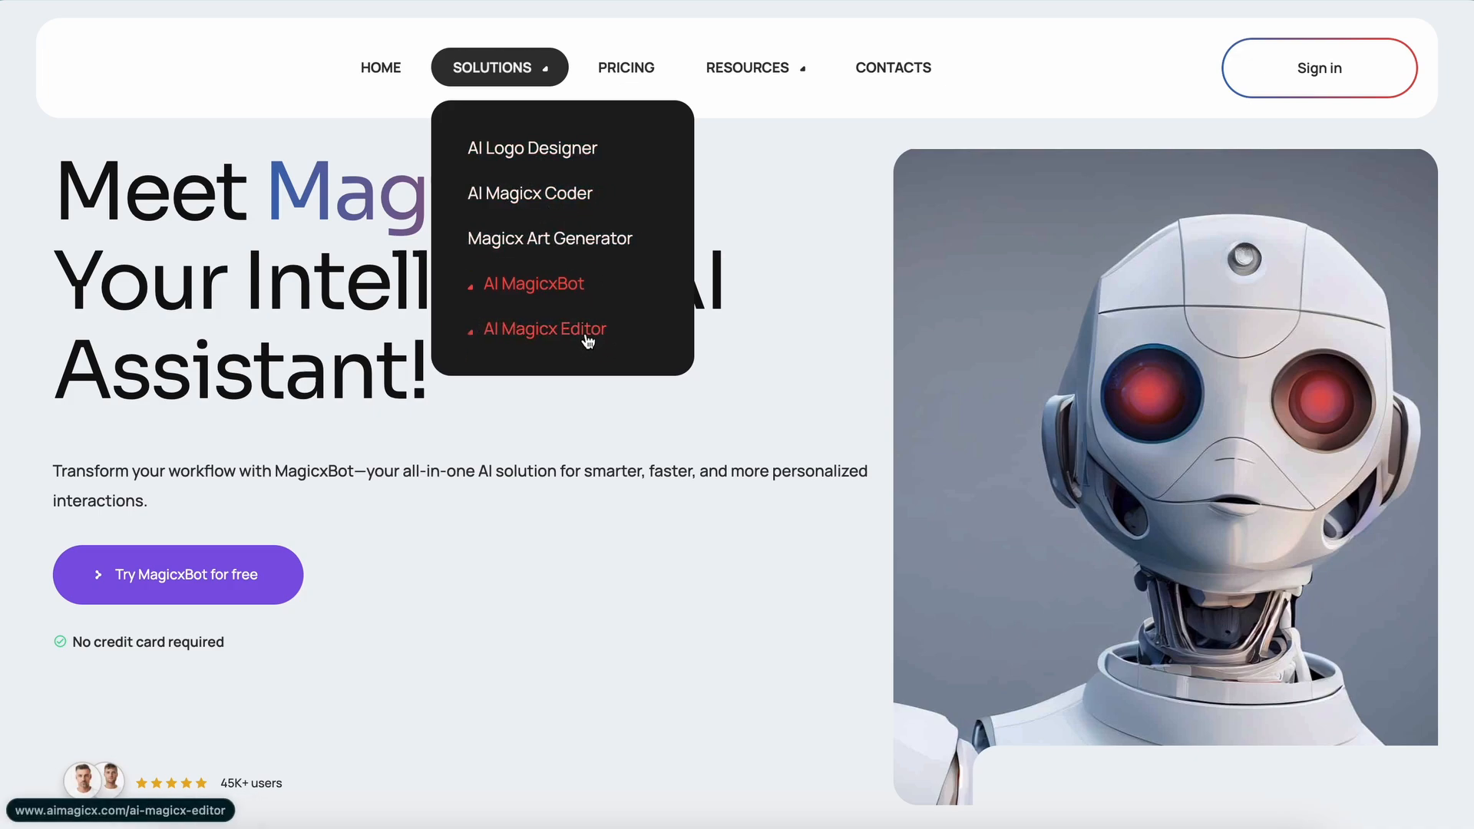
{"action": "mouse_move", "coordinate": [534, 283]}
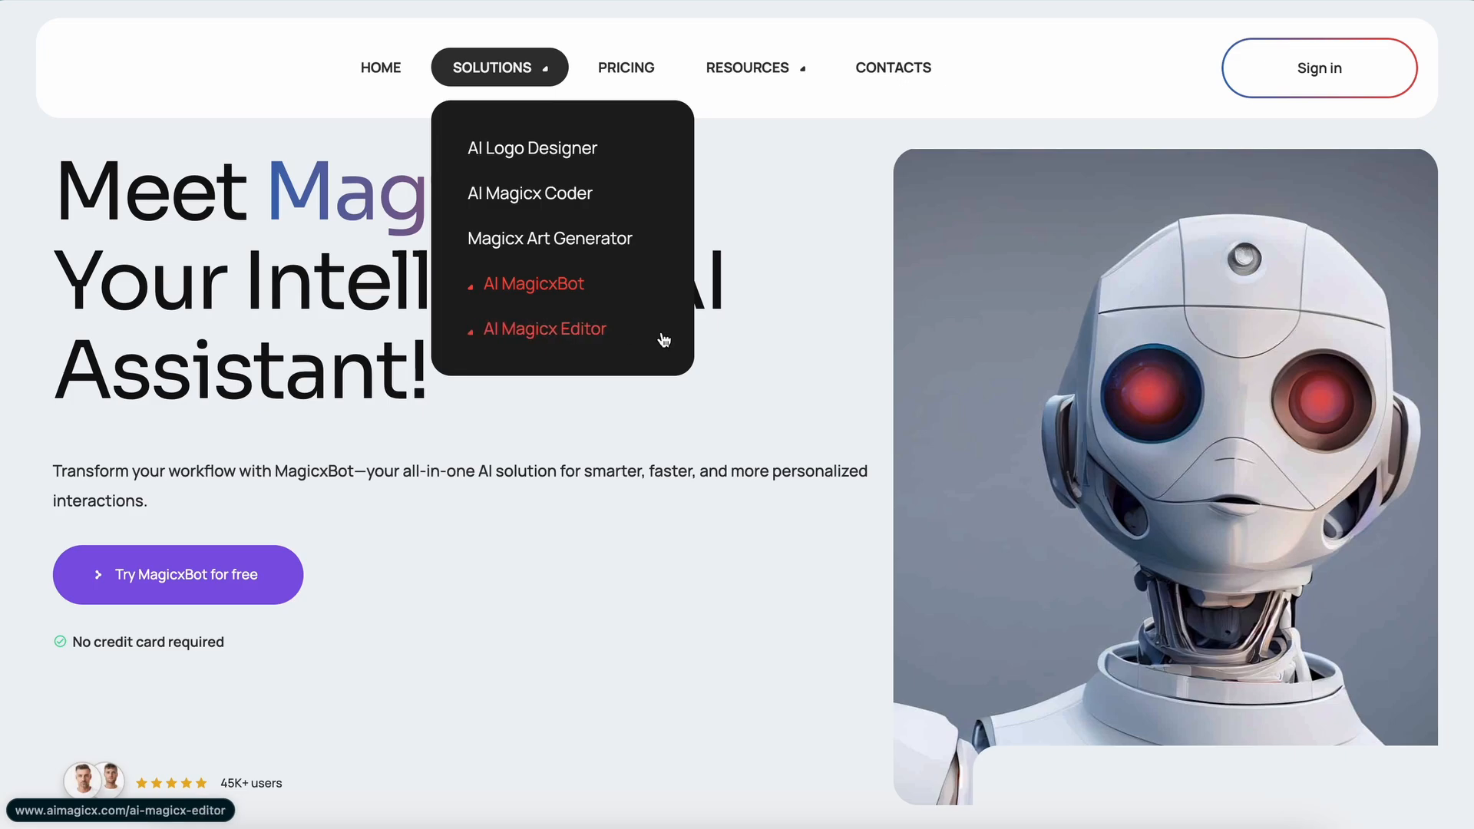
{"action": "mouse_move", "coordinate": [663, 317]}
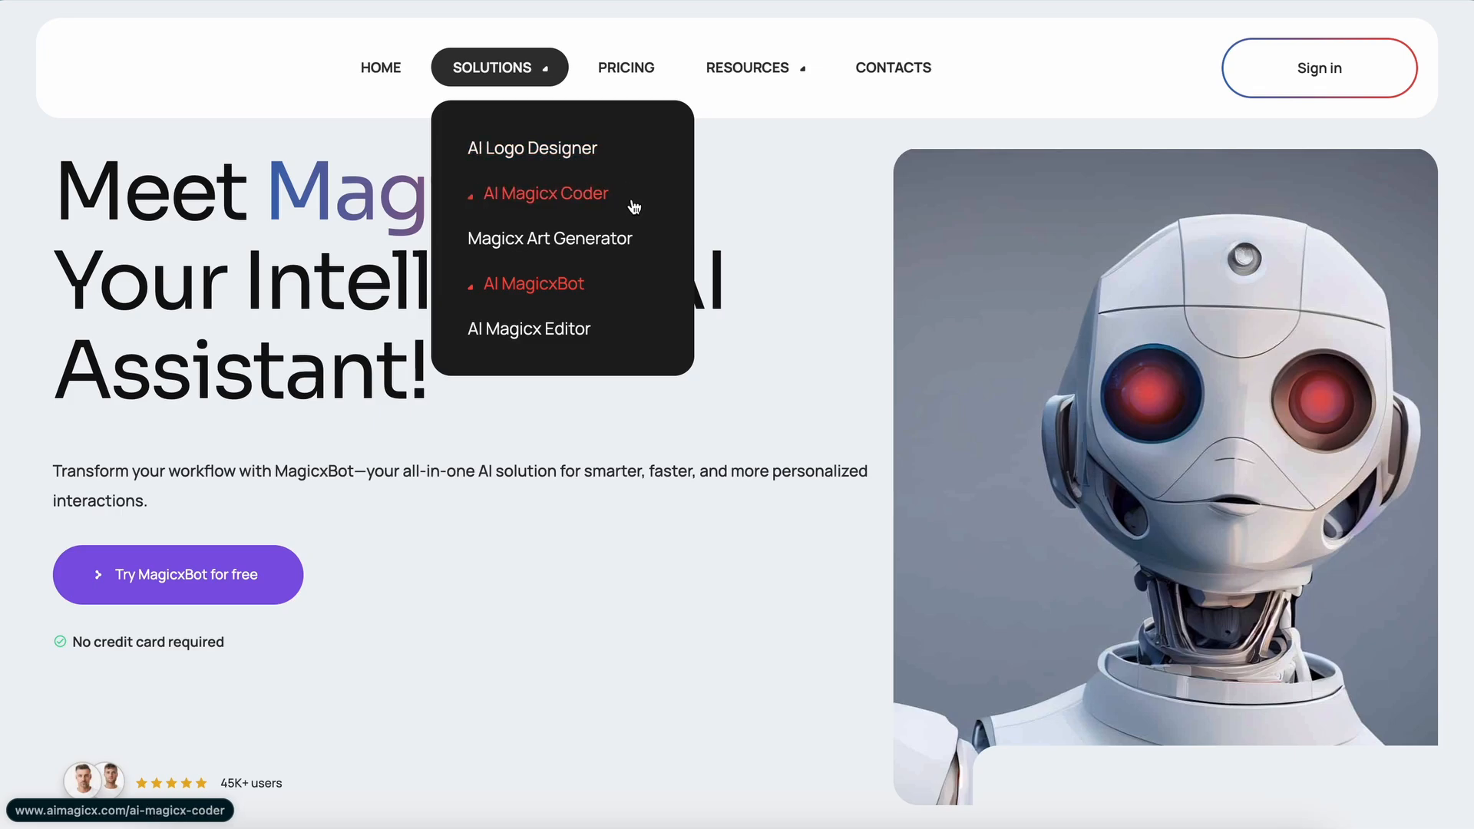
{"action": "mouse_move", "coordinate": [548, 149]}
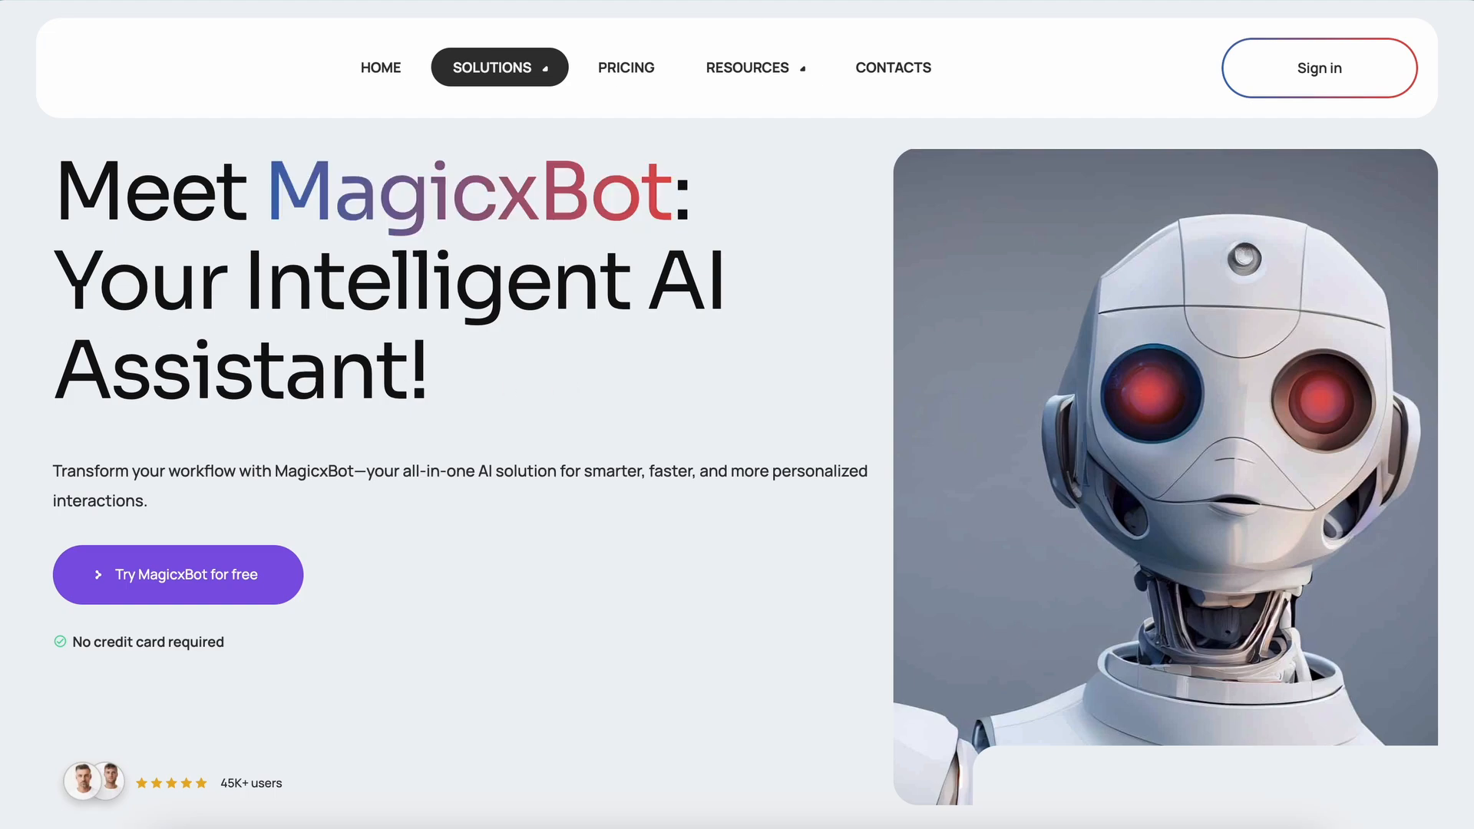
Scroll through the MagicxBot feature sections toward the sign-in dashboard.
{"action": "scroll", "scroll_direction": "down", "scroll_amount": 3}
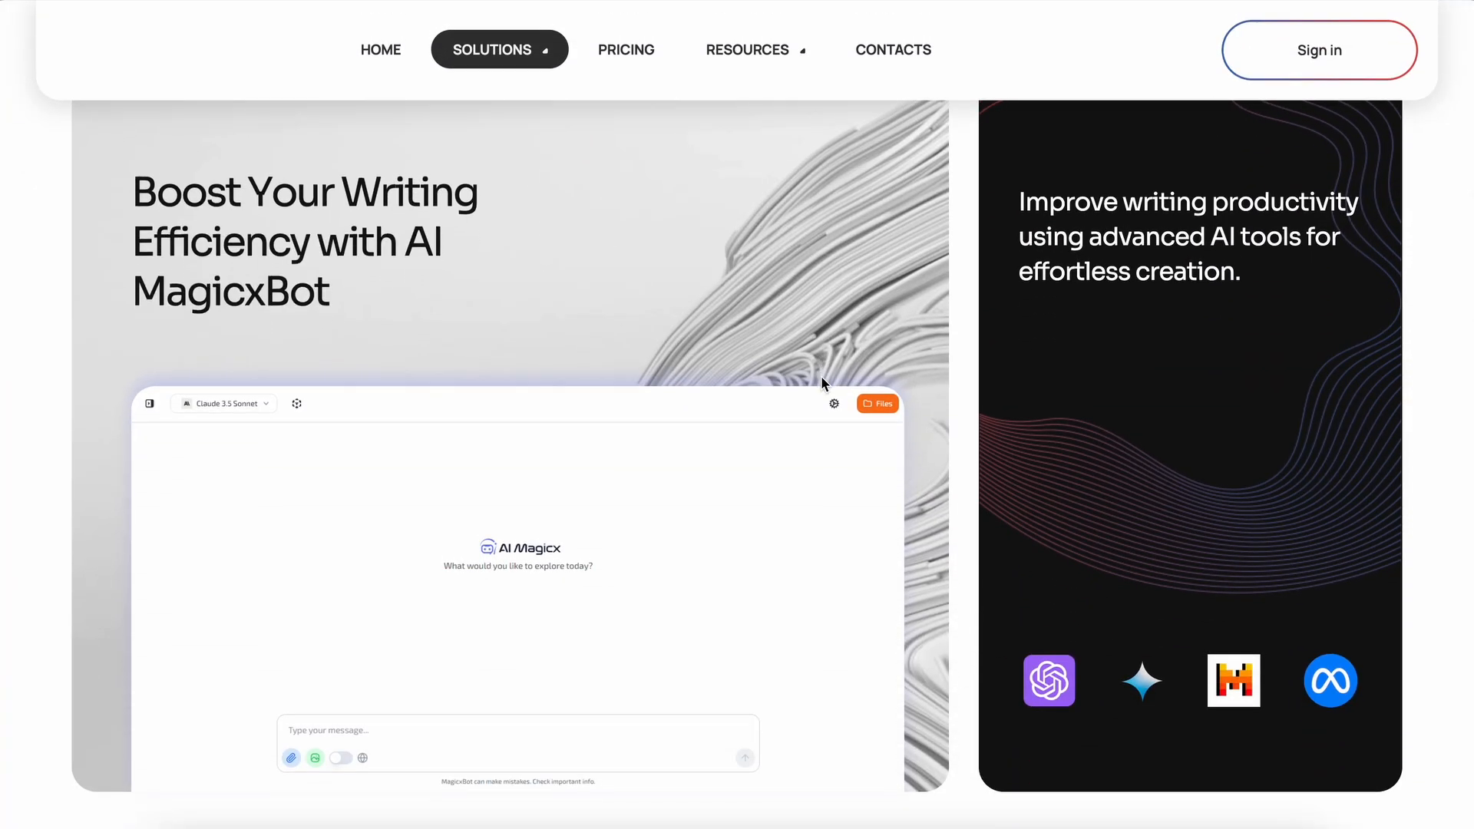
{"action": "scroll", "scroll_direction": "down", "scroll_amount": 3}
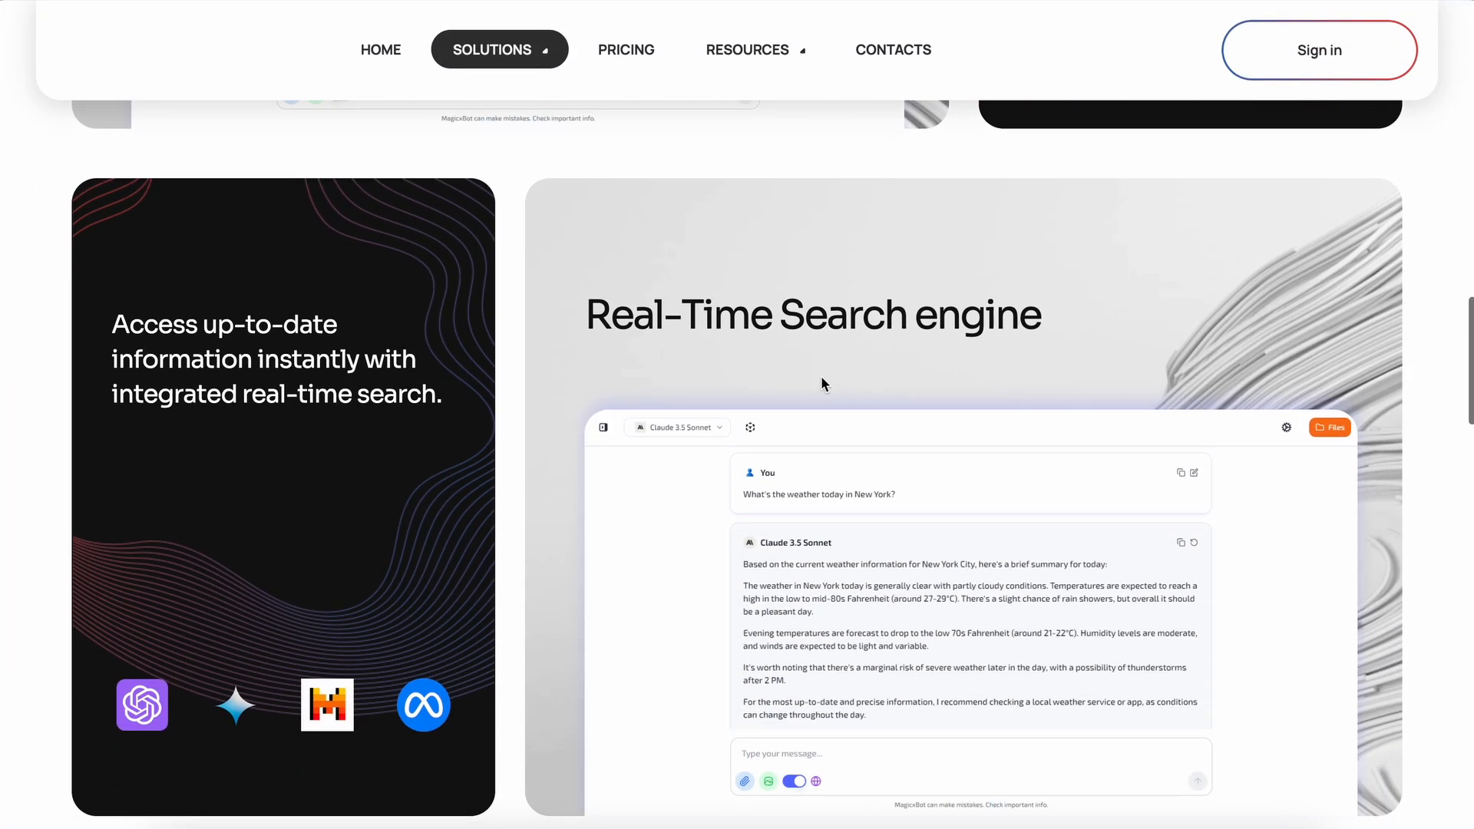
{"action": "scroll", "scroll_direction": "down", "scroll_amount": 3}
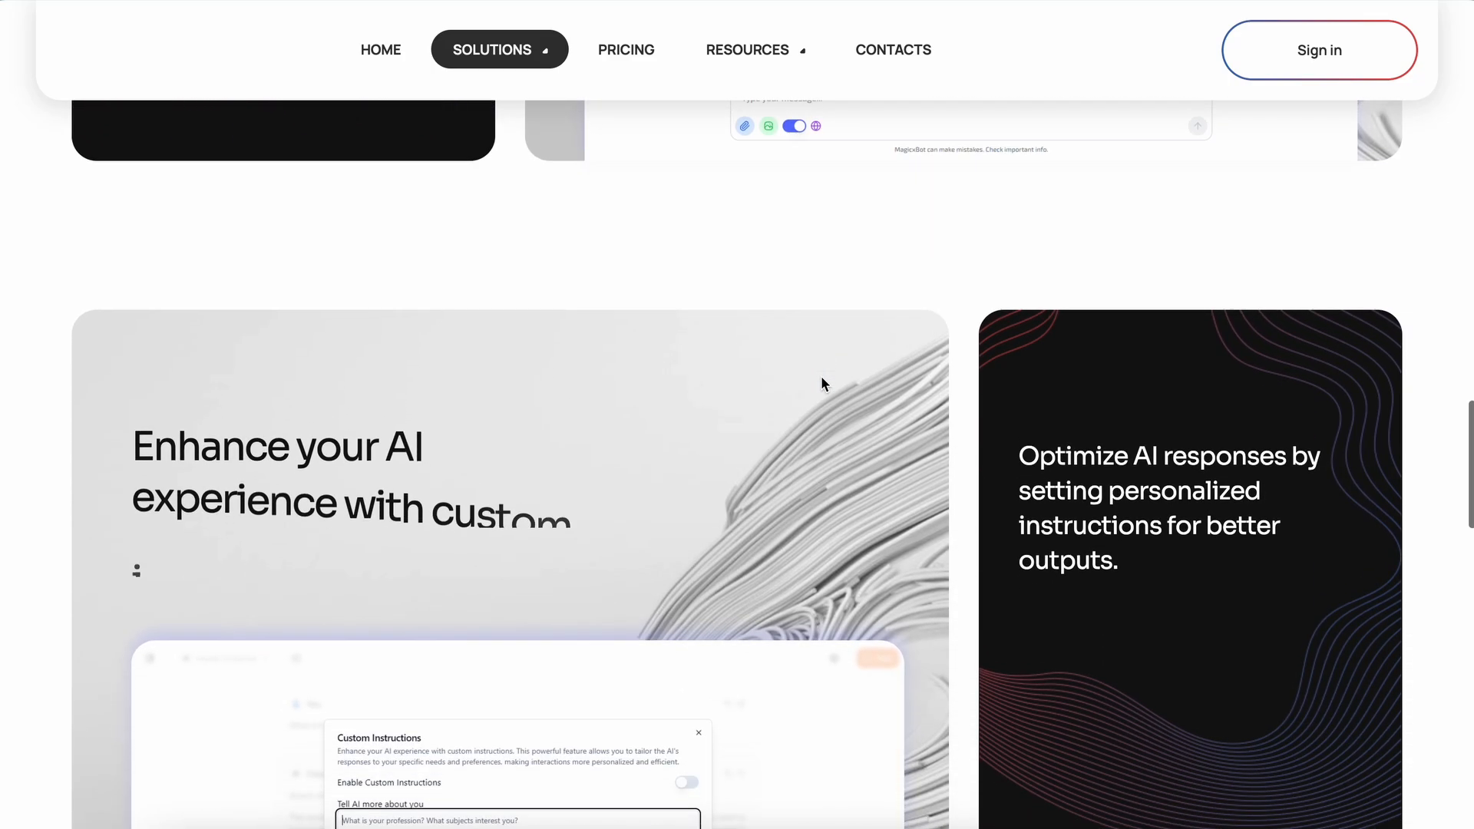
{"action": "scroll", "scroll_direction": "down", "scroll_amount": 3}
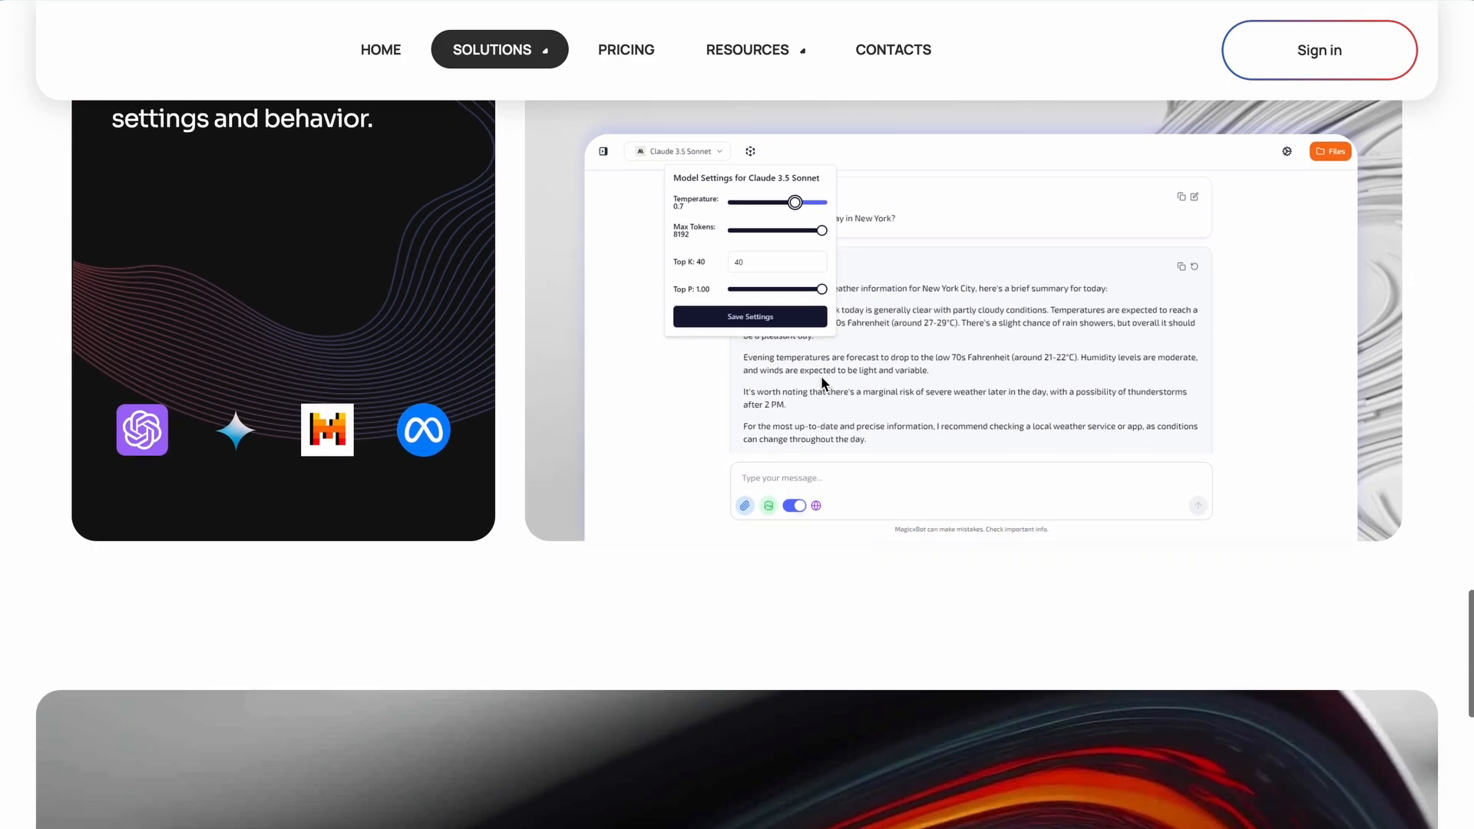
{"action": "scroll", "scroll_direction": "down", "scroll_amount": 3}
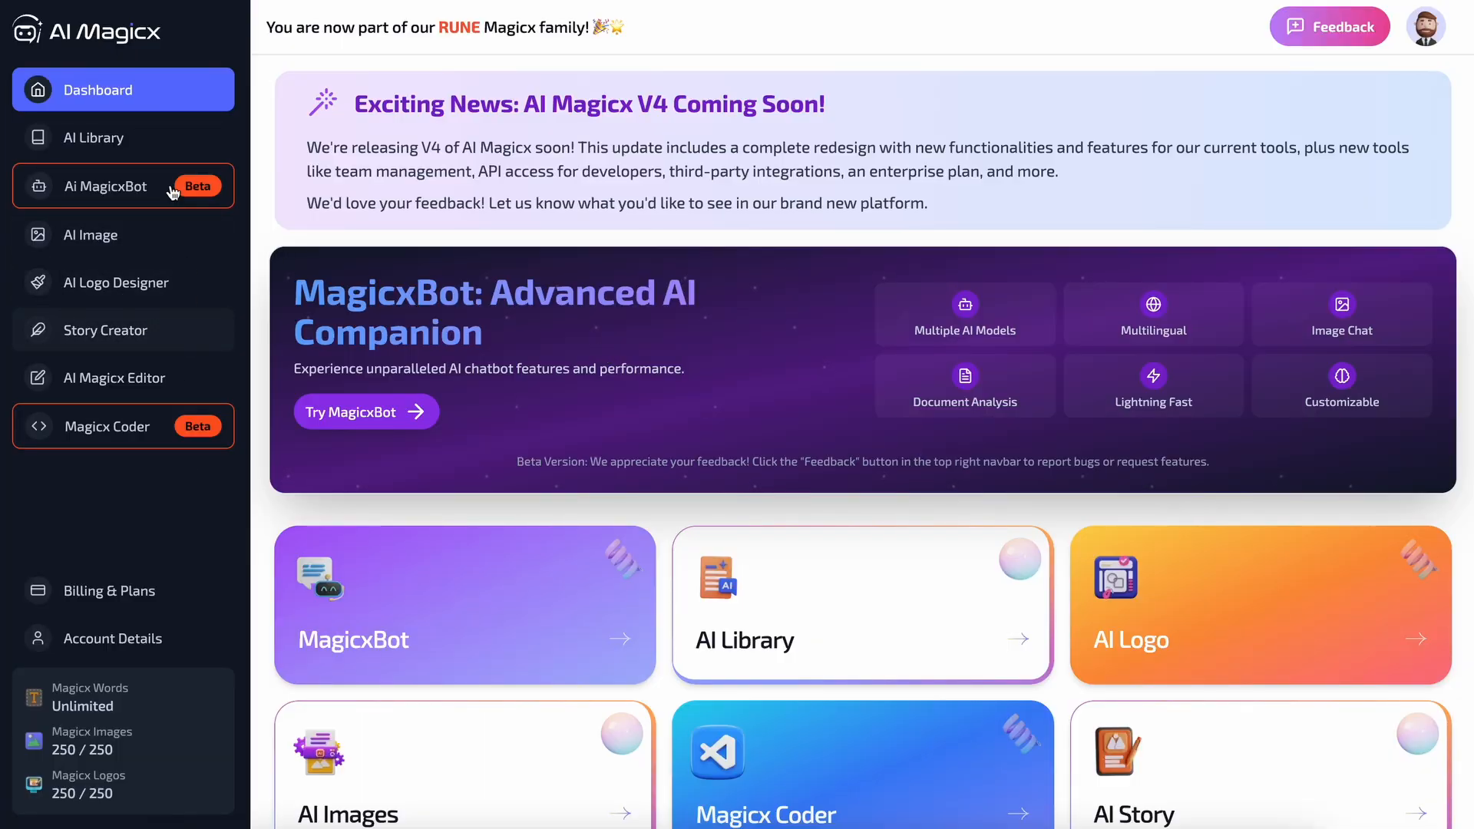
Open the MagicxBot chat workspace from the dashboard sidebar.
{"action": "left_click", "coordinate": [106, 186]}
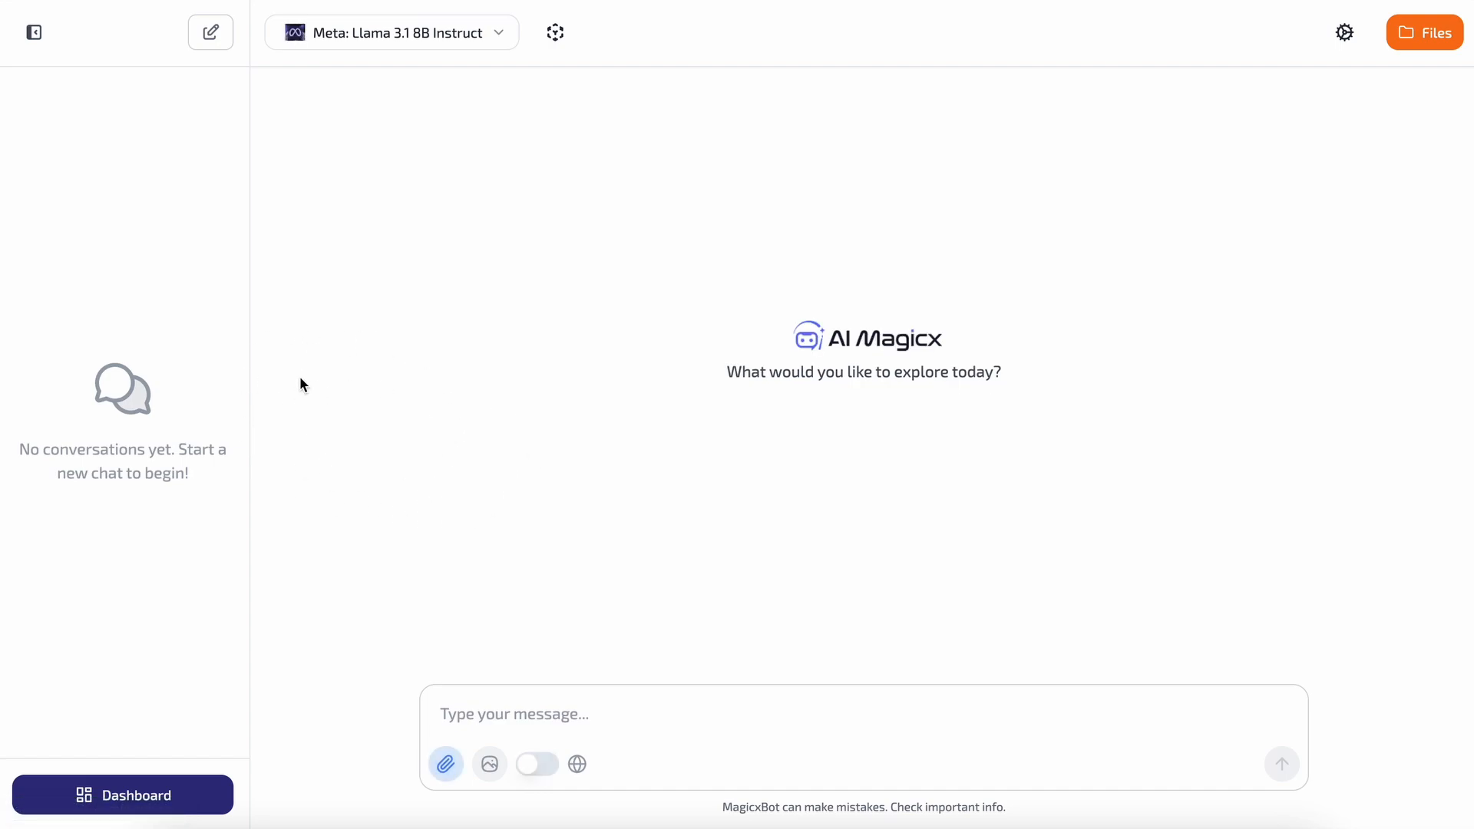
{"action": "mouse_move", "coordinate": [127, 232]}
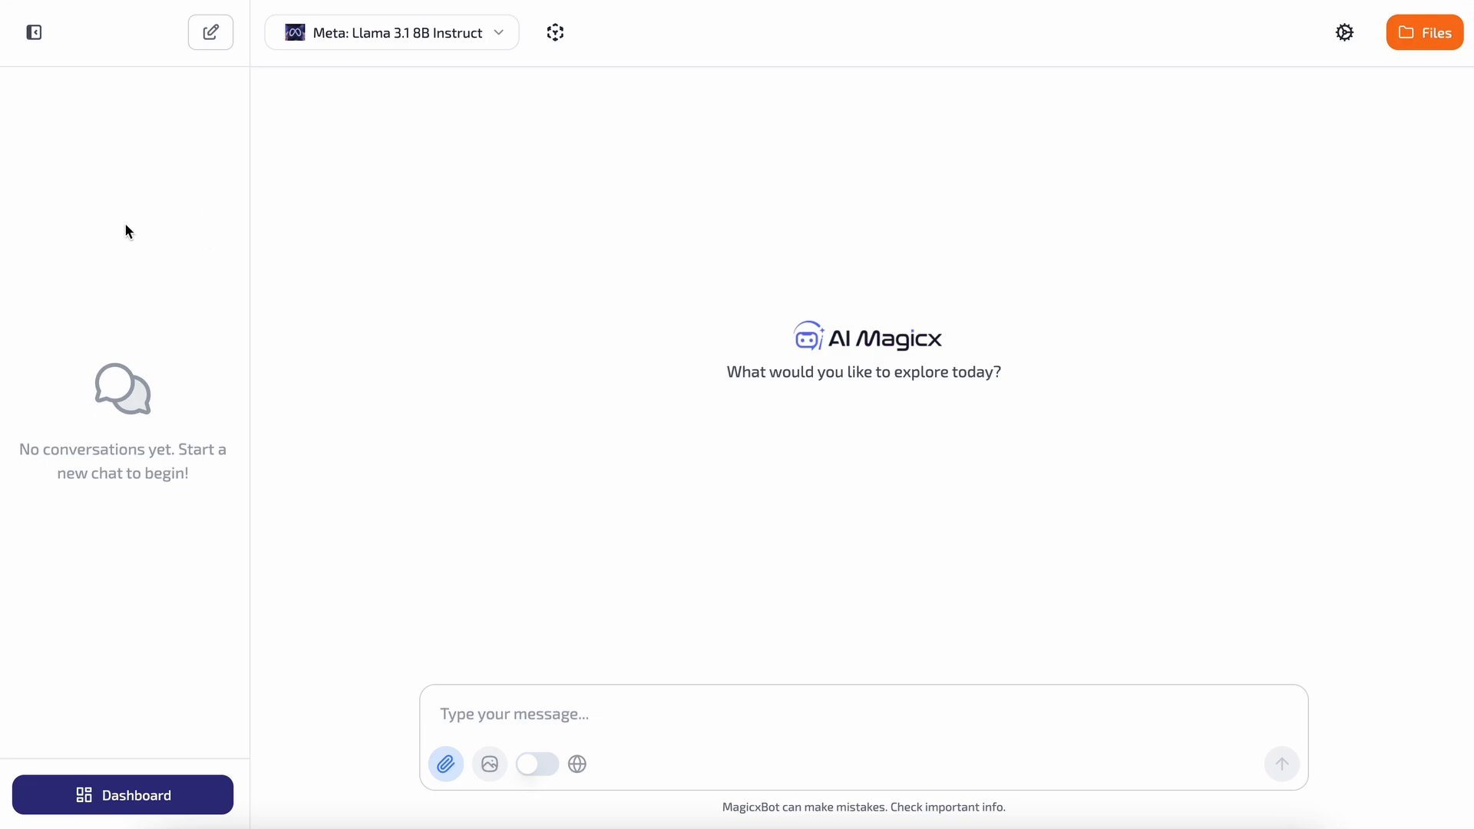
{"action": "mouse_move", "coordinate": [370, 417]}
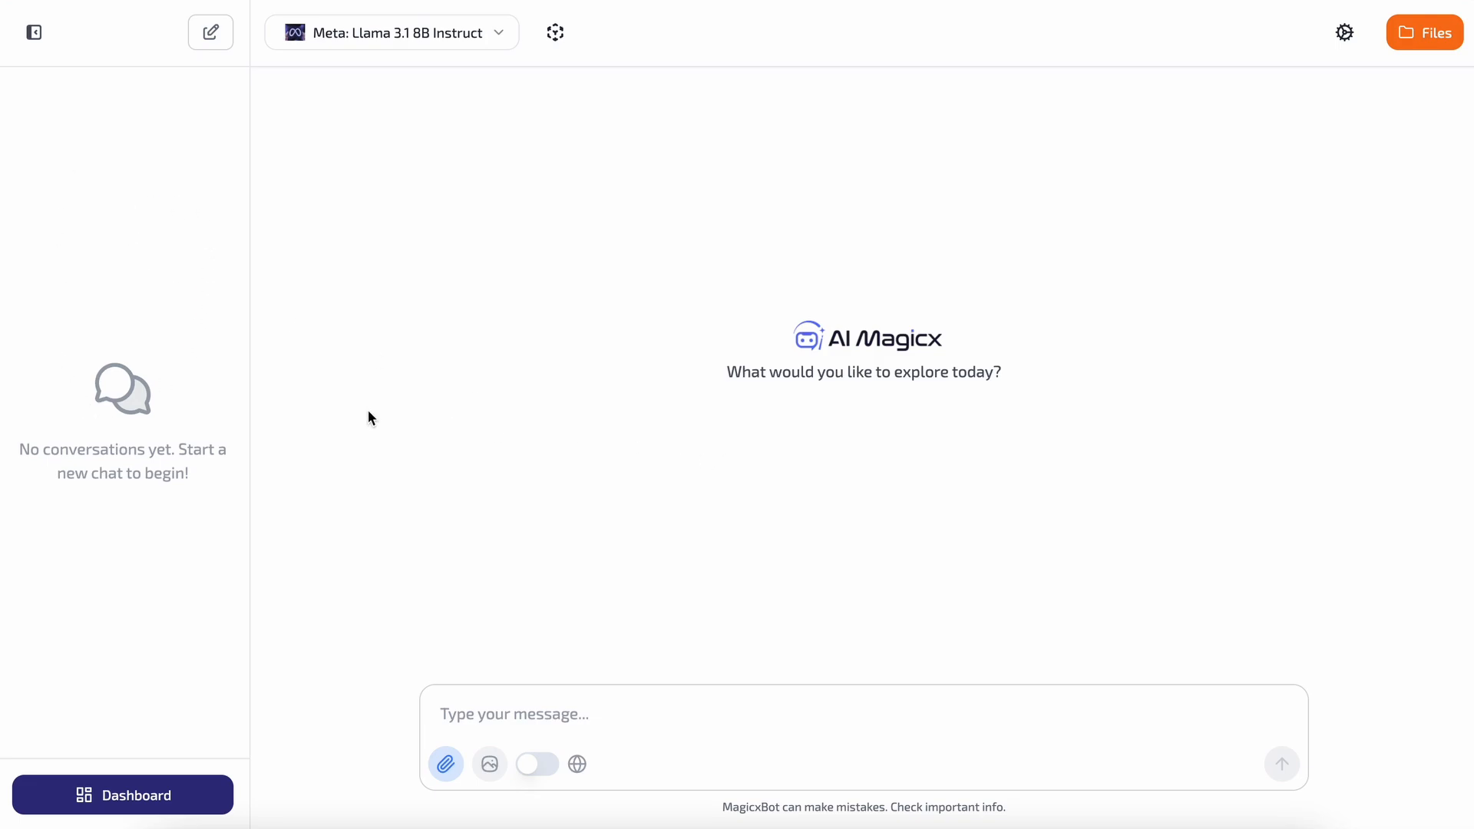
{"action": "mouse_move", "coordinate": [122, 457]}
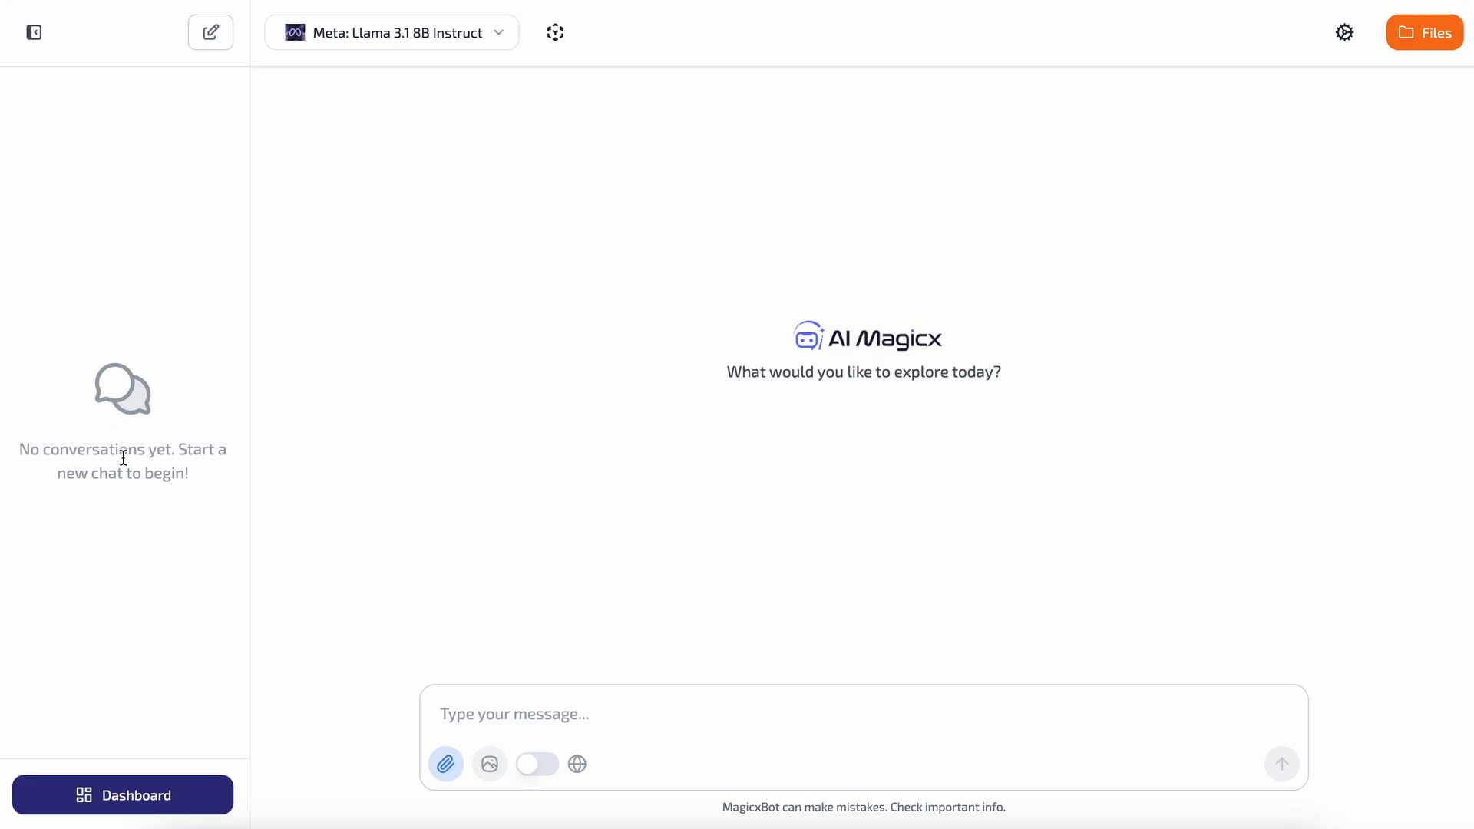
{"action": "mouse_move", "coordinate": [75, 497]}
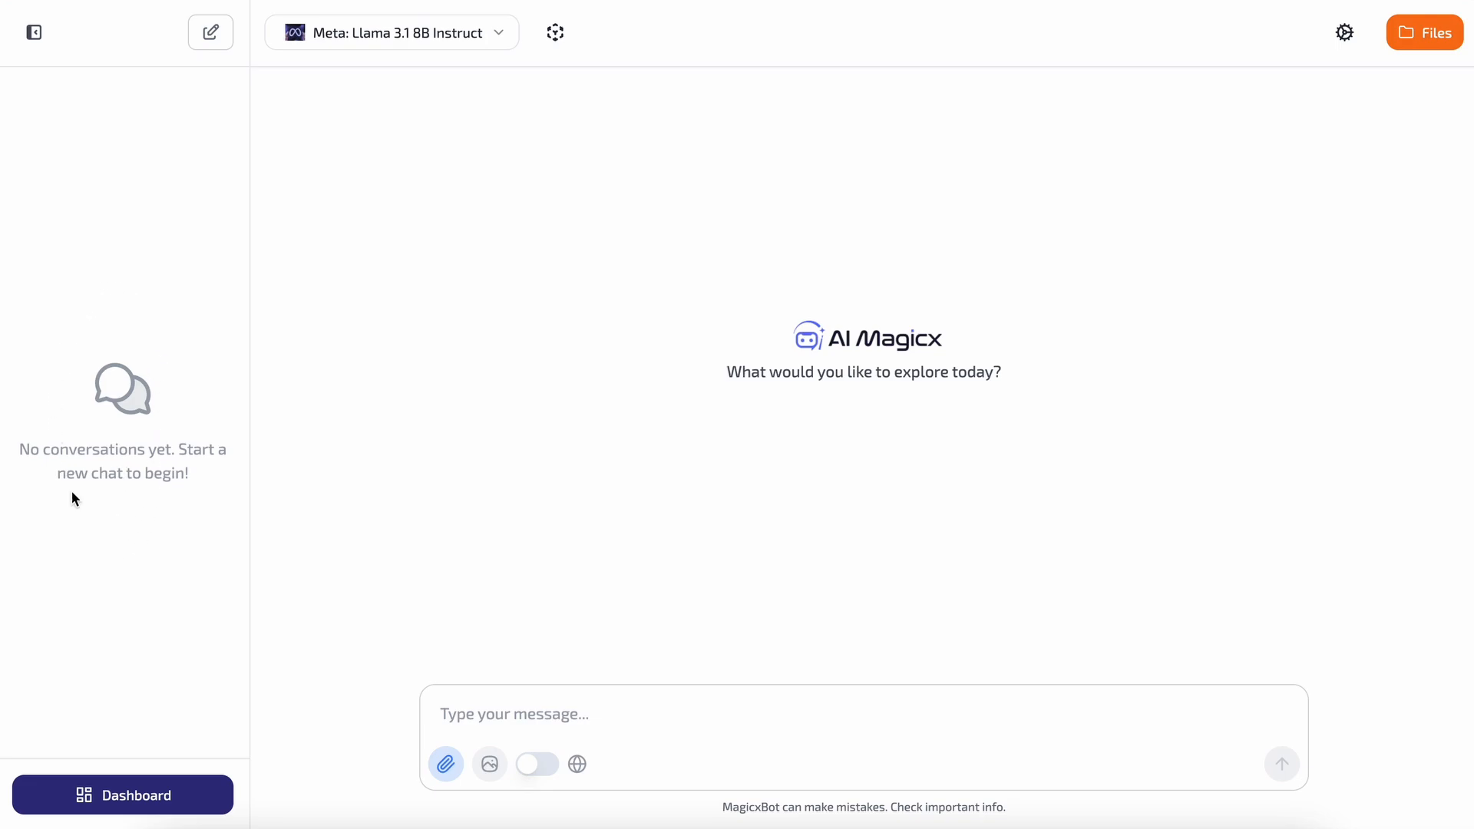
{"action": "mouse_move", "coordinate": [145, 430]}
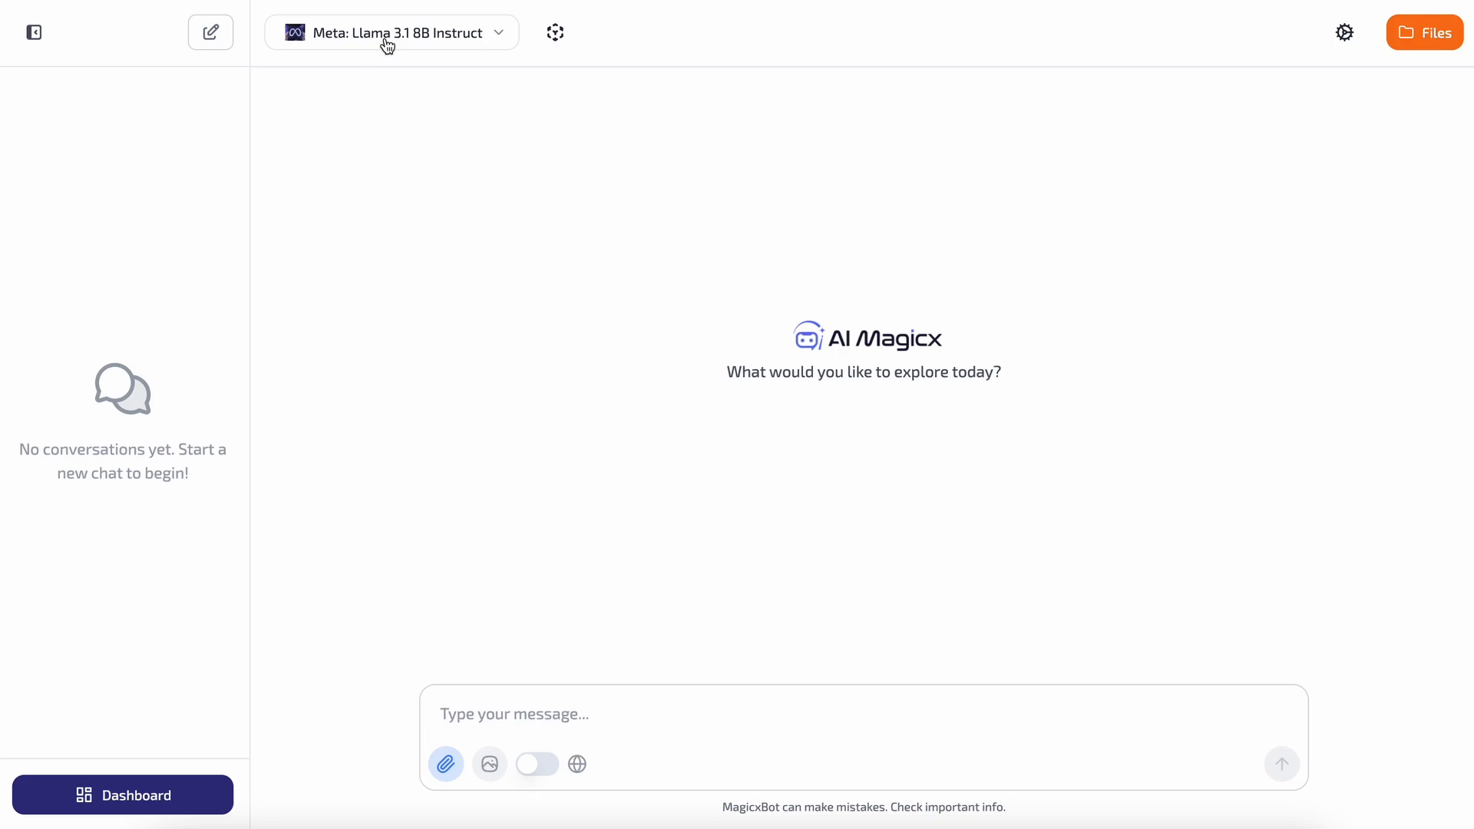
{"action": "left_click", "coordinate": [390, 32]}
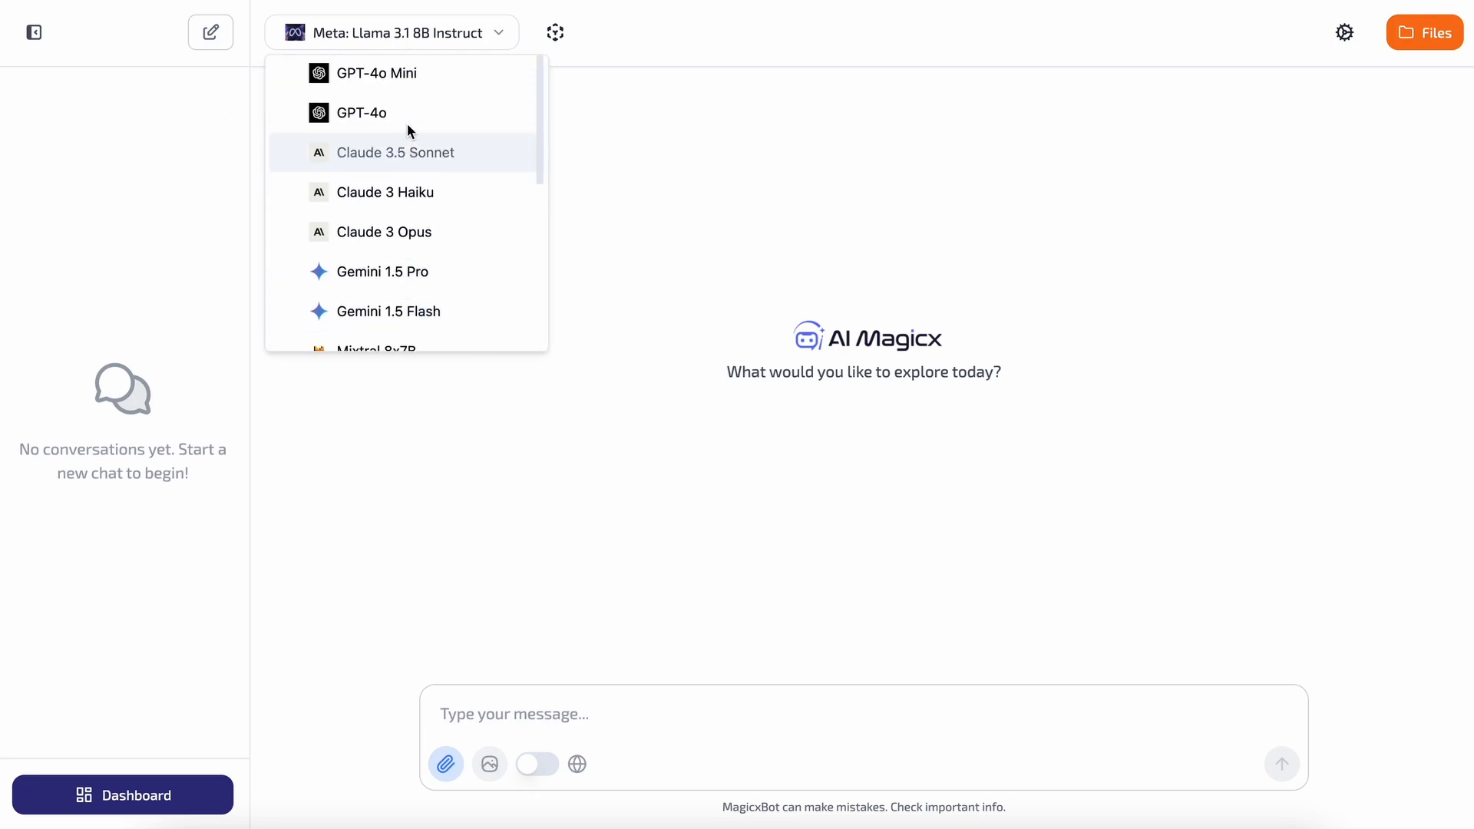
{"action": "mouse_move", "coordinate": [376, 73]}
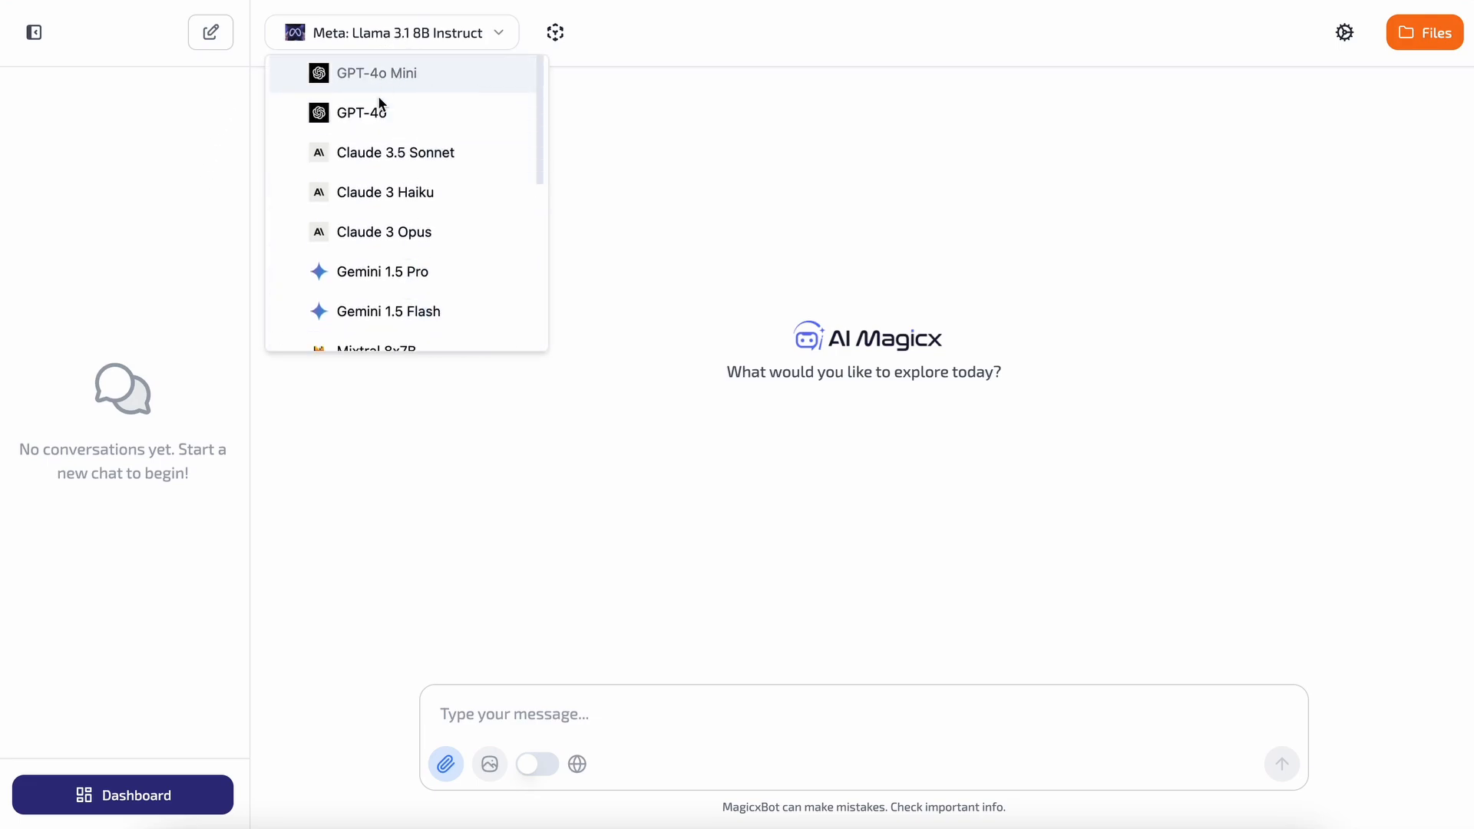
{"action": "scroll", "scroll_direction": "down", "scroll_amount": 3}
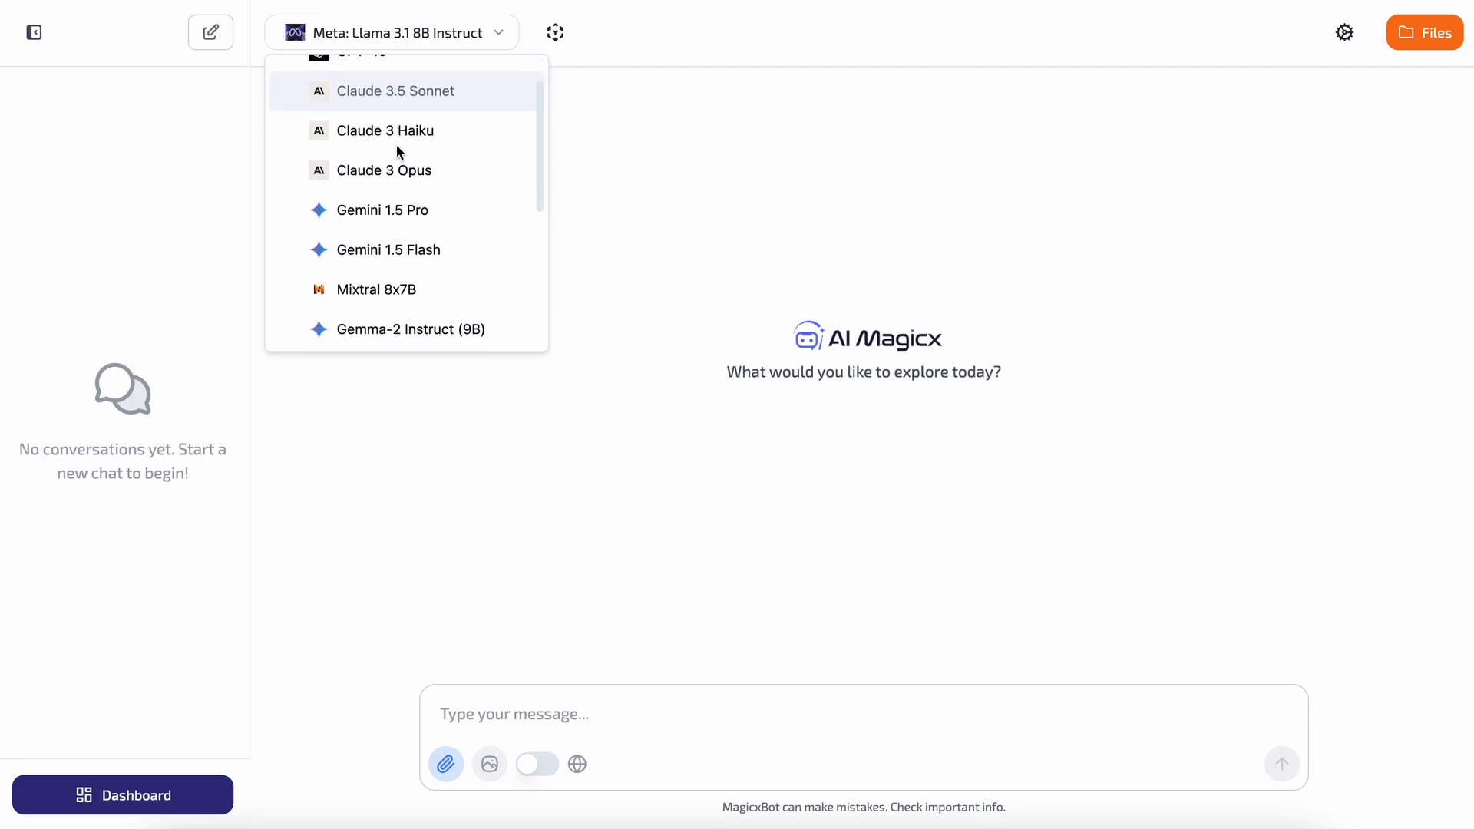
{"action": "scroll", "scroll_direction": "down", "scroll_amount": 3}
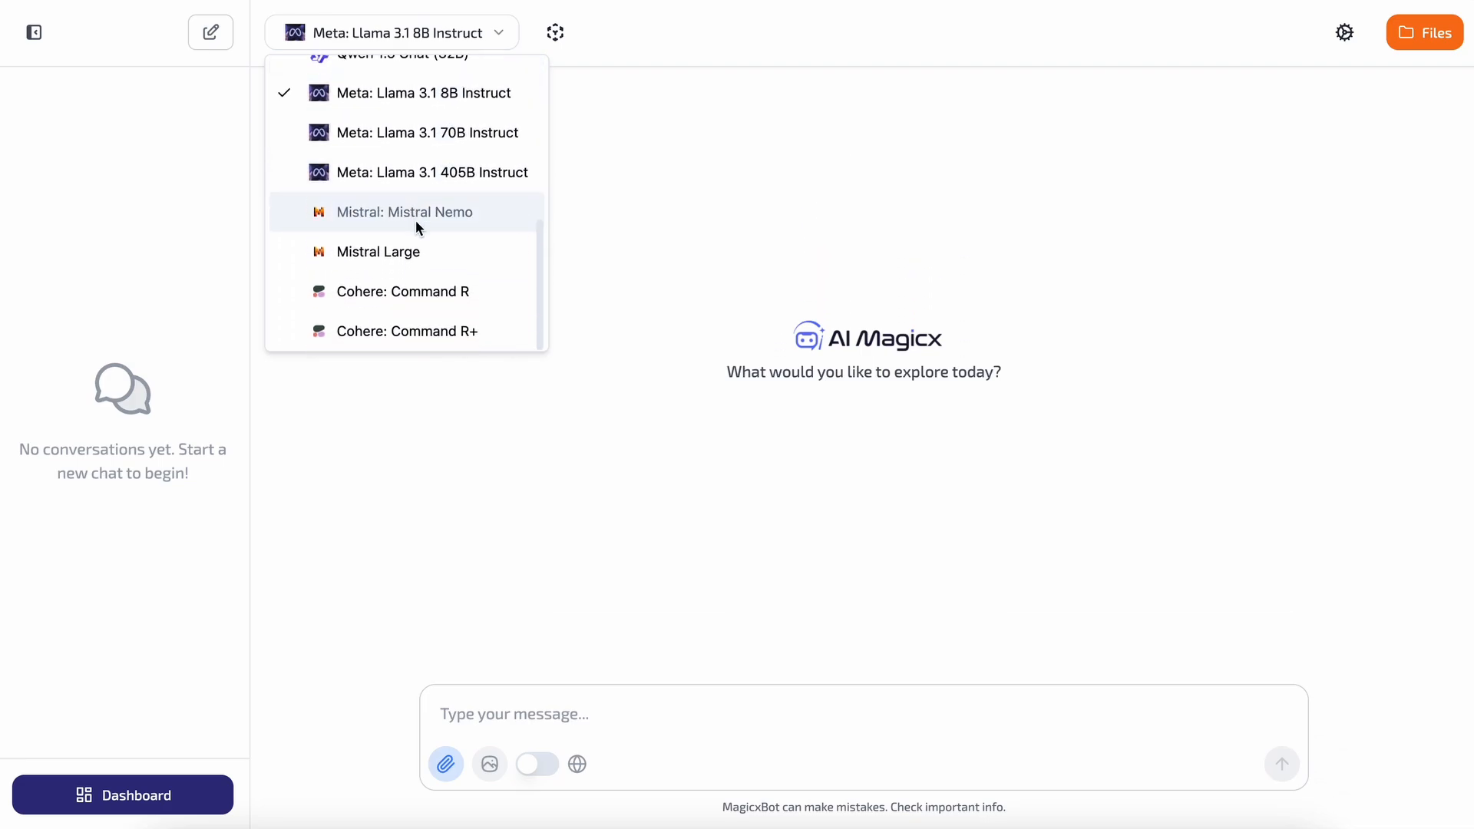
{"action": "mouse_move", "coordinate": [378, 251]}
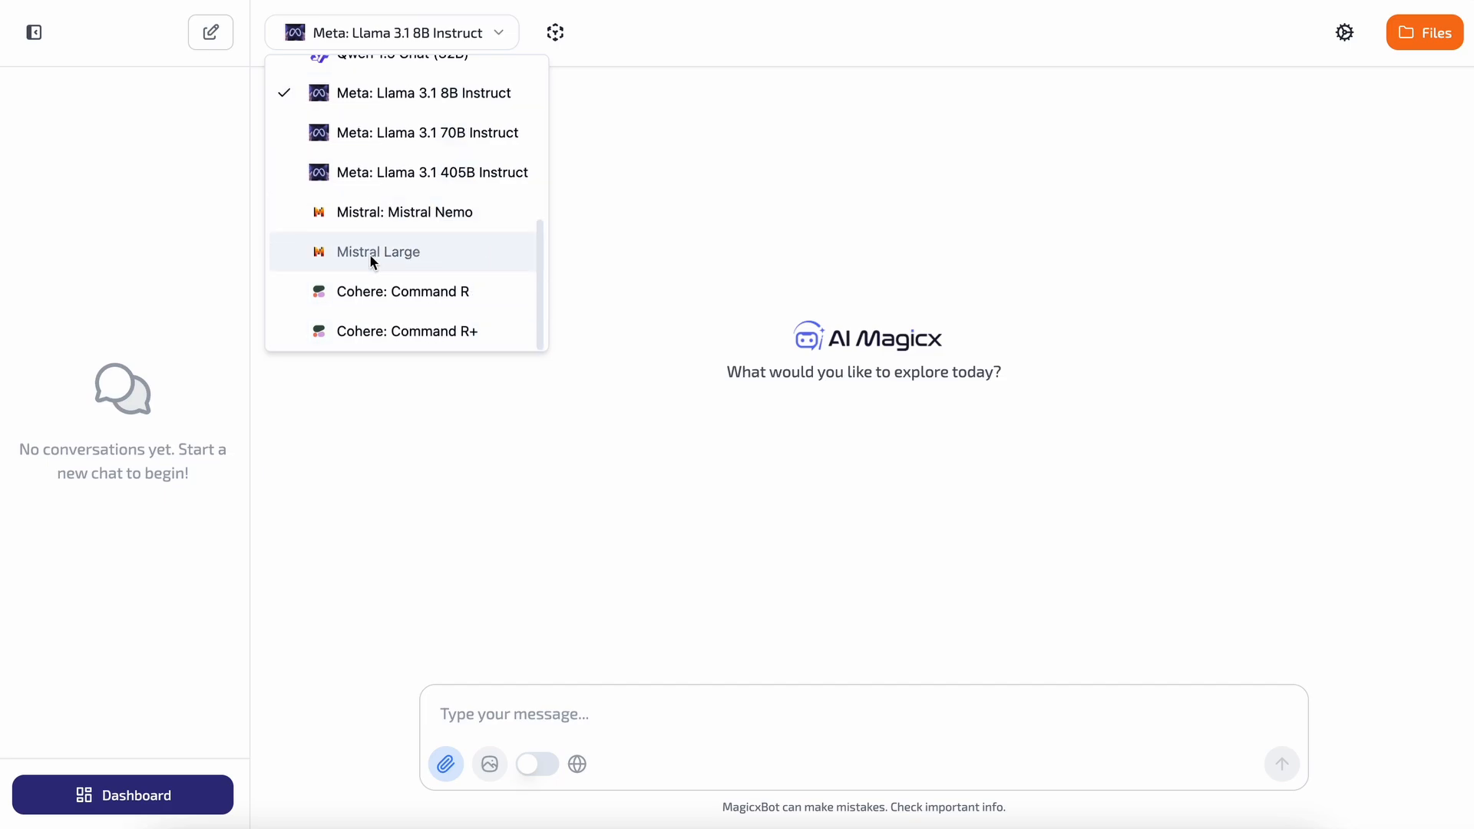
{"action": "mouse_move", "coordinate": [440, 402]}
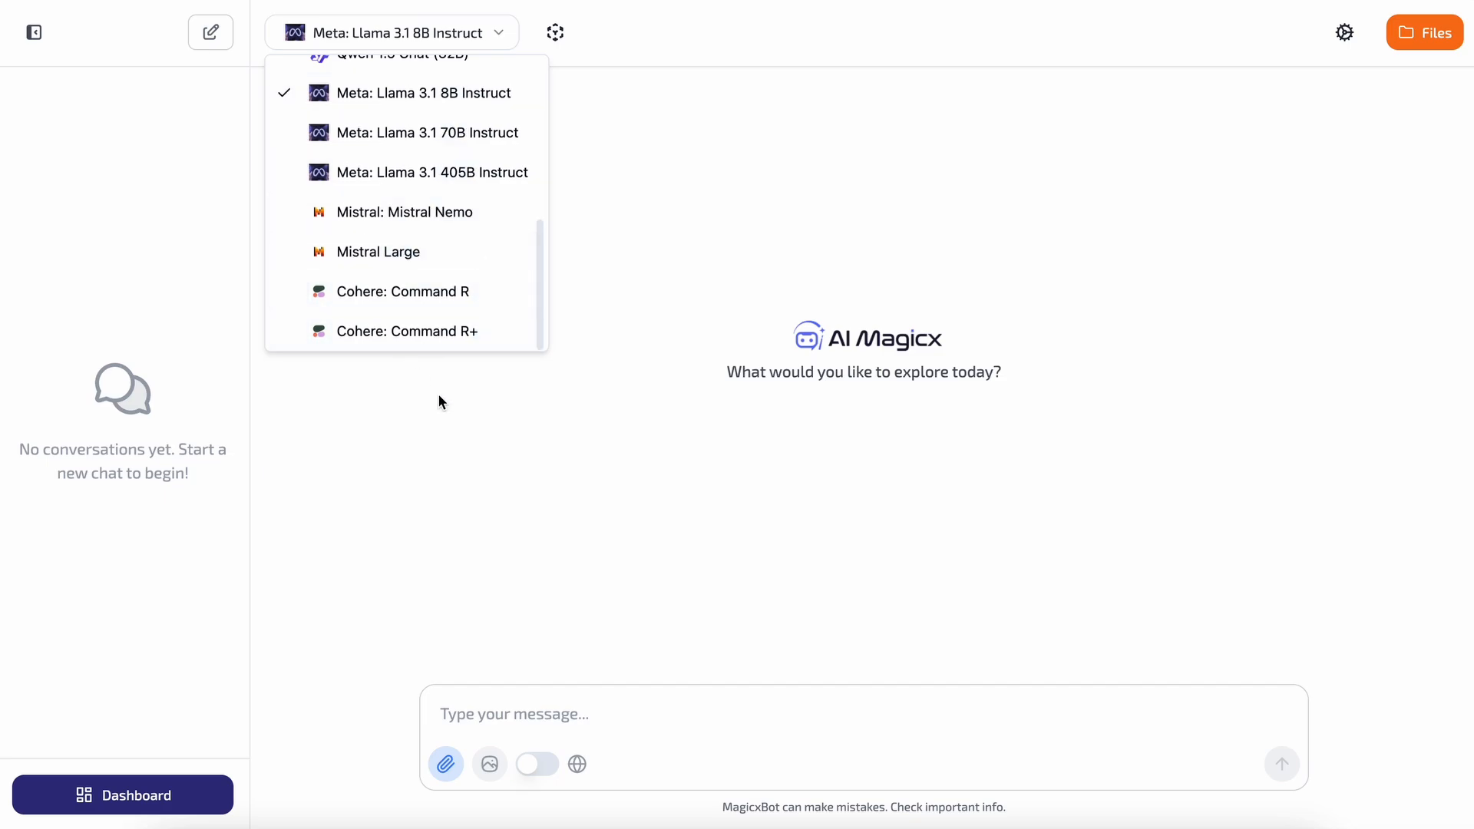
{"action": "left_click", "coordinate": [390, 33]}
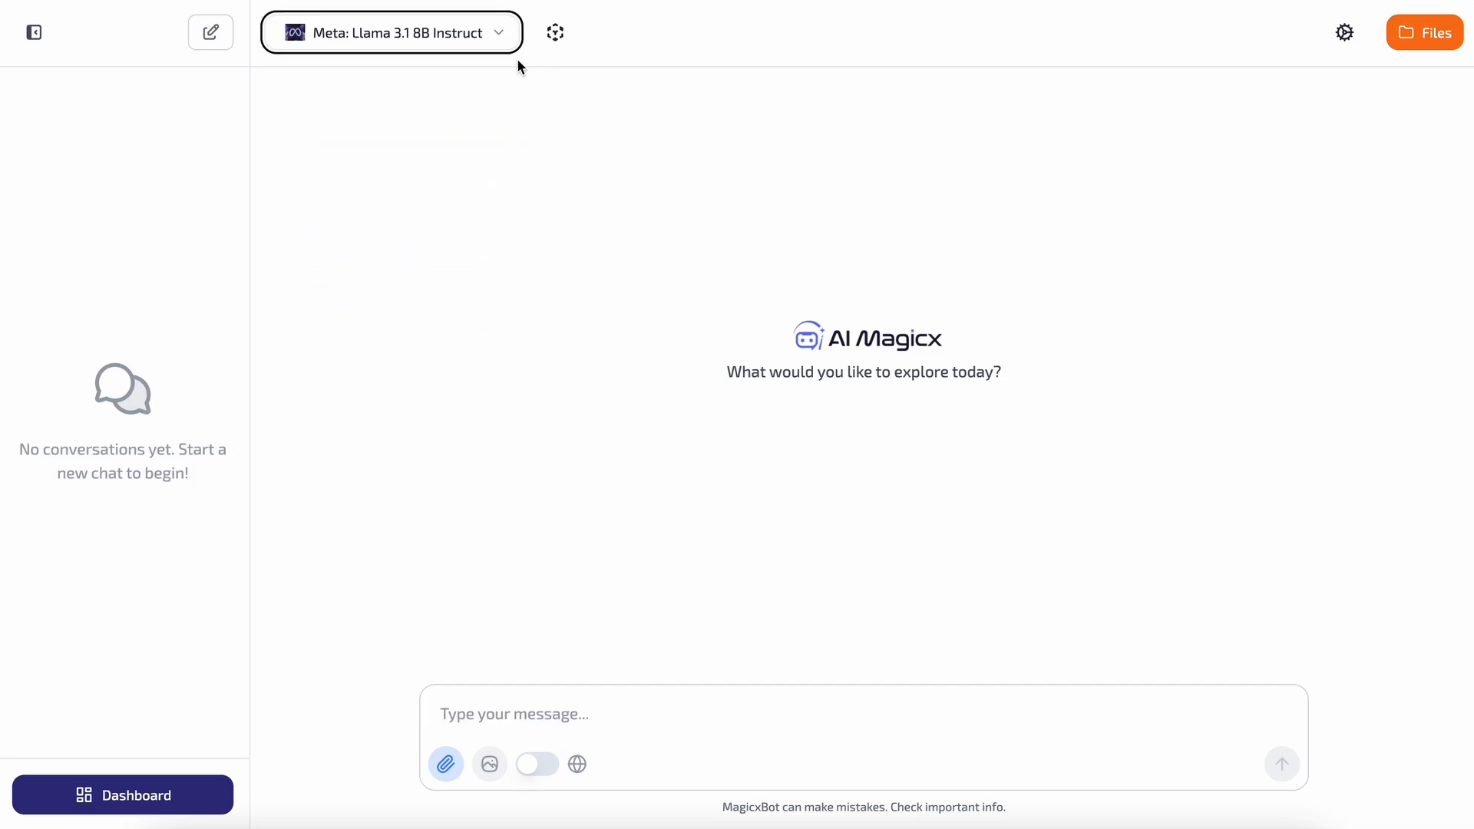
View the Llama 3.1 8B Instruct settings: temperature 0.7, max tokens 8192, top P 1.00.
{"action": "left_click", "coordinate": [554, 32]}
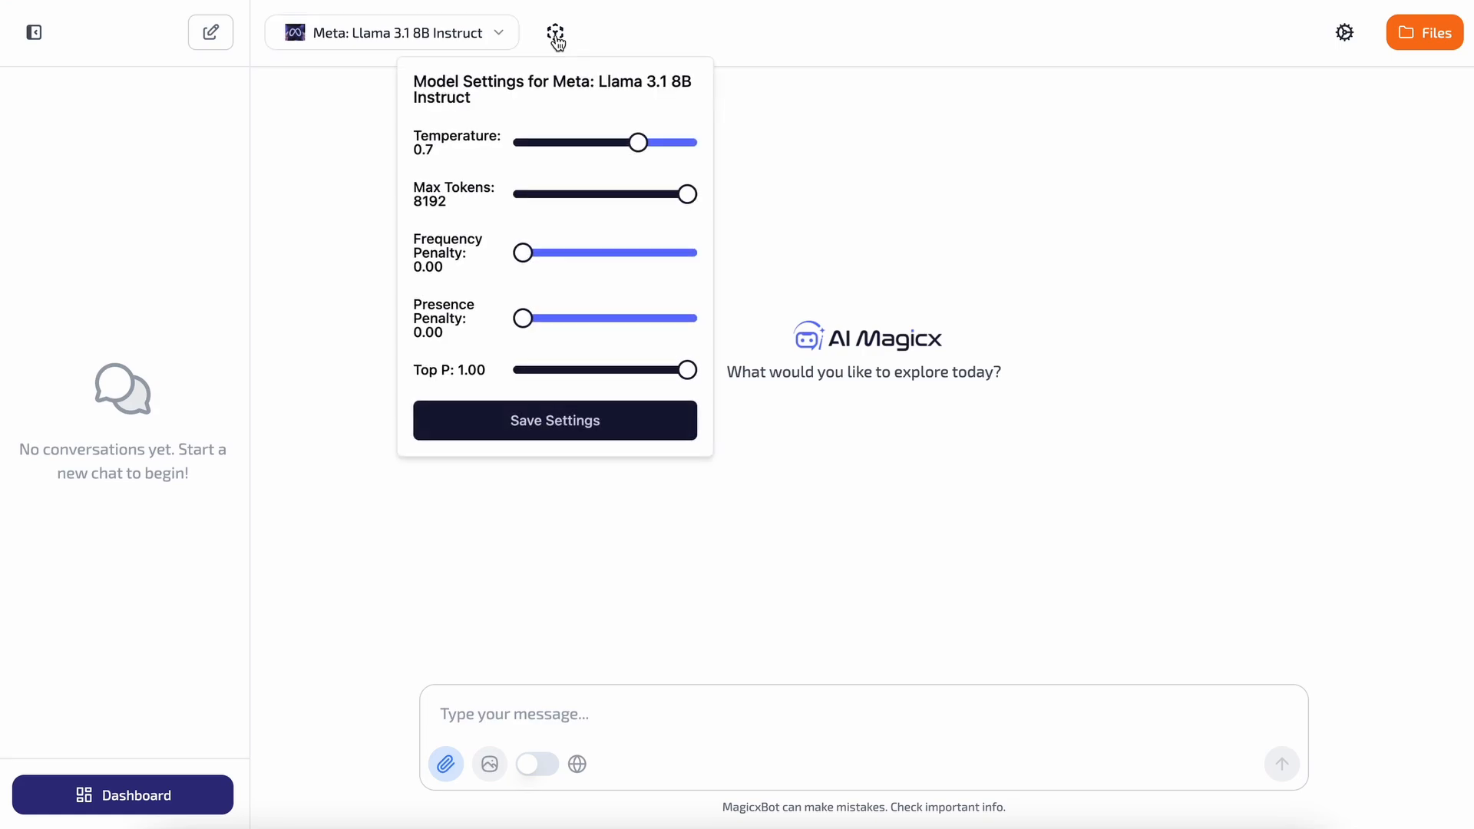
{"action": "mouse_move", "coordinate": [497, 236]}
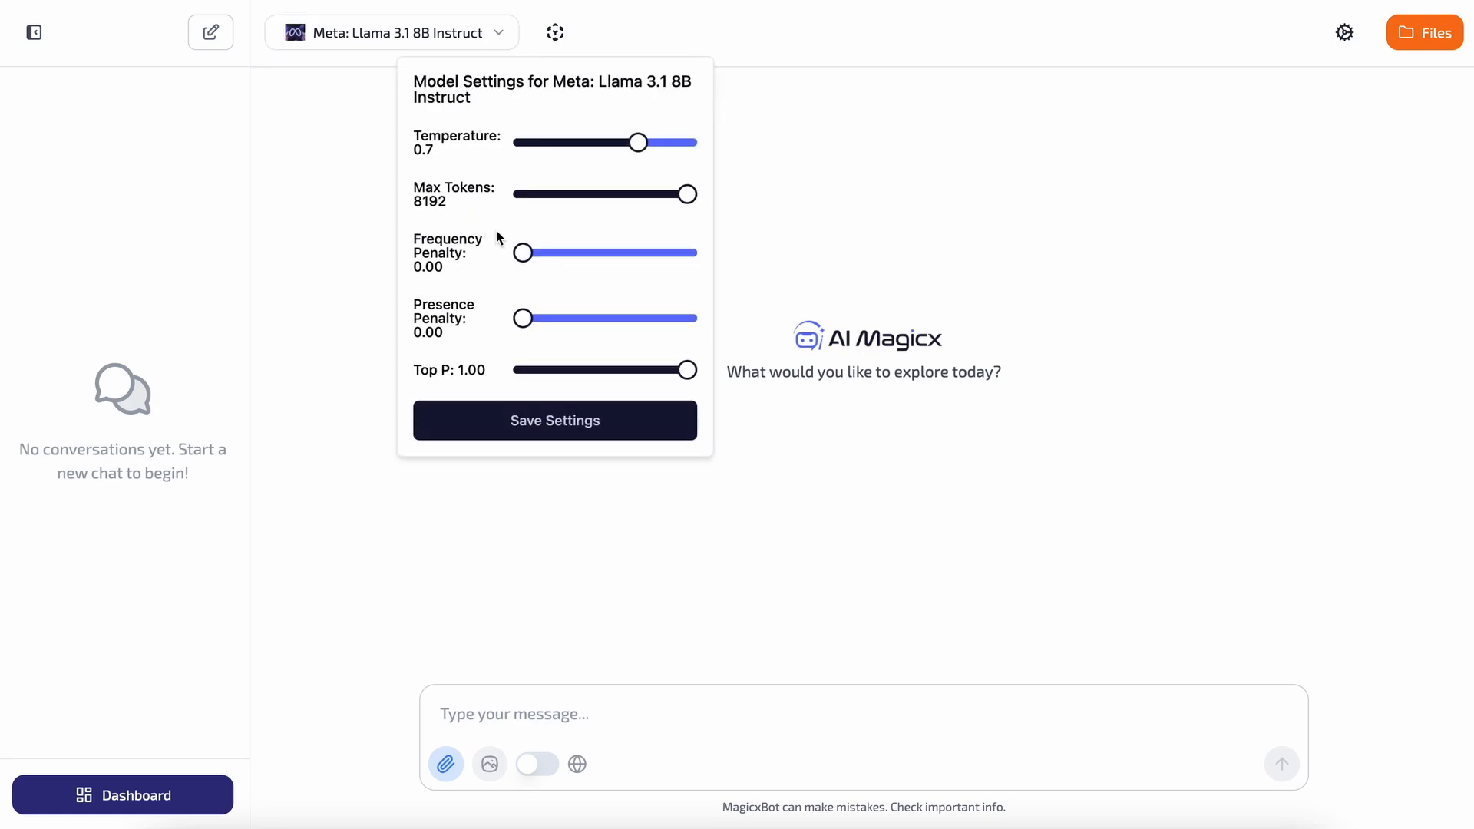
{"action": "mouse_move", "coordinate": [453, 195]}
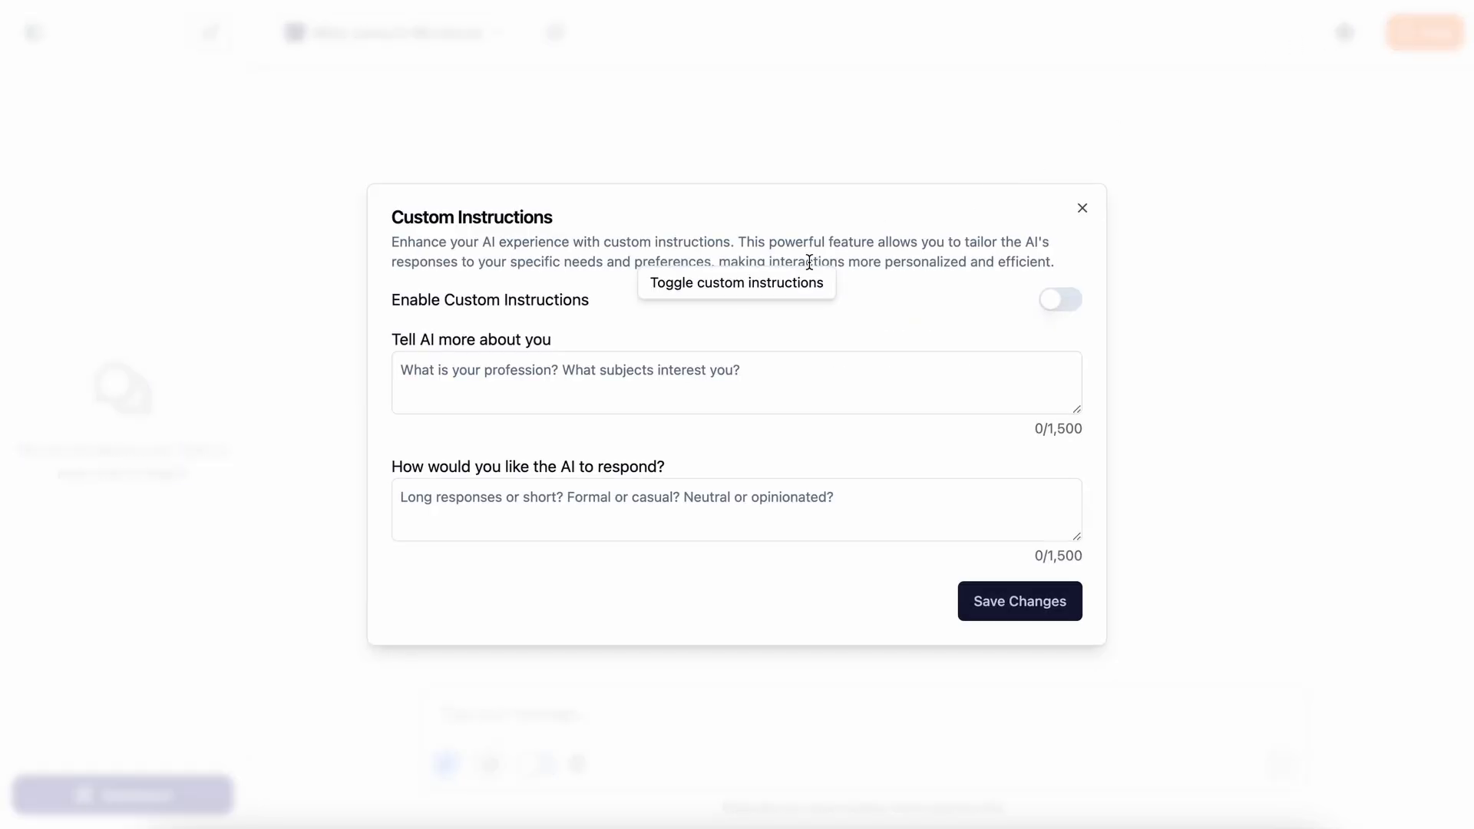
{"action": "mouse_move", "coordinate": [680, 329]}
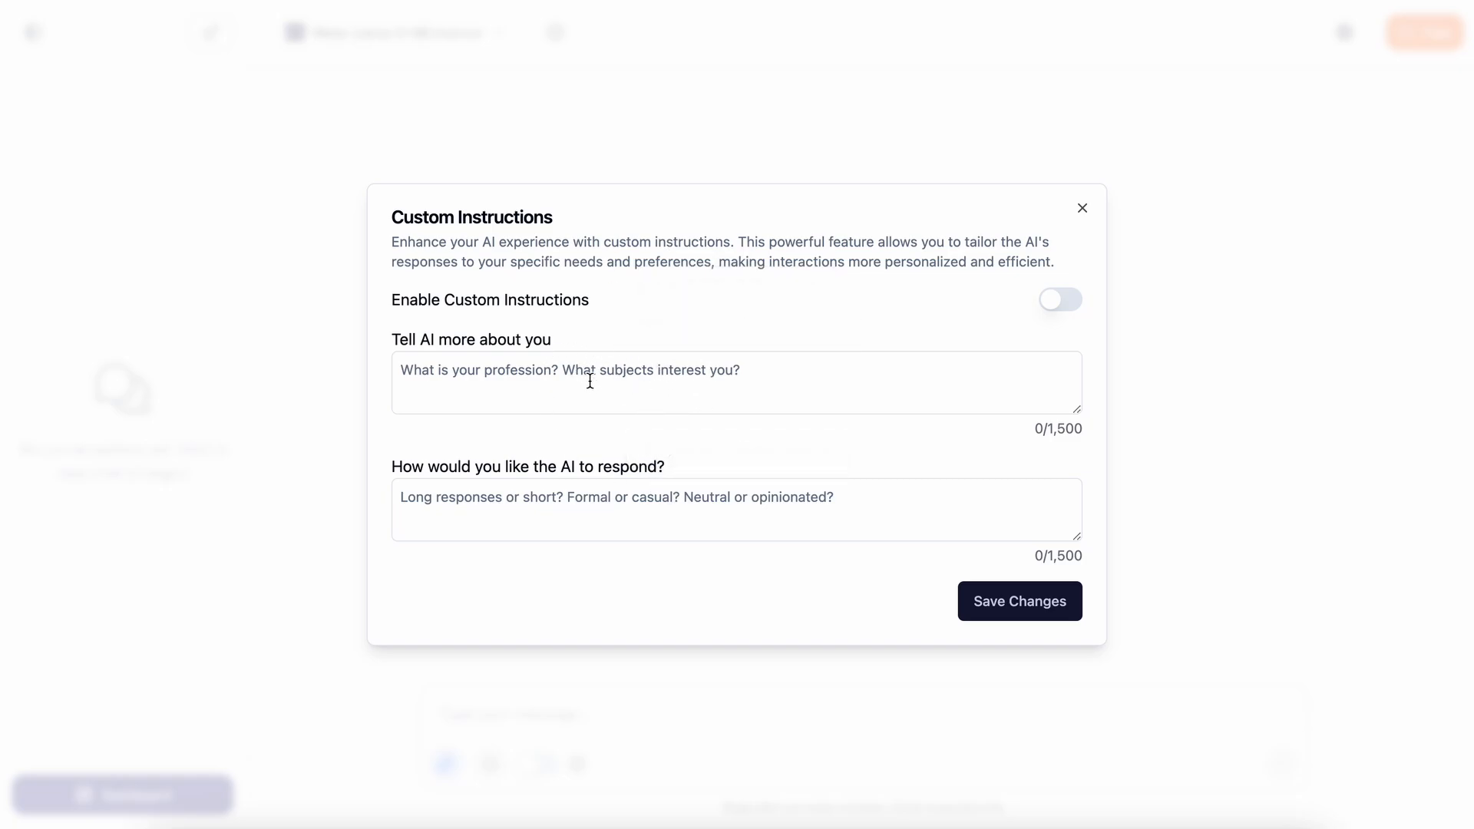
Close Custom Instructions and review the empty Files and Images library tabs.
{"action": "left_click", "coordinate": [1081, 208]}
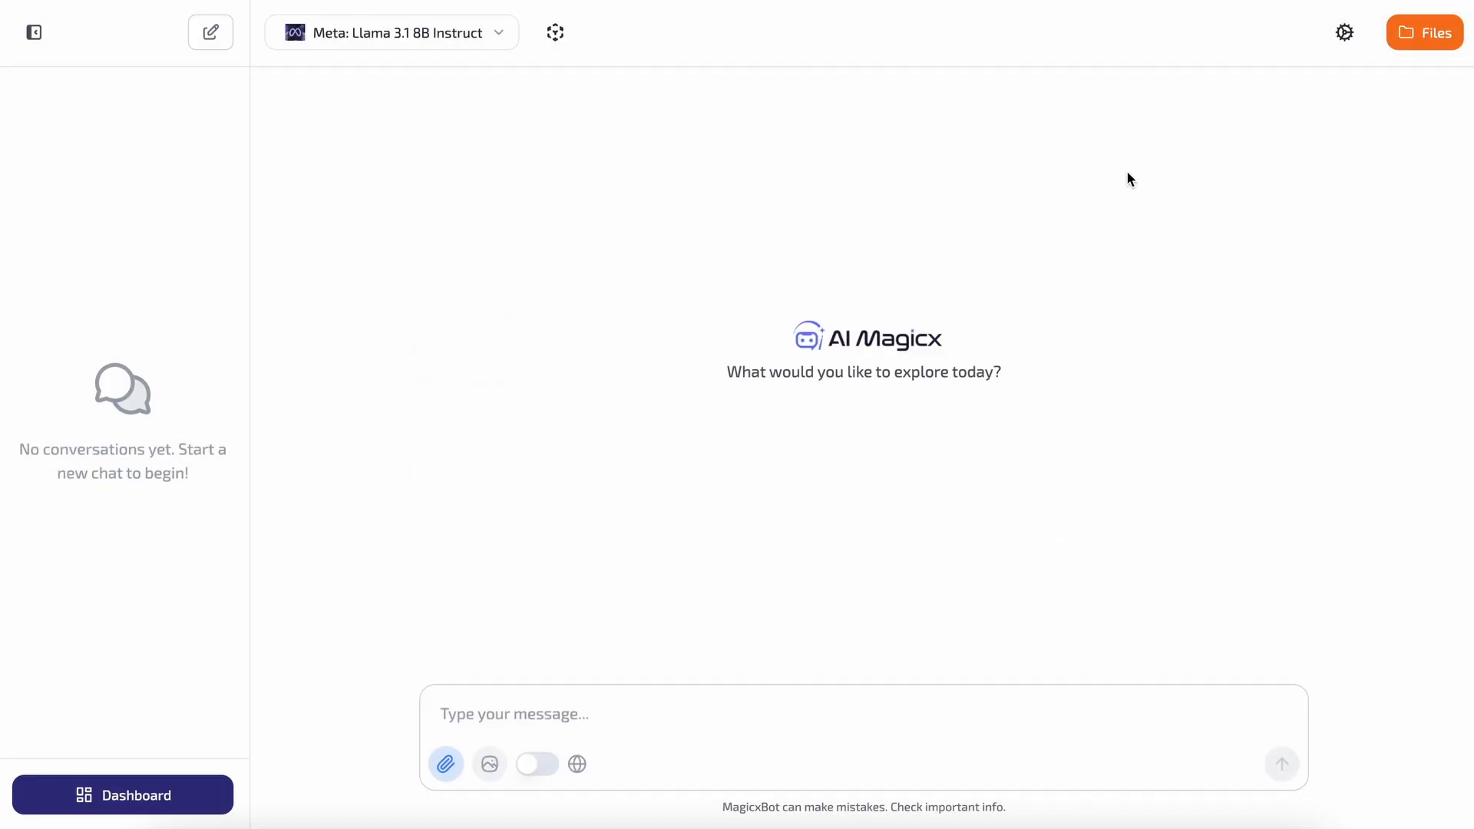
{"action": "left_click", "coordinate": [1425, 32]}
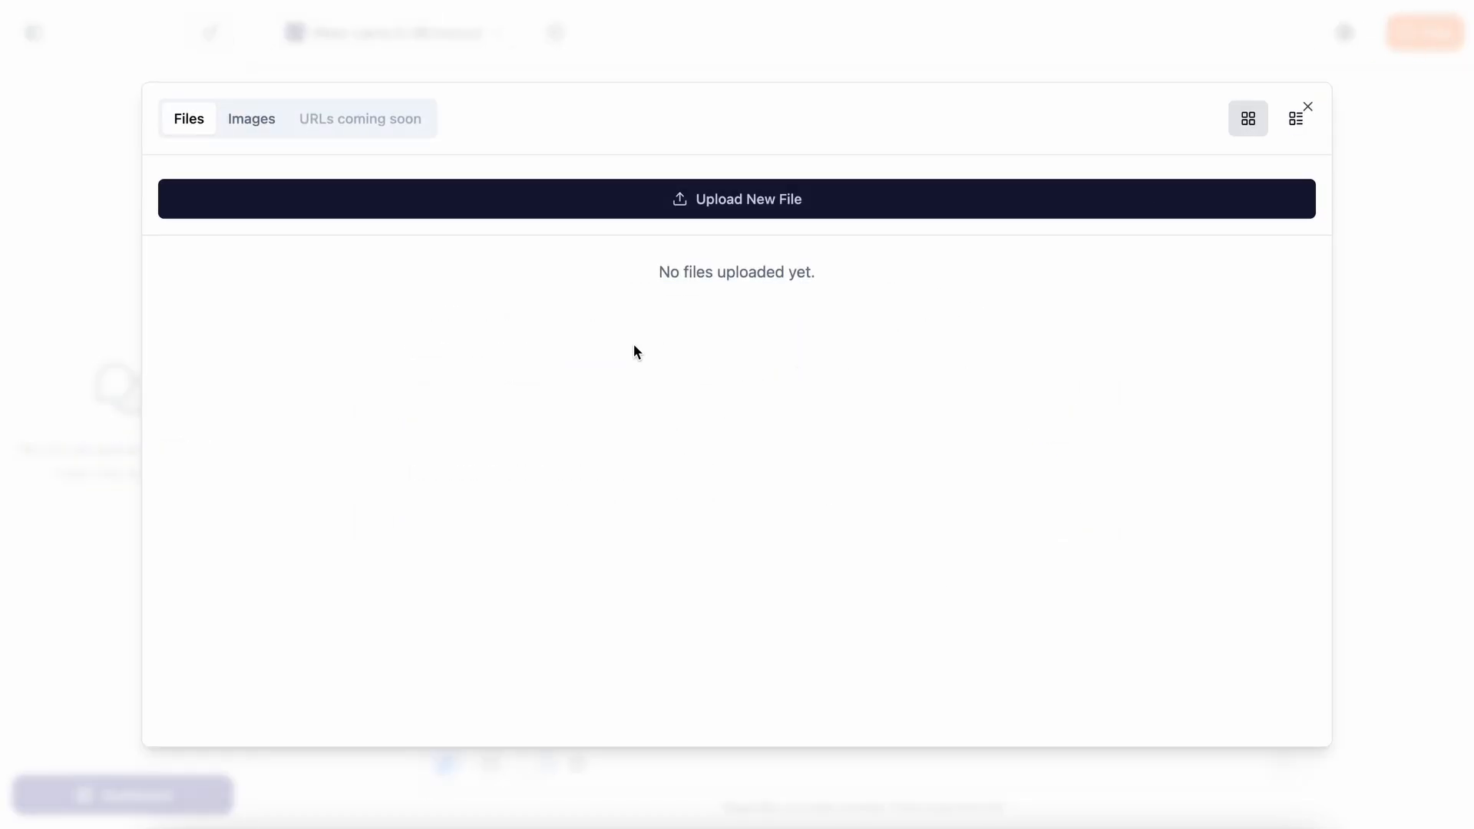
{"action": "mouse_move", "coordinate": [645, 367]}
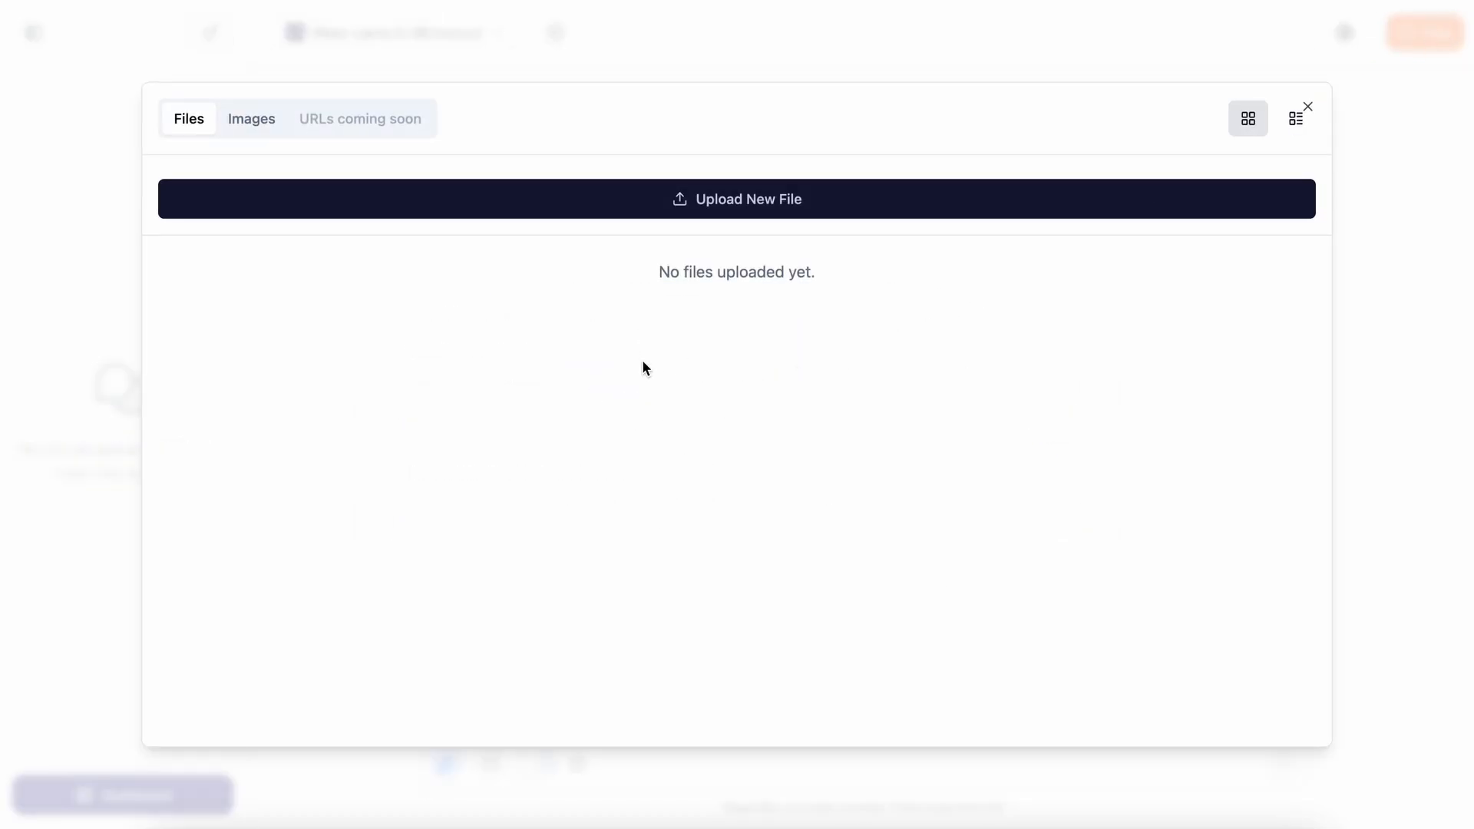
{"action": "left_click", "coordinate": [250, 118]}
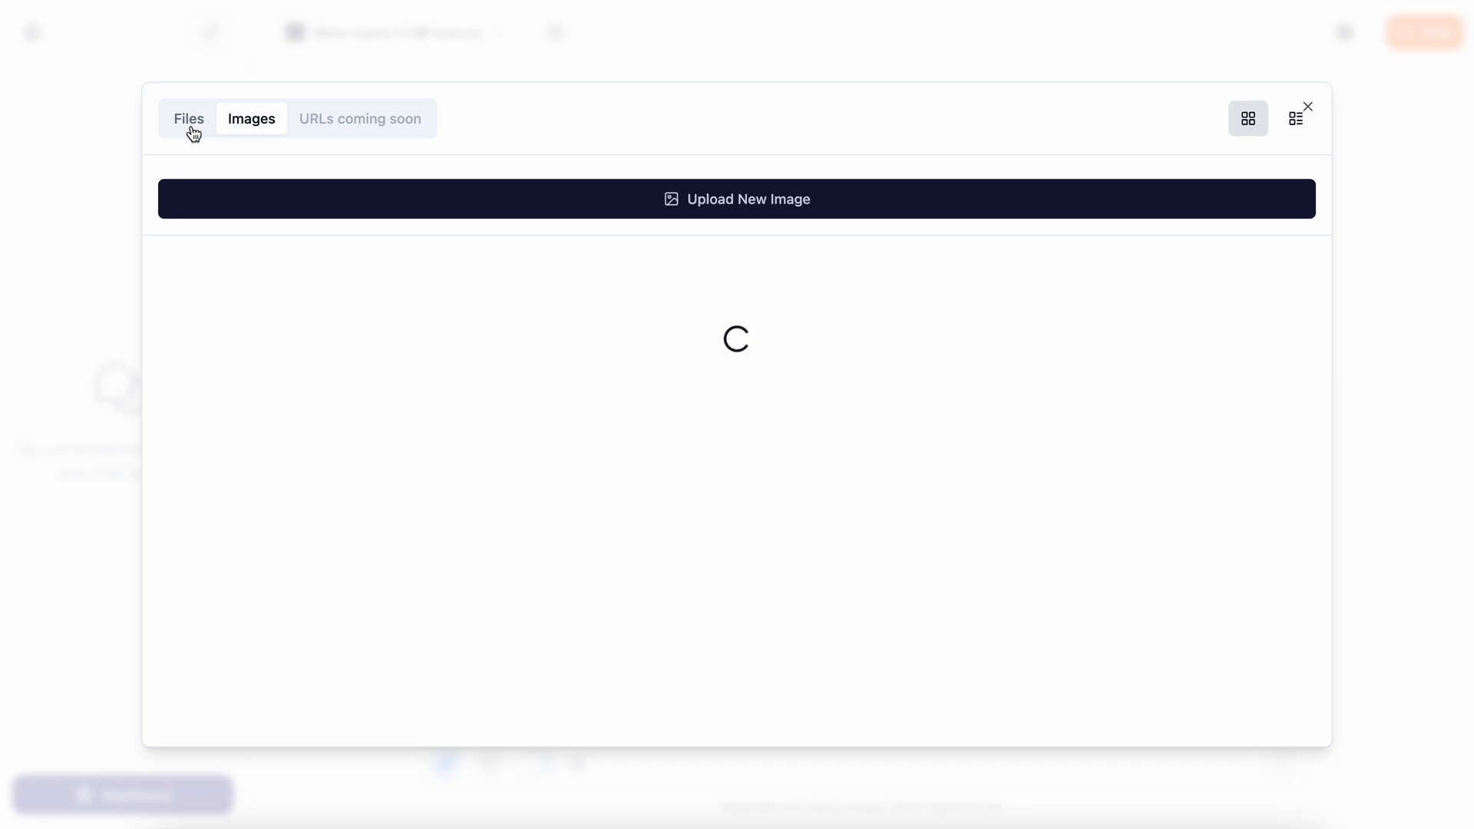
{"action": "left_click", "coordinate": [189, 119]}
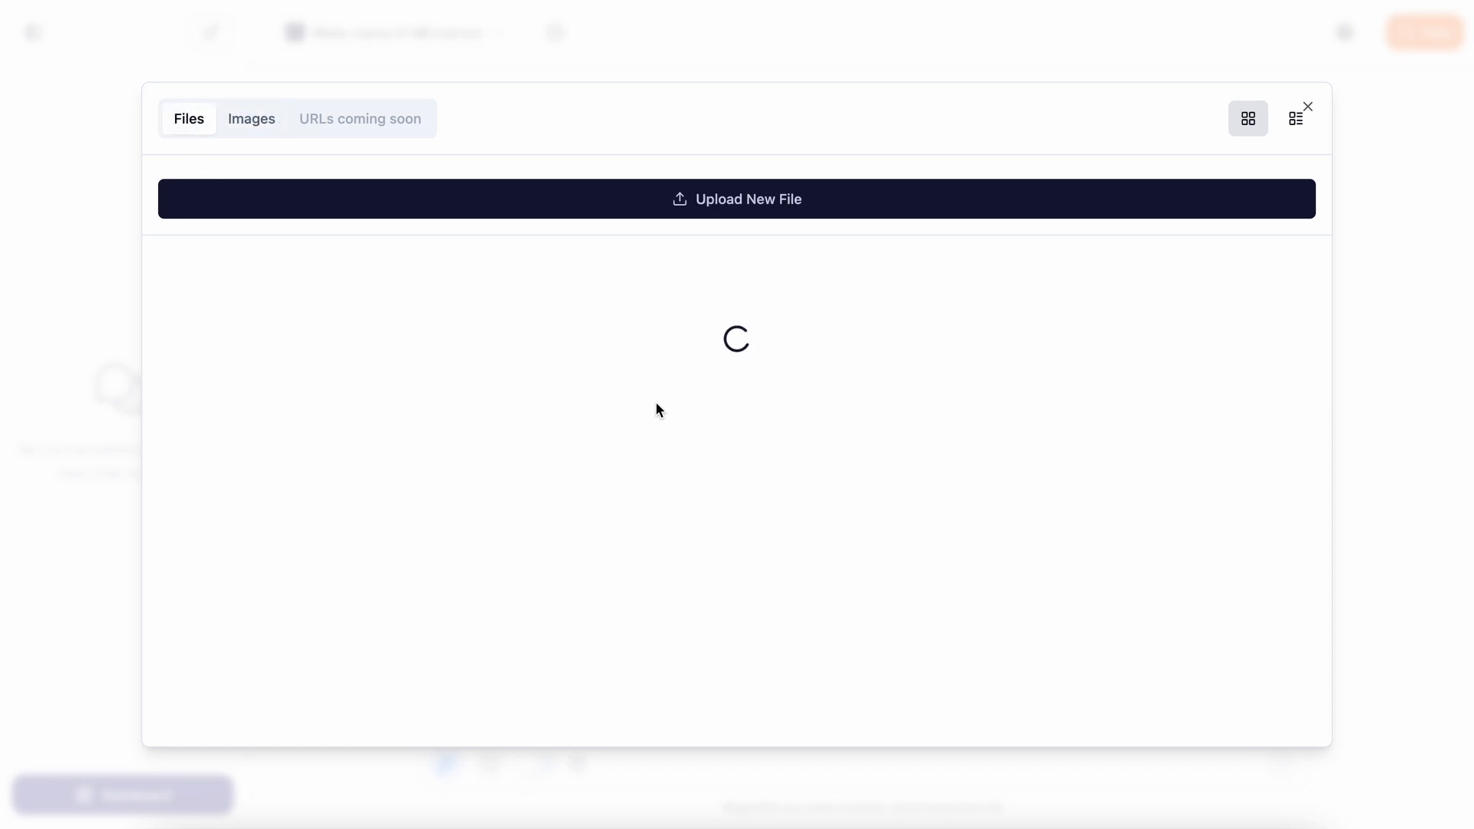
{"action": "left_click", "coordinate": [1306, 106]}
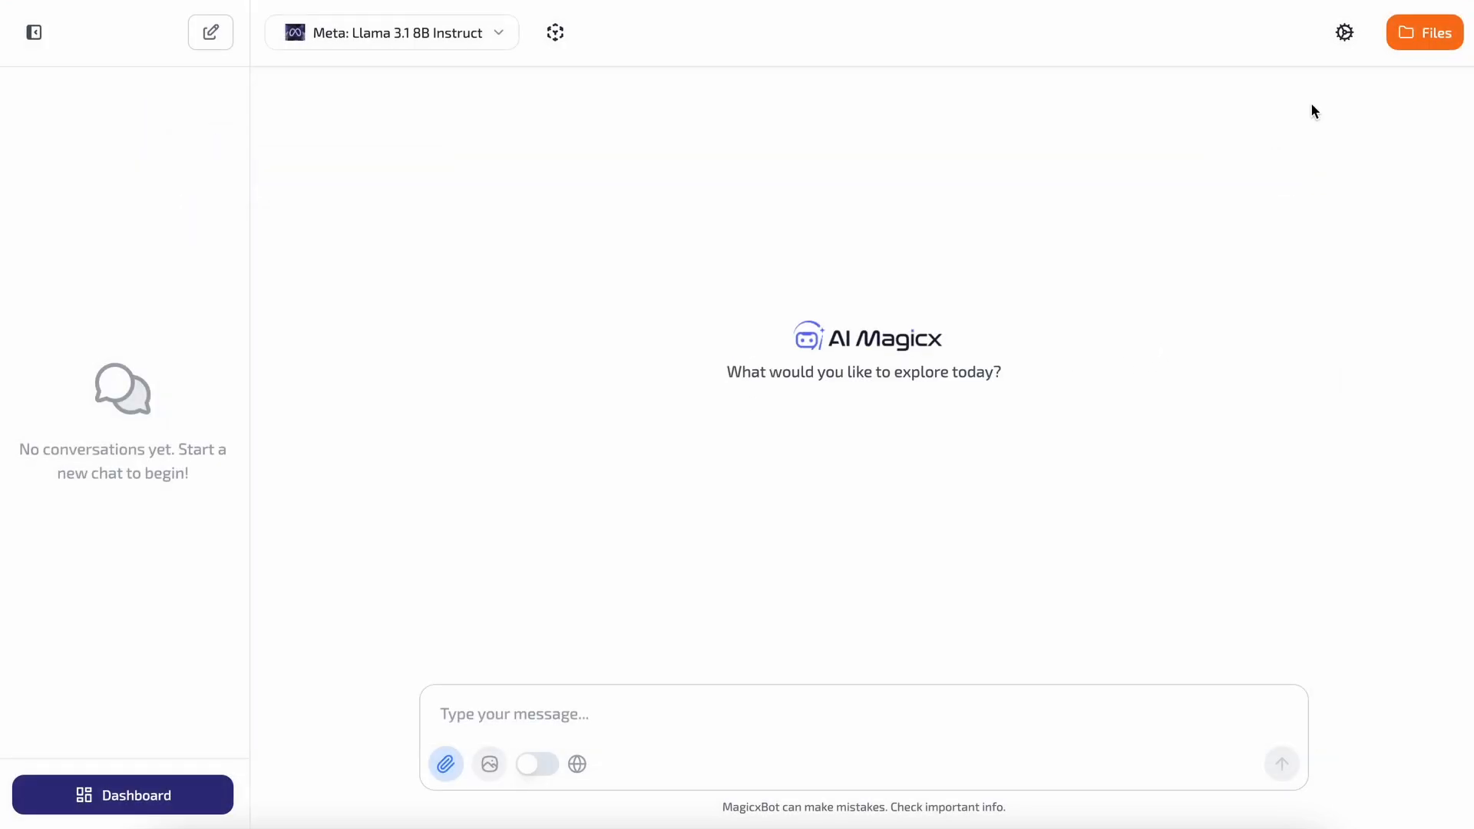
{"action": "mouse_move", "coordinate": [958, 527]}
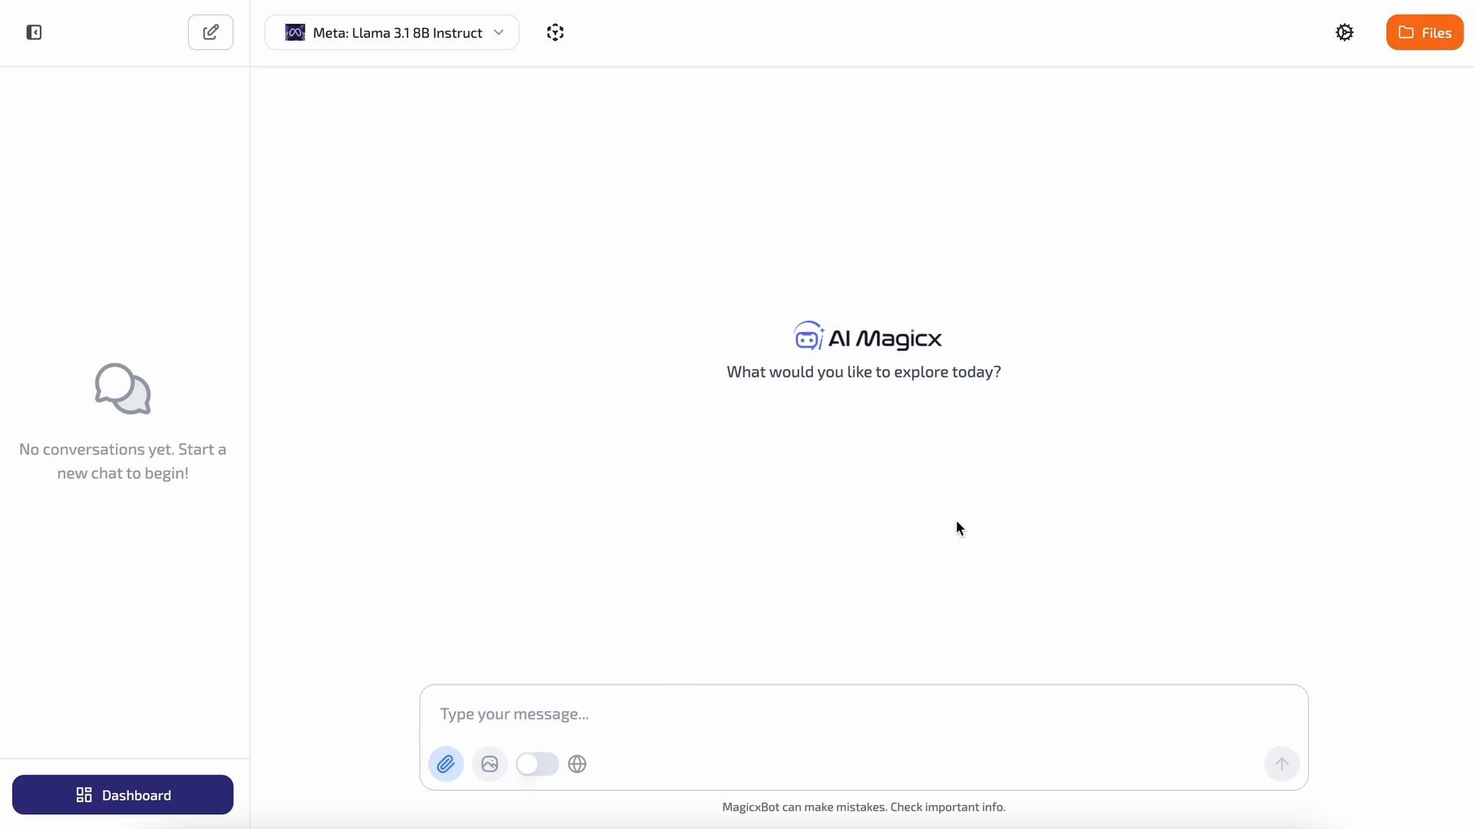
{"action": "mouse_move", "coordinate": [446, 763]}
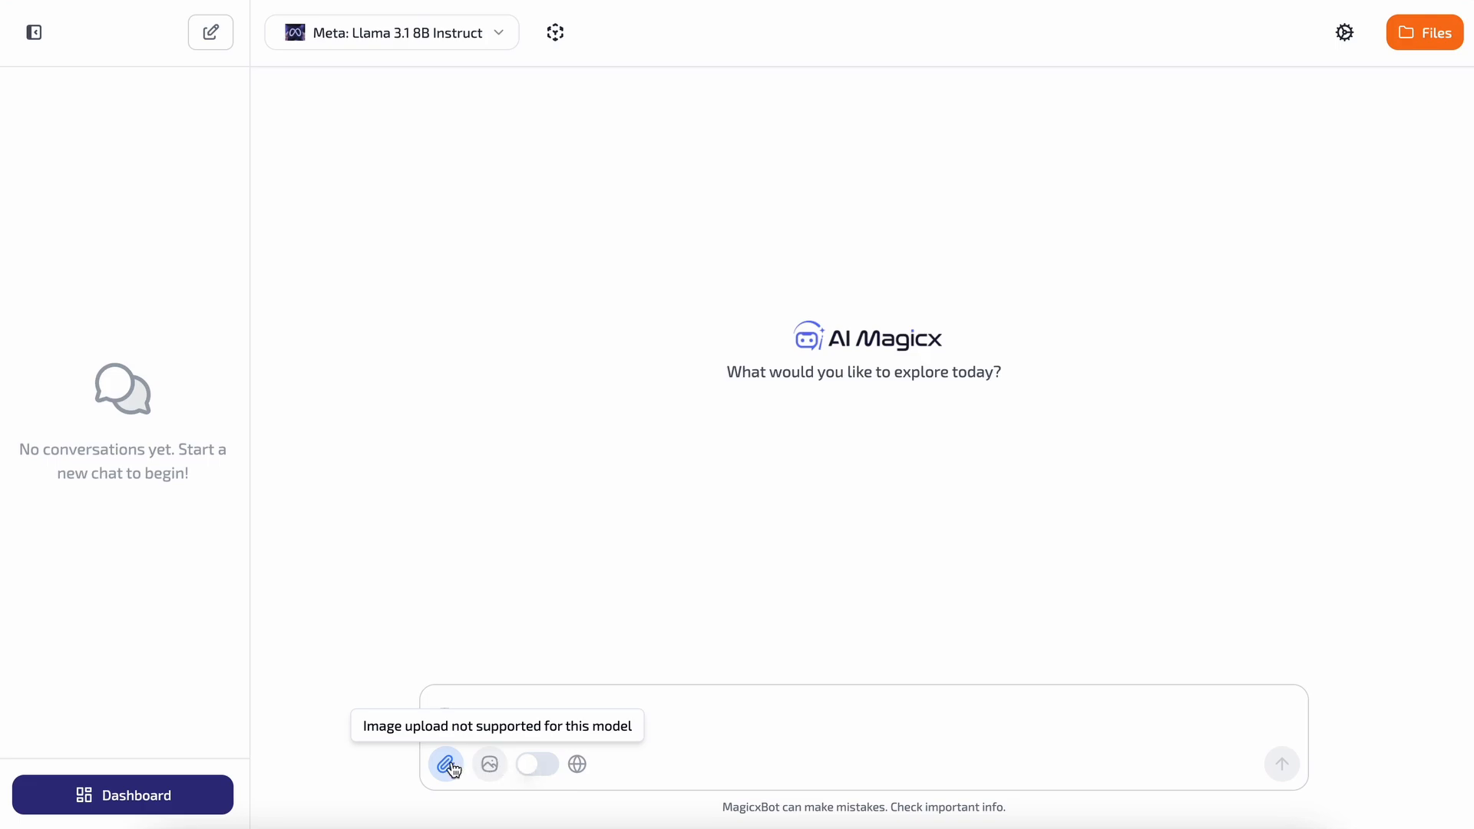
Show the file attachment options and switch the chat model to Claude 3 Opus.
{"action": "left_click", "coordinate": [445, 764]}
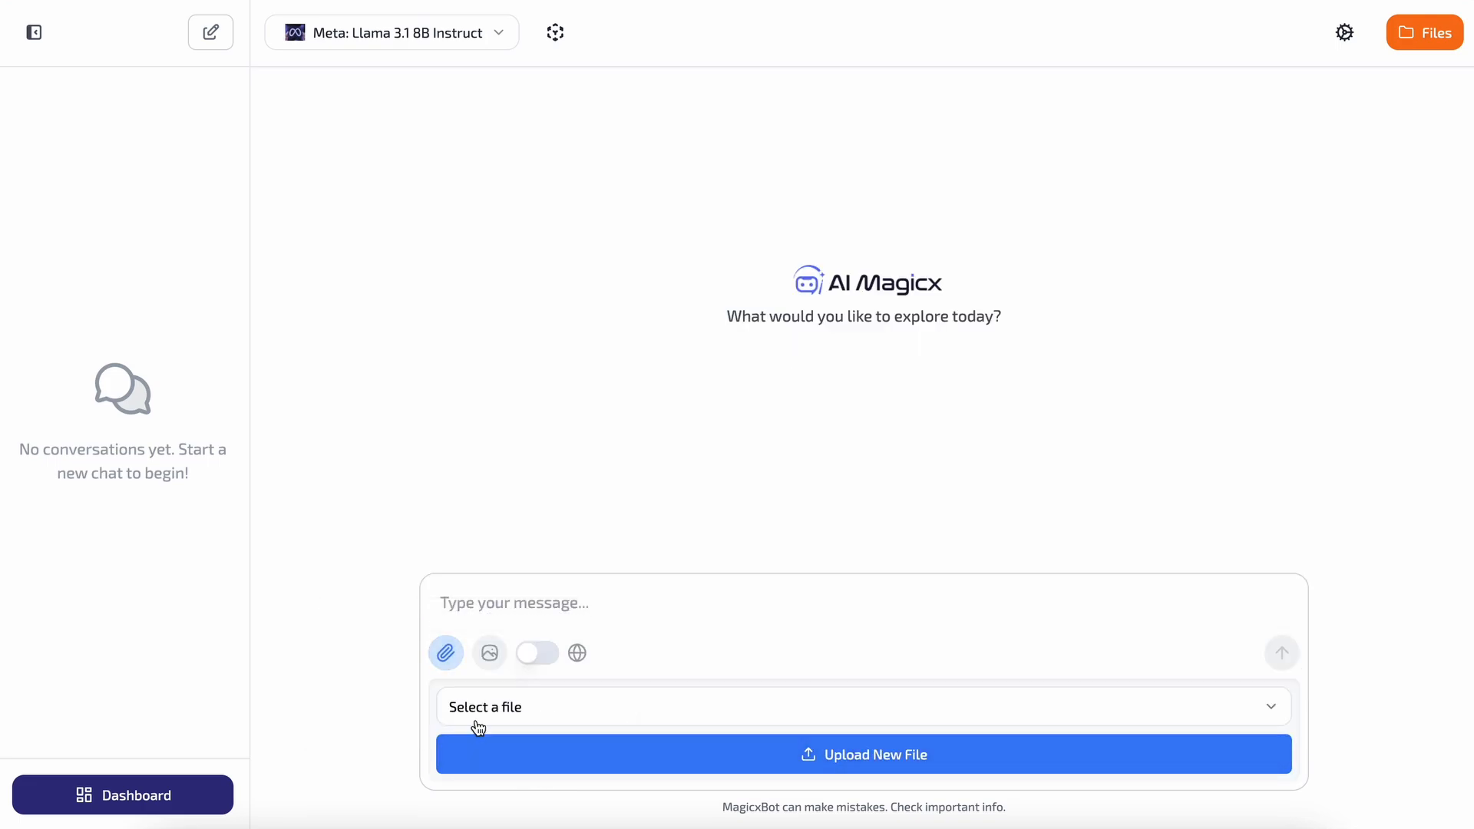
{"action": "left_click", "coordinate": [446, 653]}
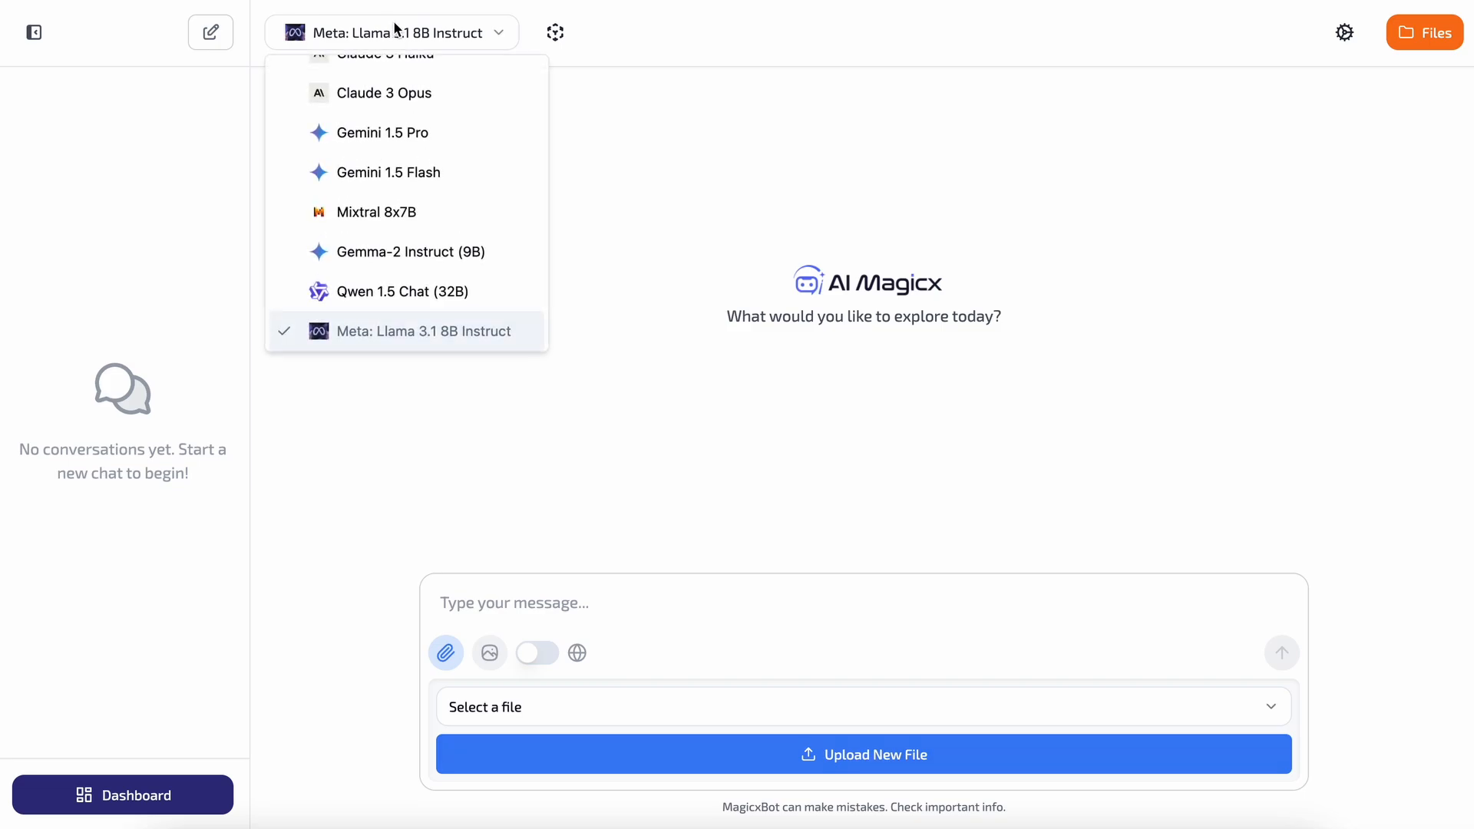
{"action": "left_click", "coordinate": [384, 92]}
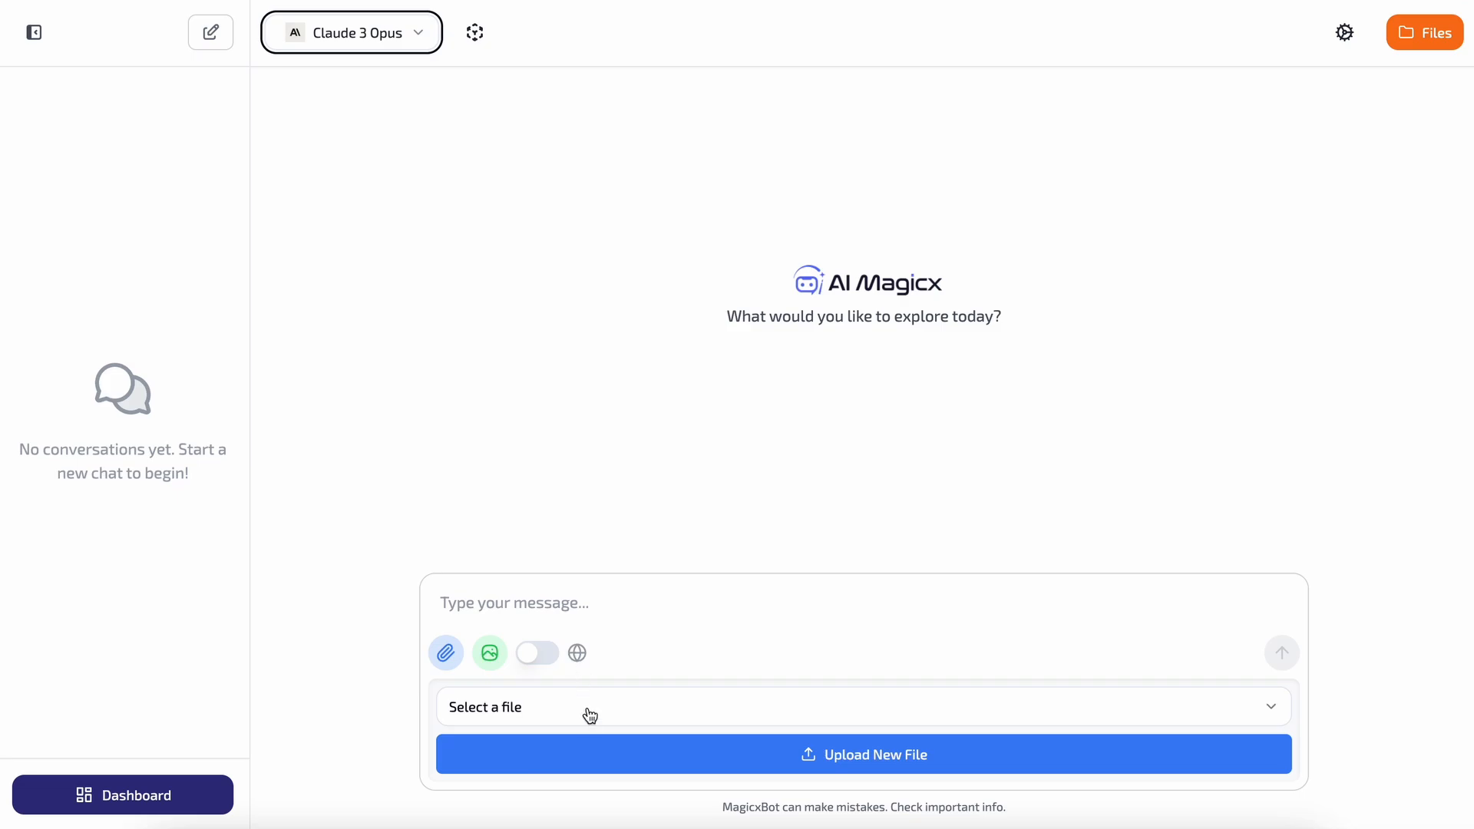
{"action": "mouse_move", "coordinate": [562, 660]}
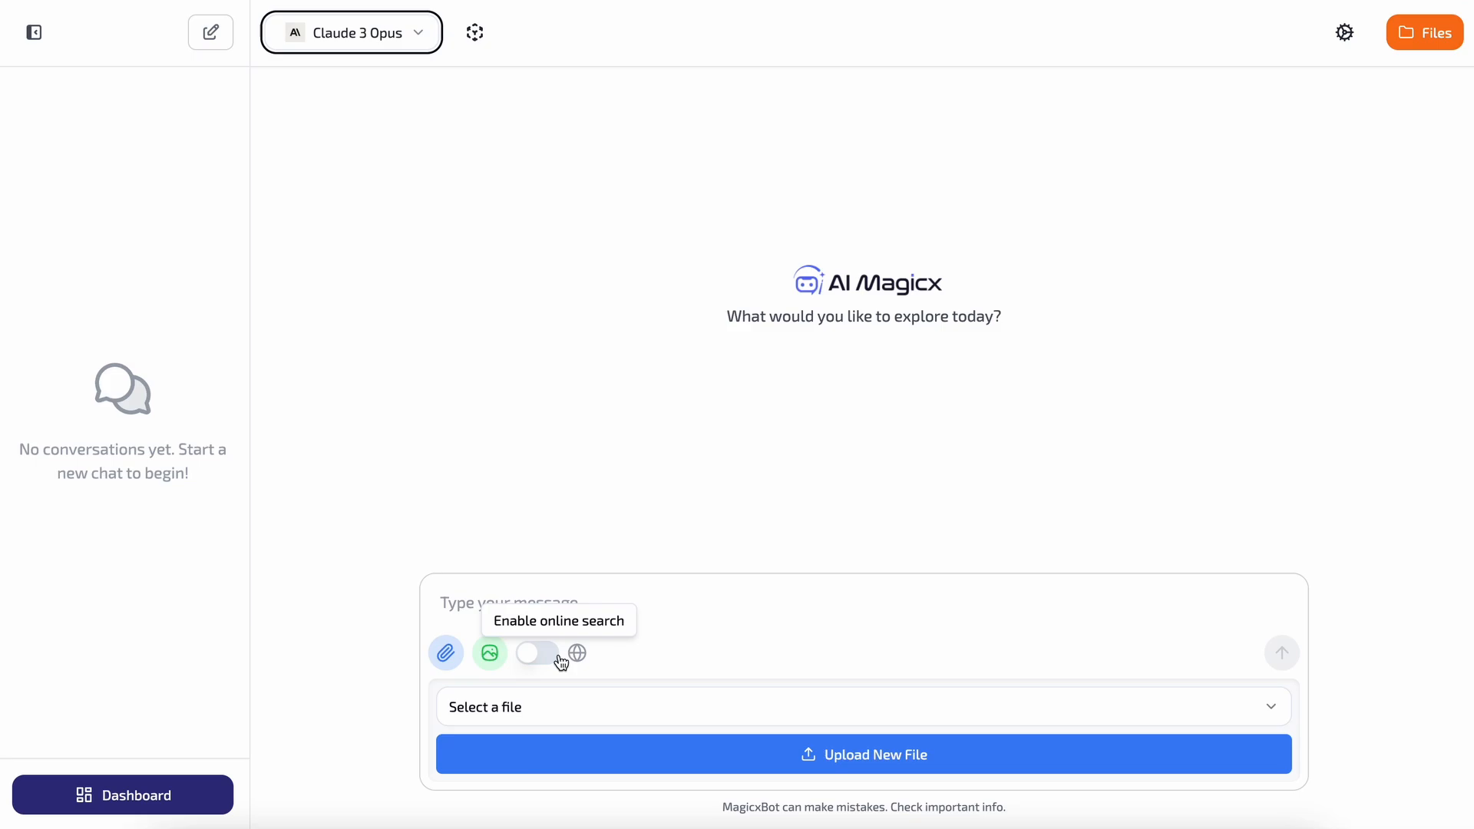
{"action": "mouse_move", "coordinate": [562, 659]}
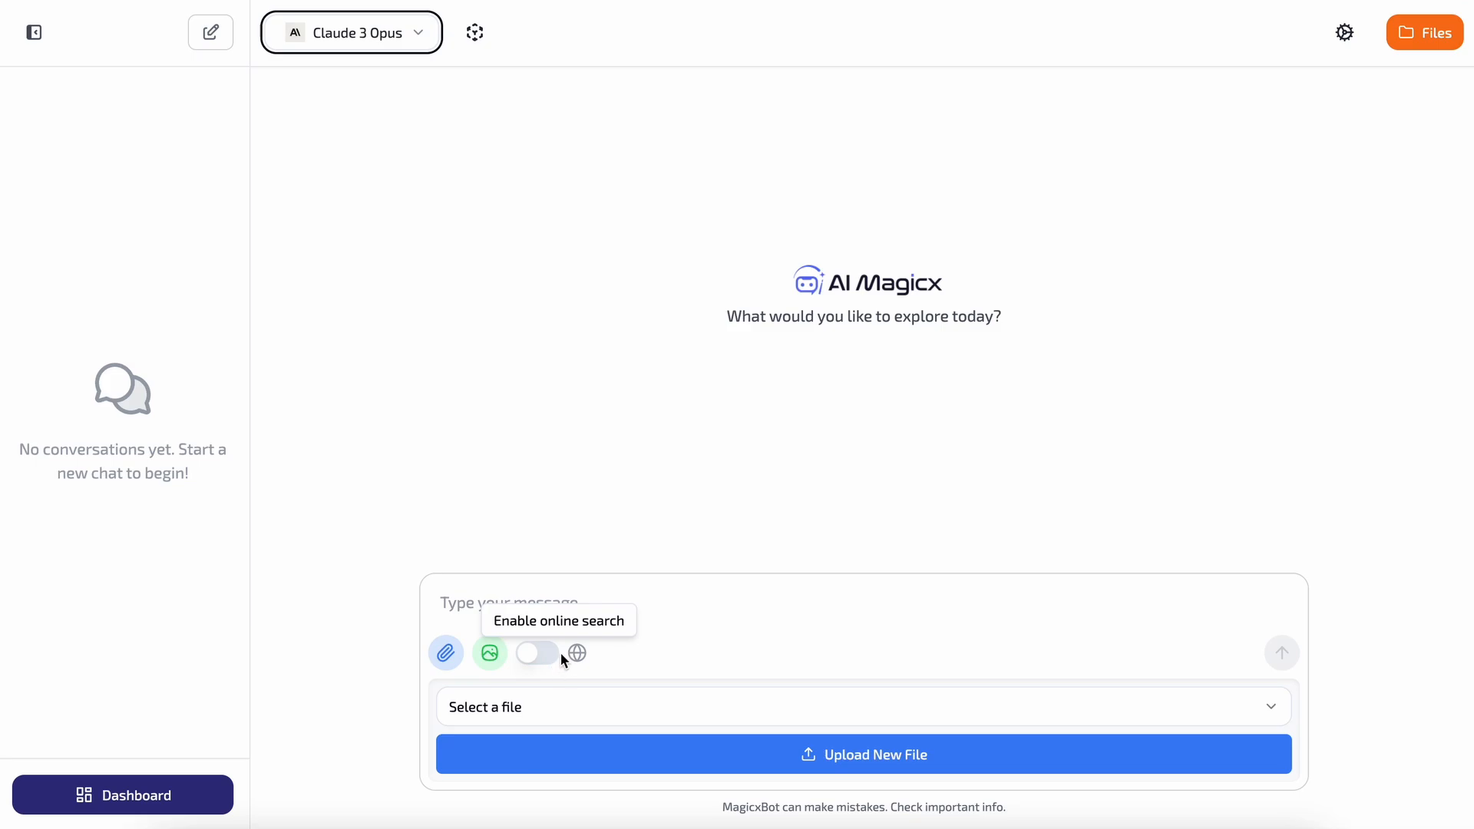
{"action": "mouse_move", "coordinate": [661, 600]}
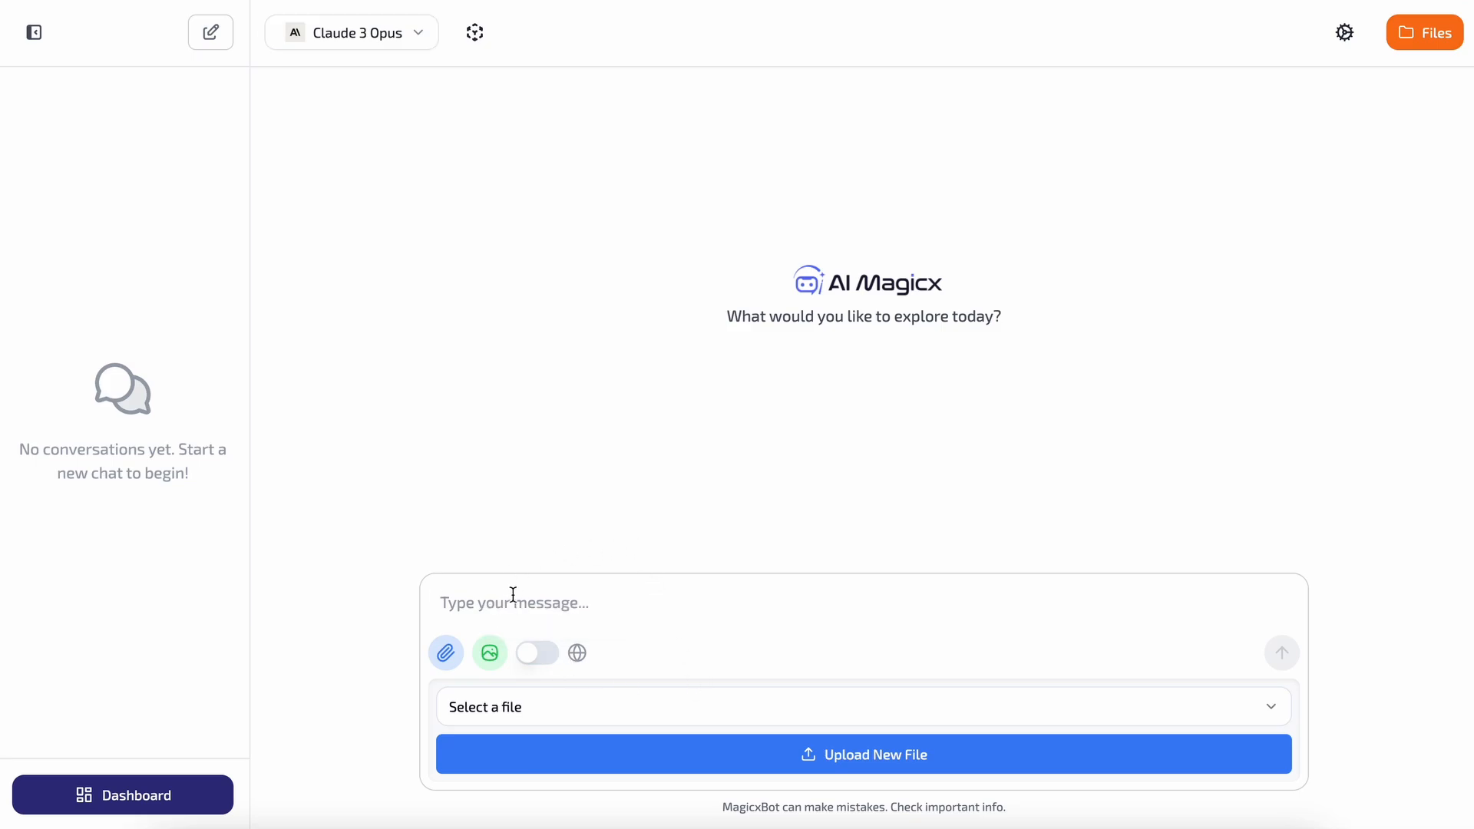
{"action": "mouse_move", "coordinate": [536, 652]}
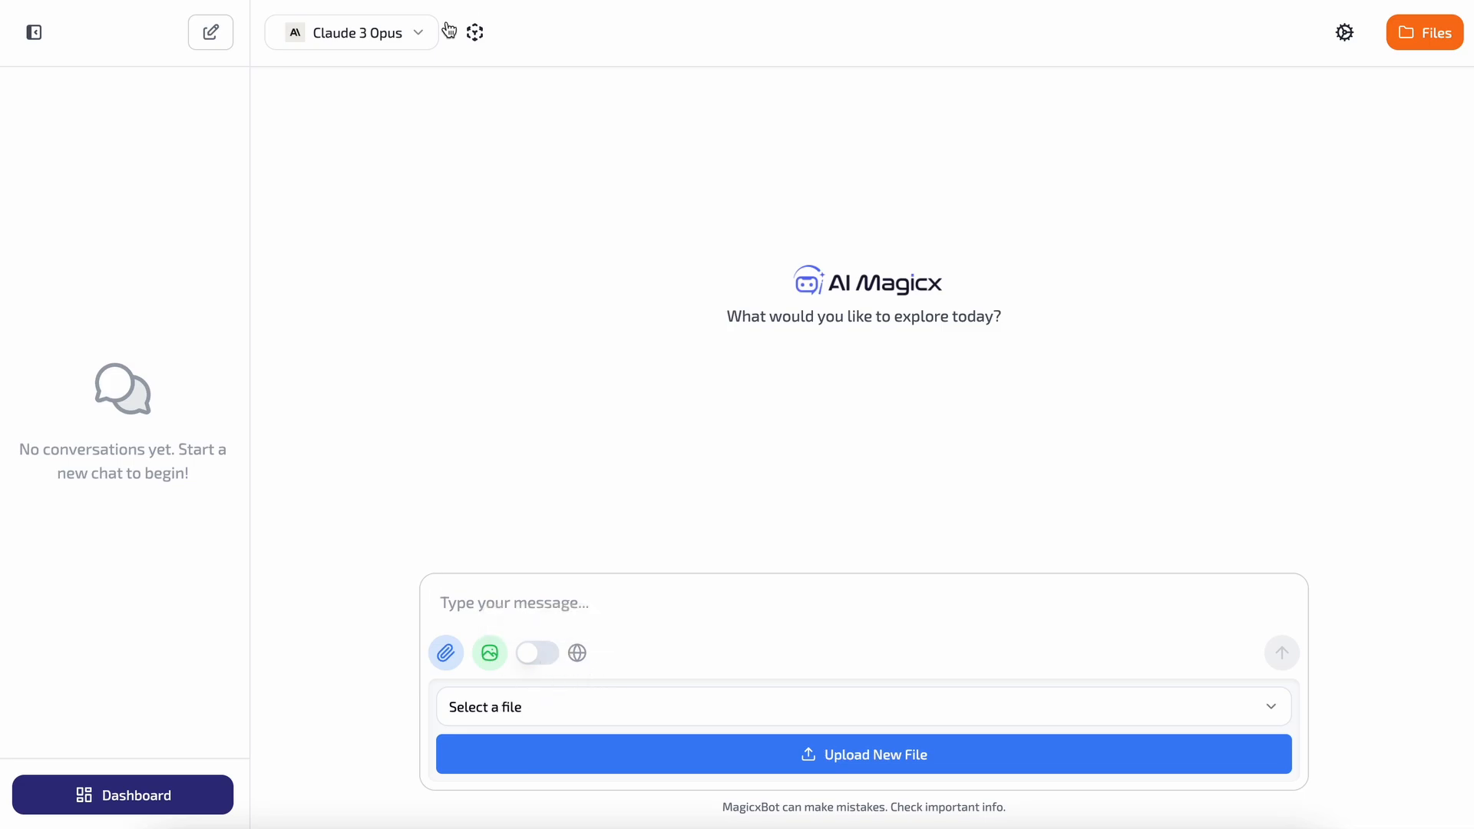
Switch to Claude 3.5 Sonnet and send the message 'hi'.
{"action": "left_click", "coordinate": [350, 32]}
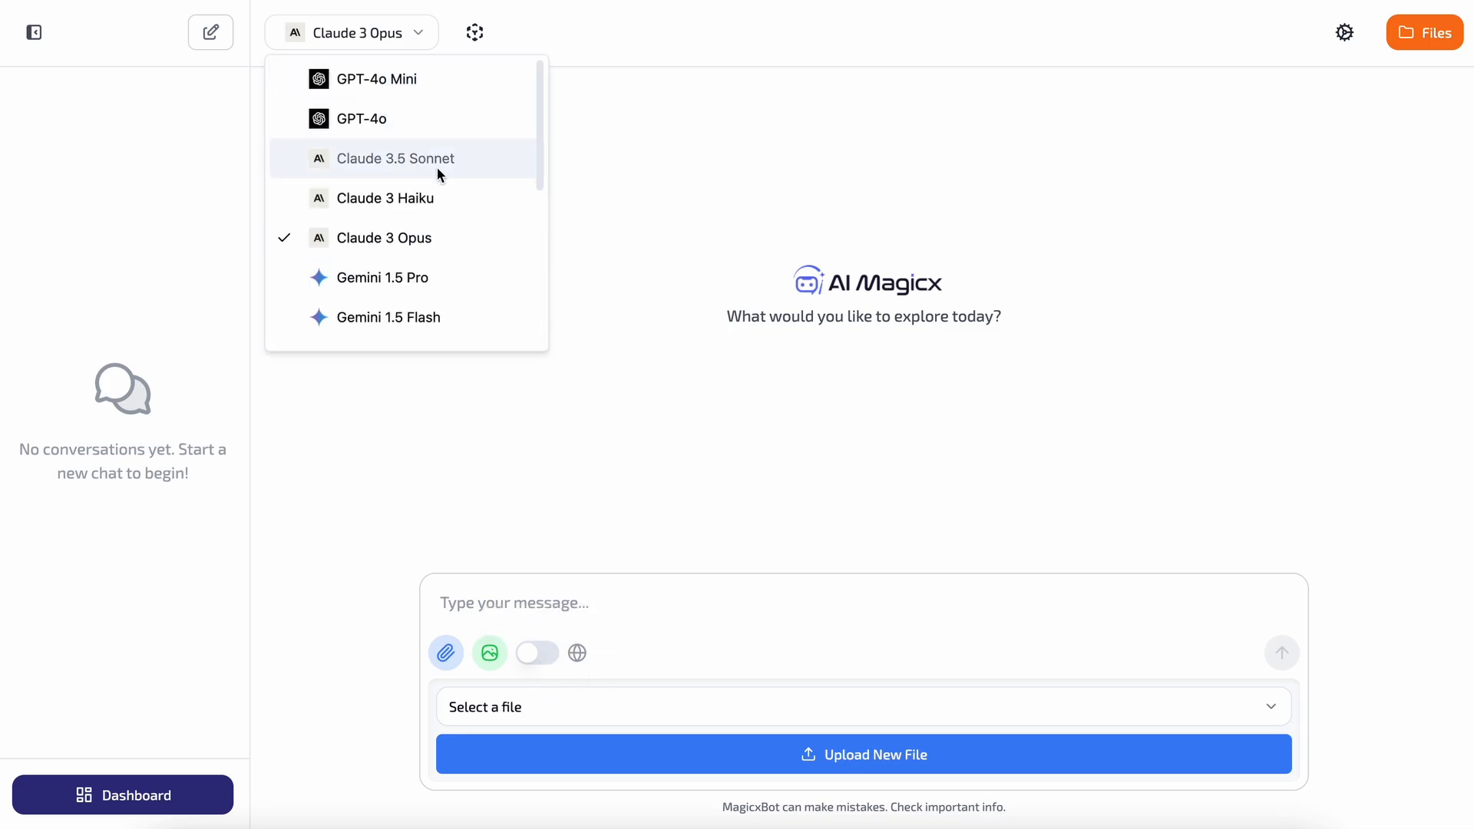
{"action": "left_click", "coordinate": [394, 158]}
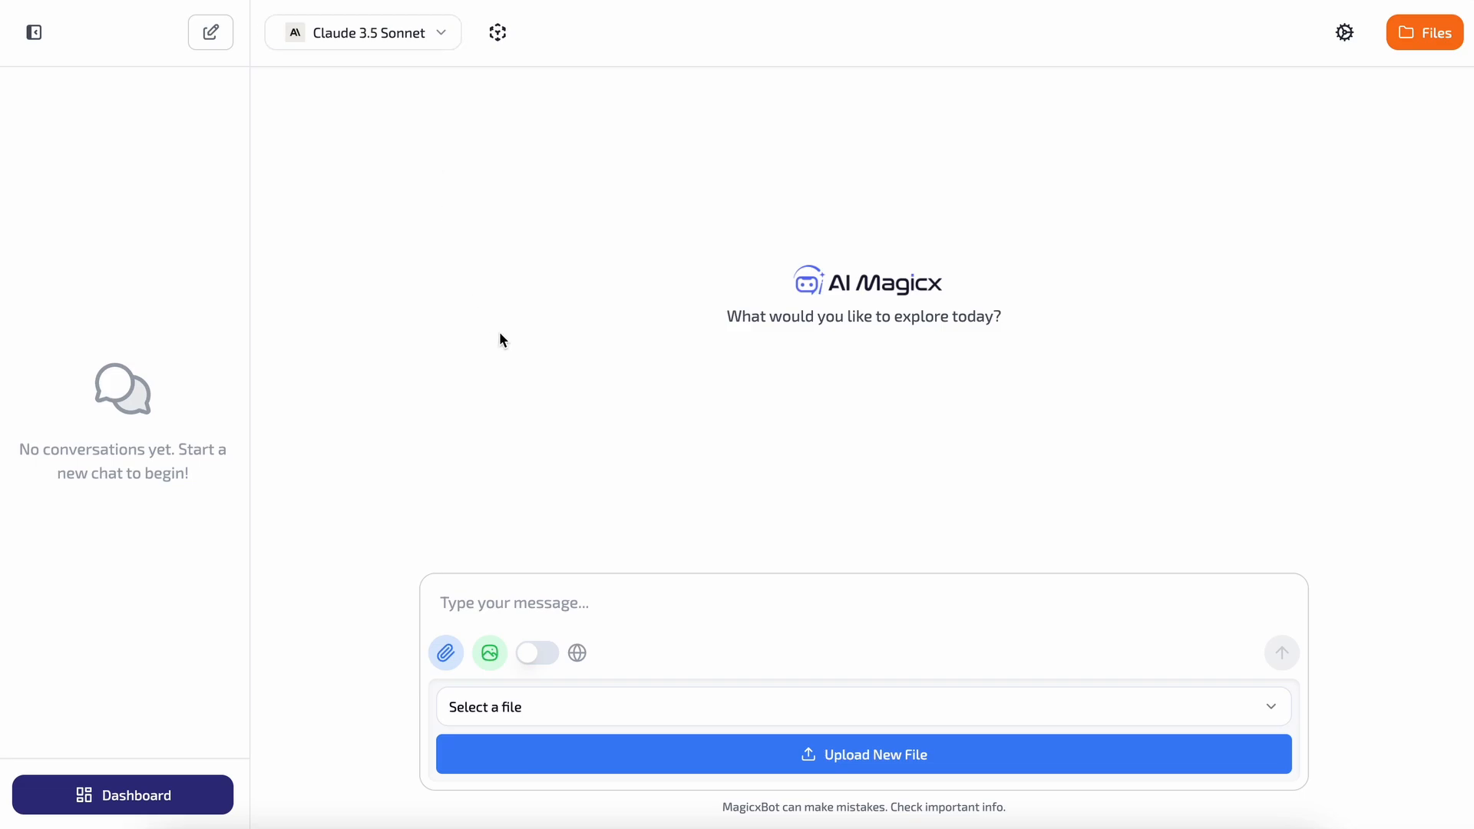
{"action": "type", "text": "hi"}
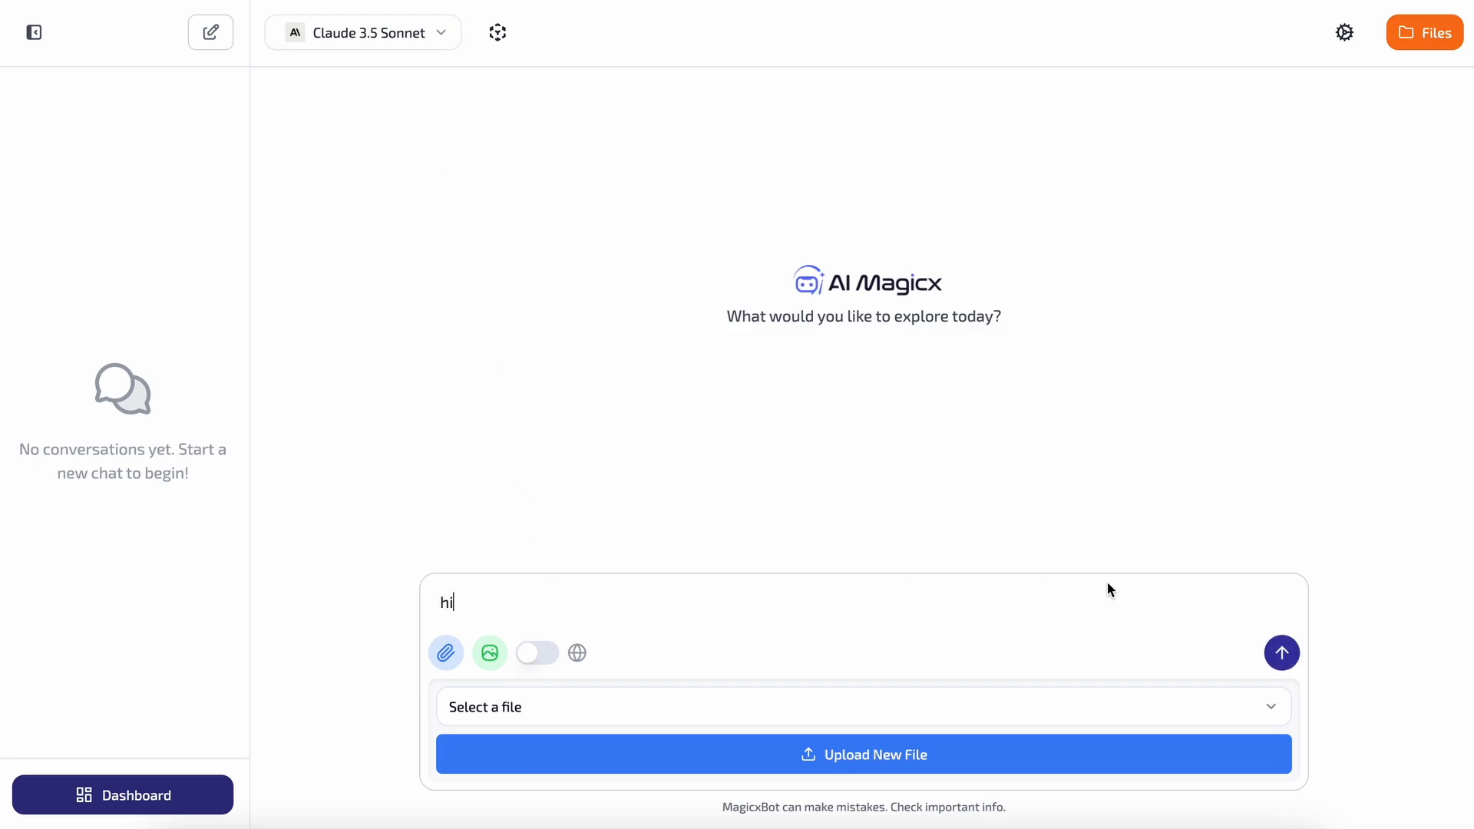
{"action": "left_click", "coordinate": [1280, 652]}
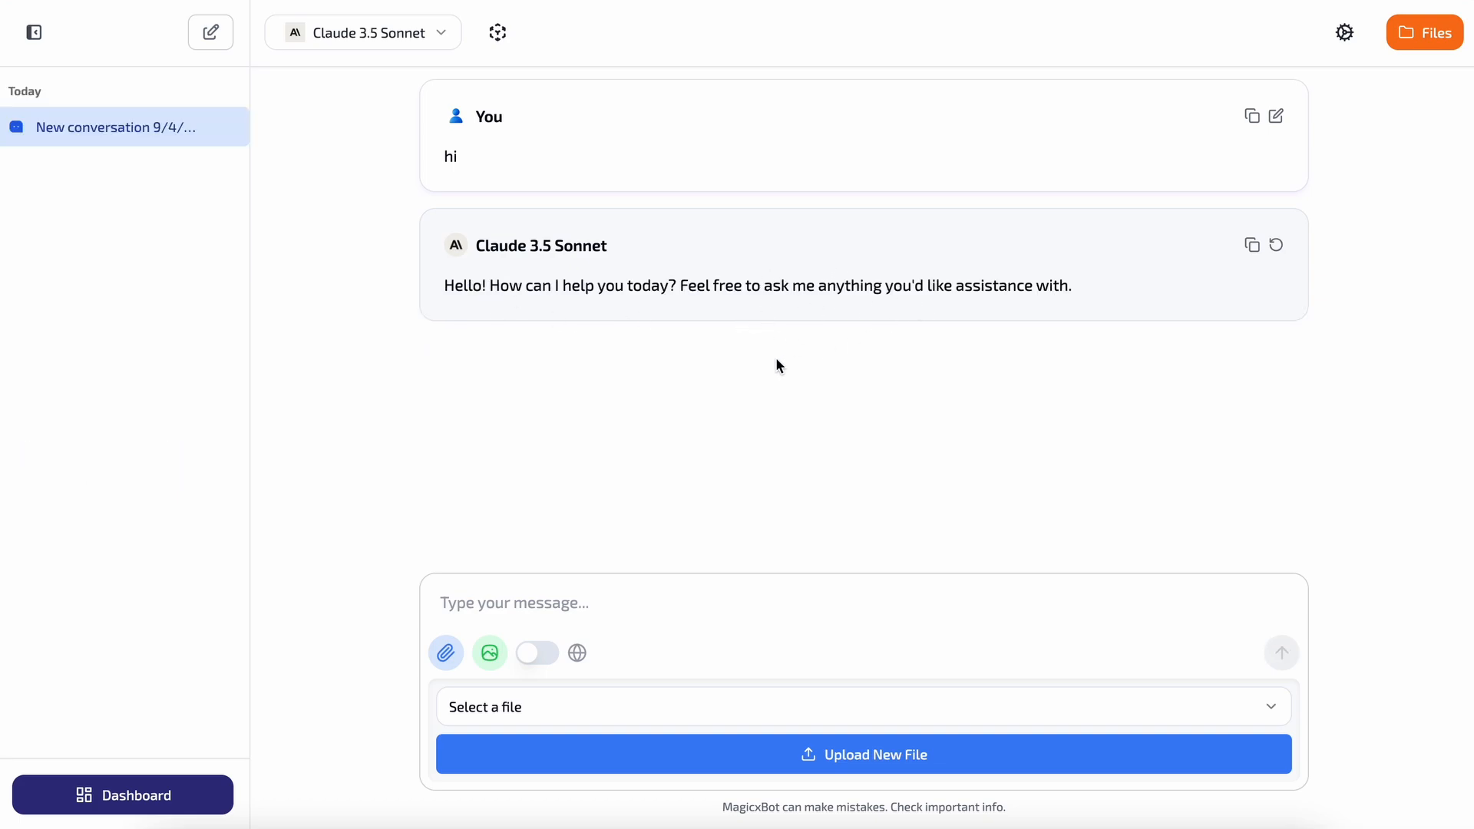
{"action": "mouse_move", "coordinate": [488, 653]}
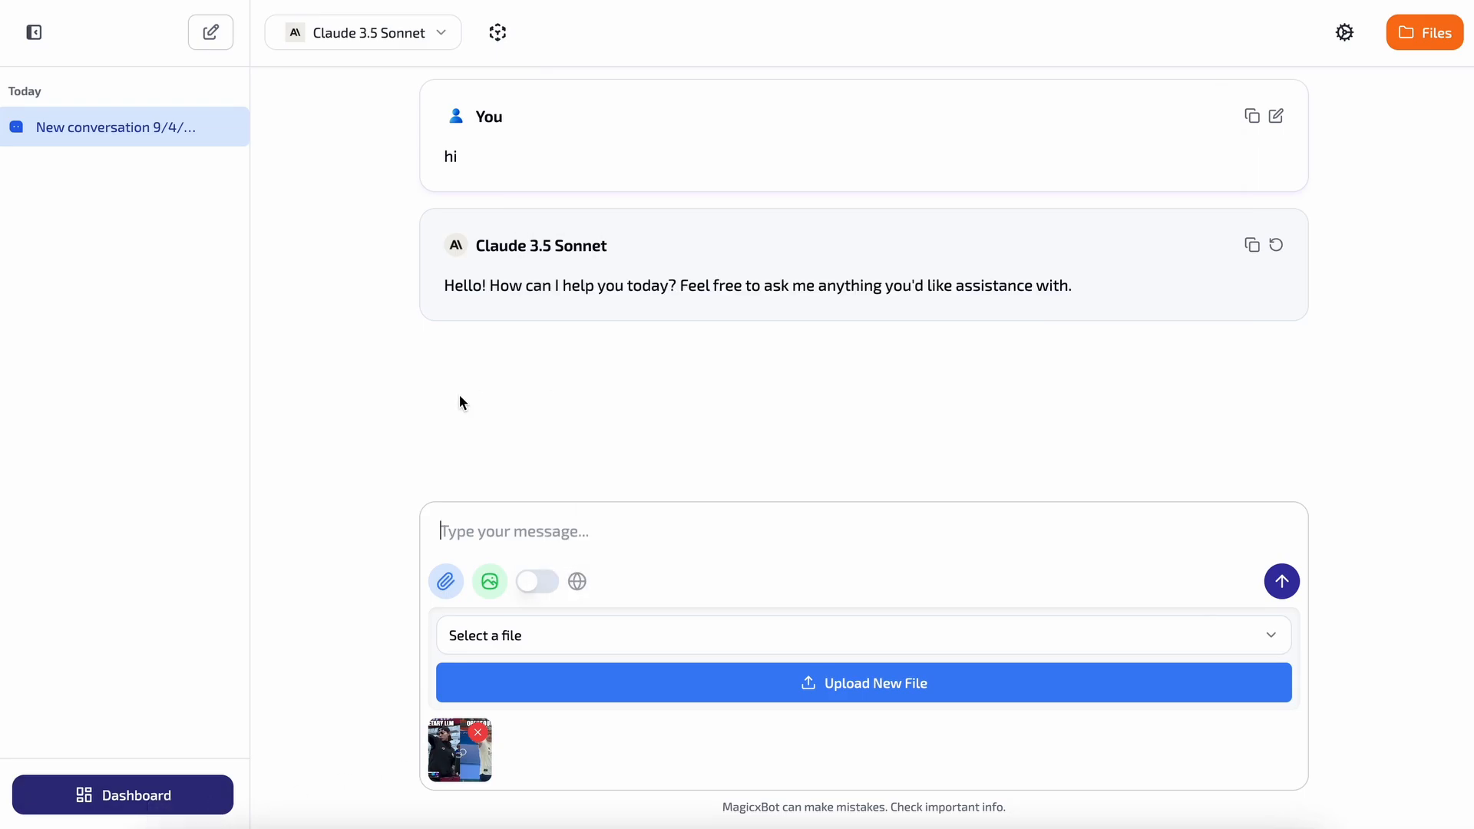
{"action": "type", "text": "W"}
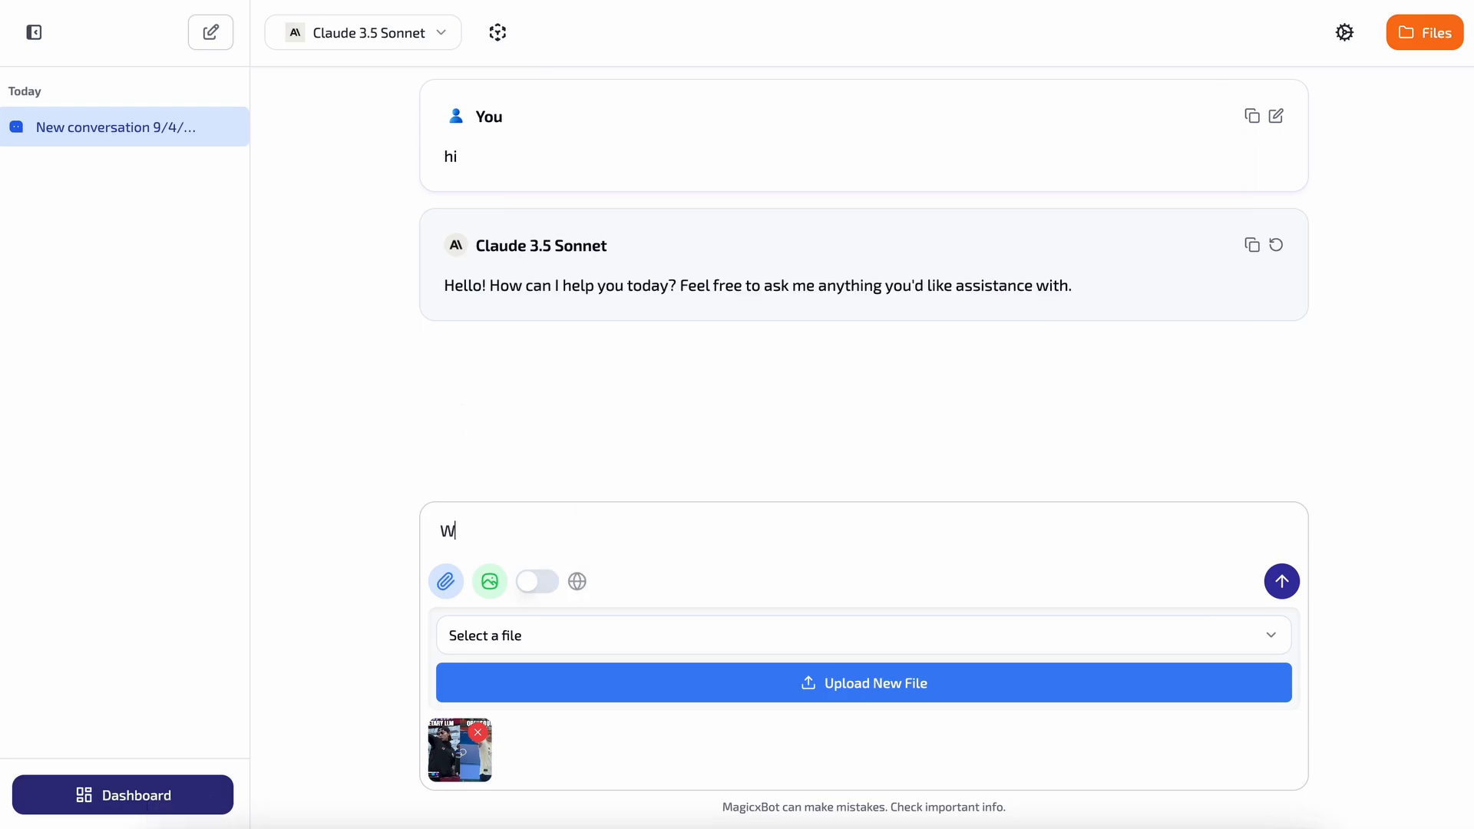
{"action": "left_click", "coordinate": [1280, 580]}
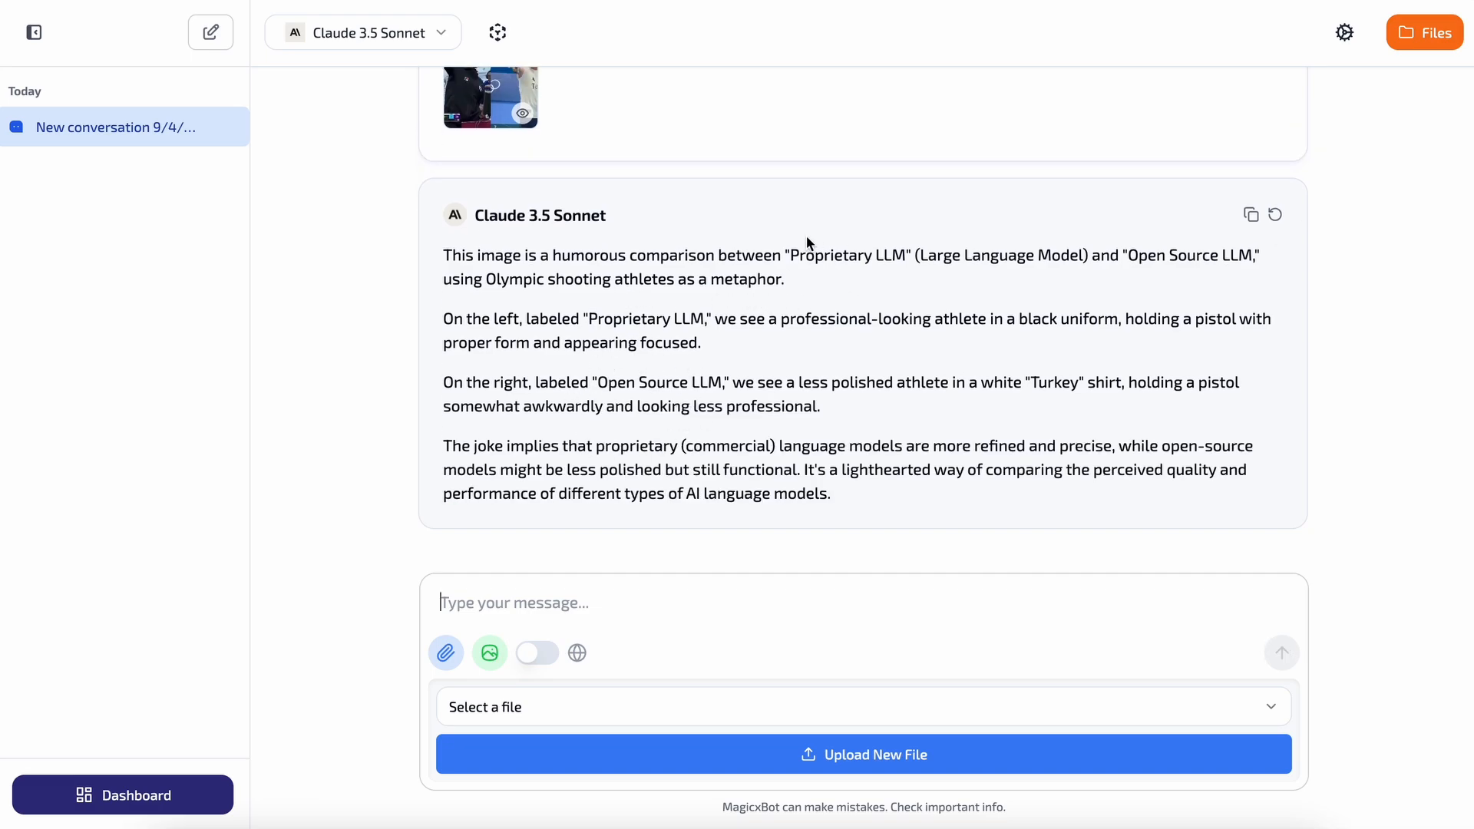
{"action": "mouse_move", "coordinate": [747, 488]}
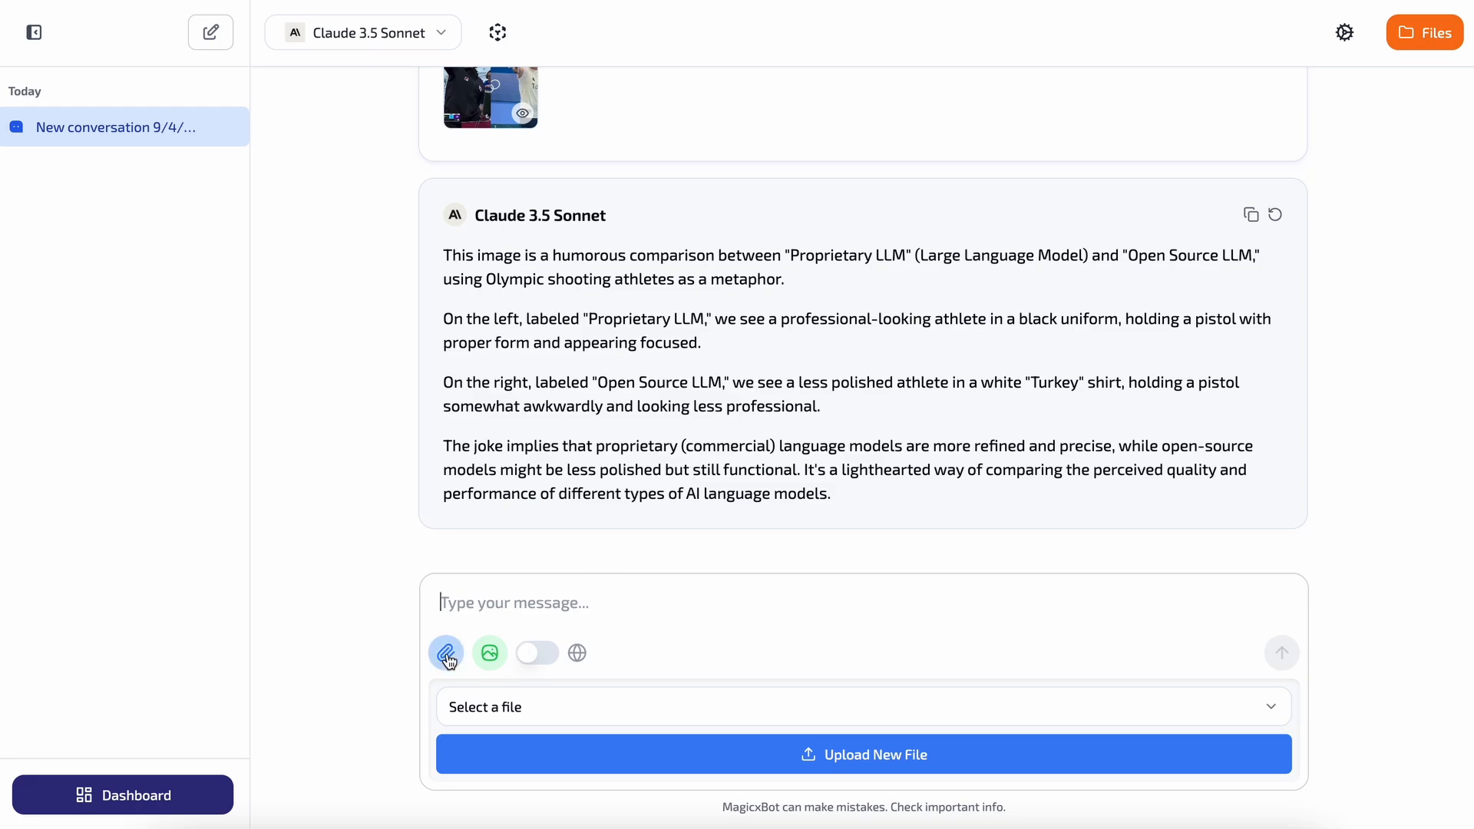
{"action": "mouse_move", "coordinate": [489, 654]}
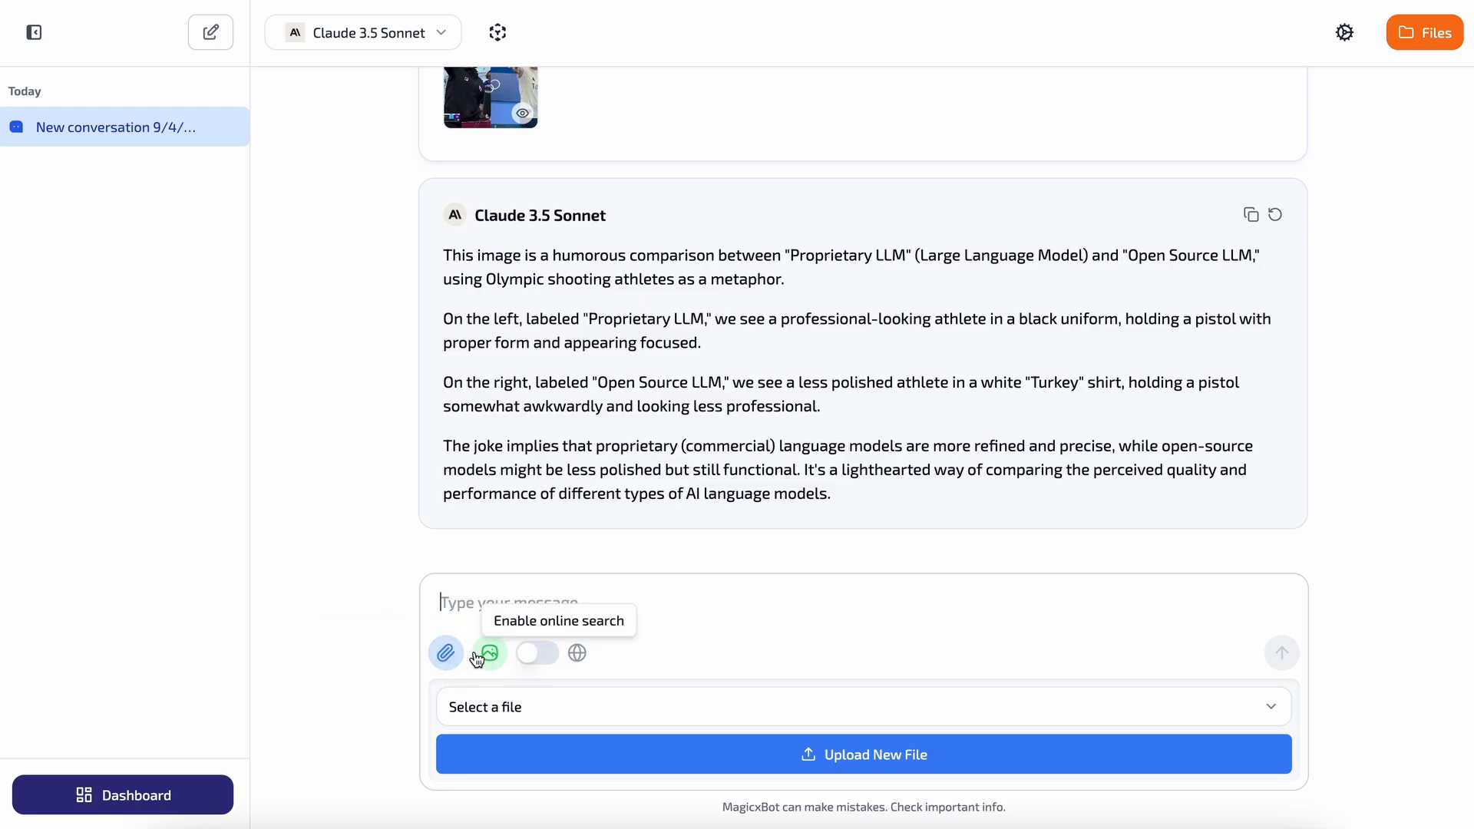
{"action": "mouse_move", "coordinate": [445, 653]}
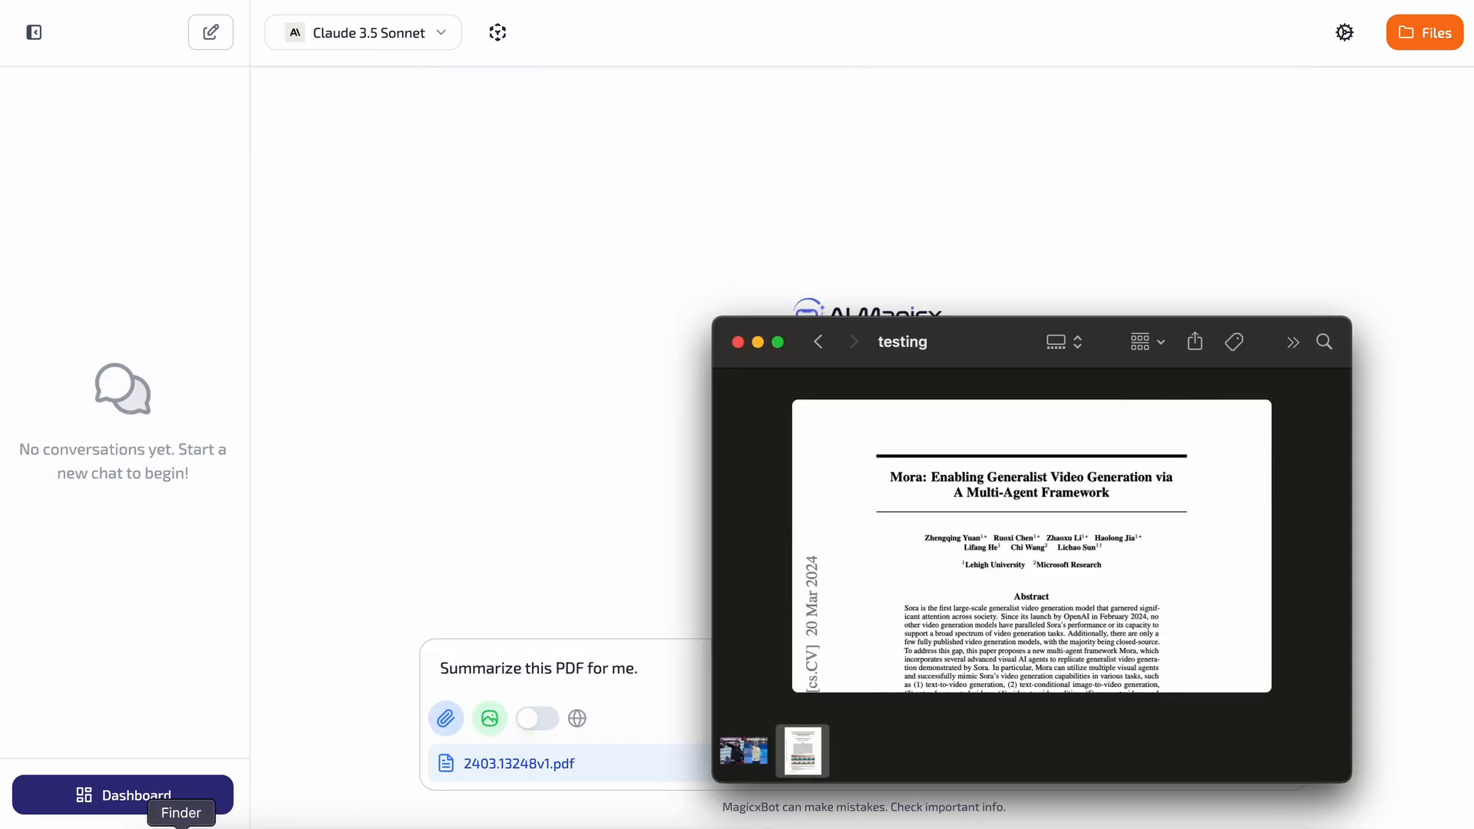
{"action": "mouse_move", "coordinate": [1065, 496]}
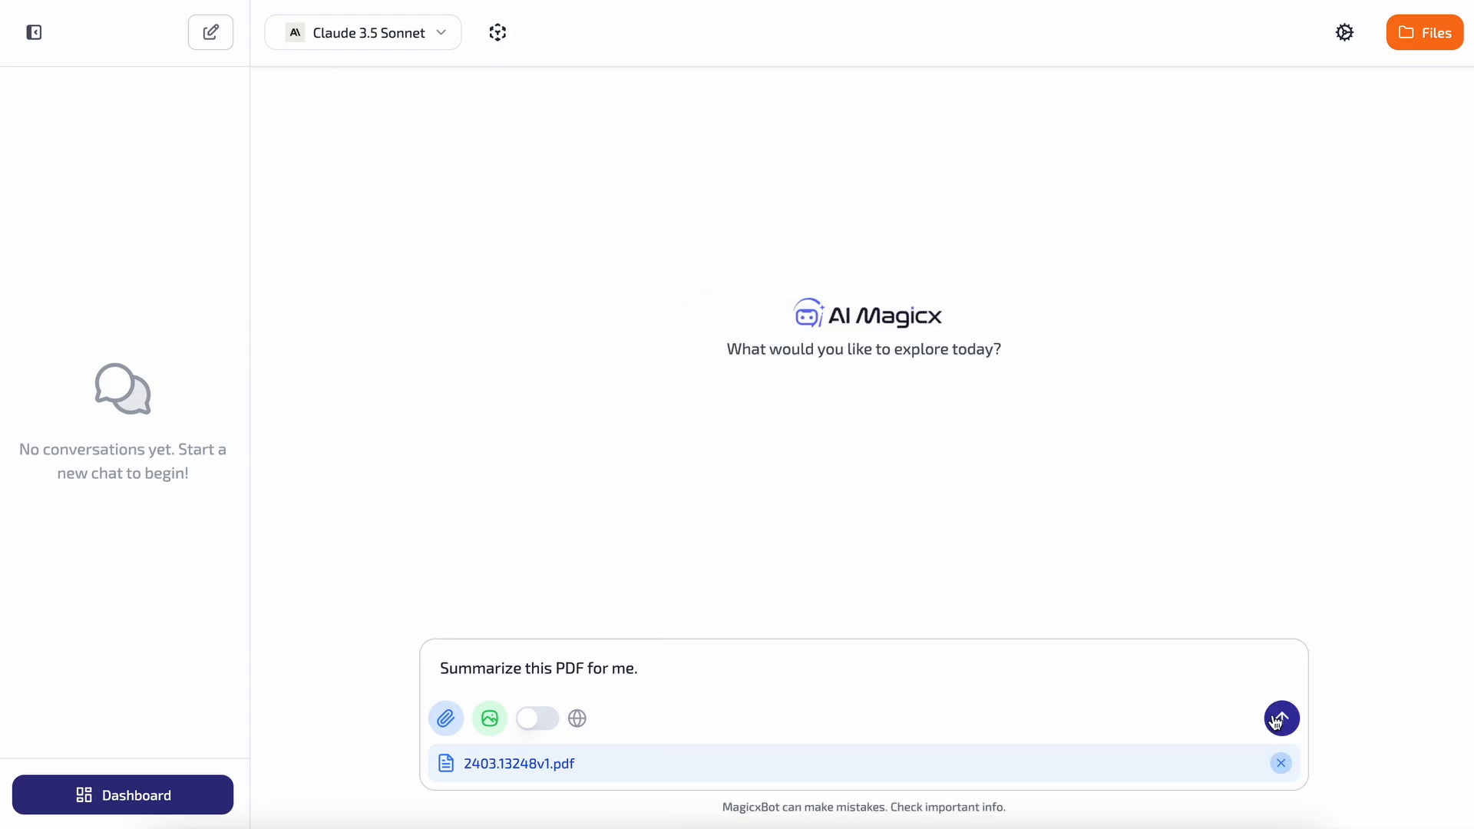
Send the PDF summary request and highlight part of Claude's partial summary.
{"action": "left_click", "coordinate": [1281, 719]}
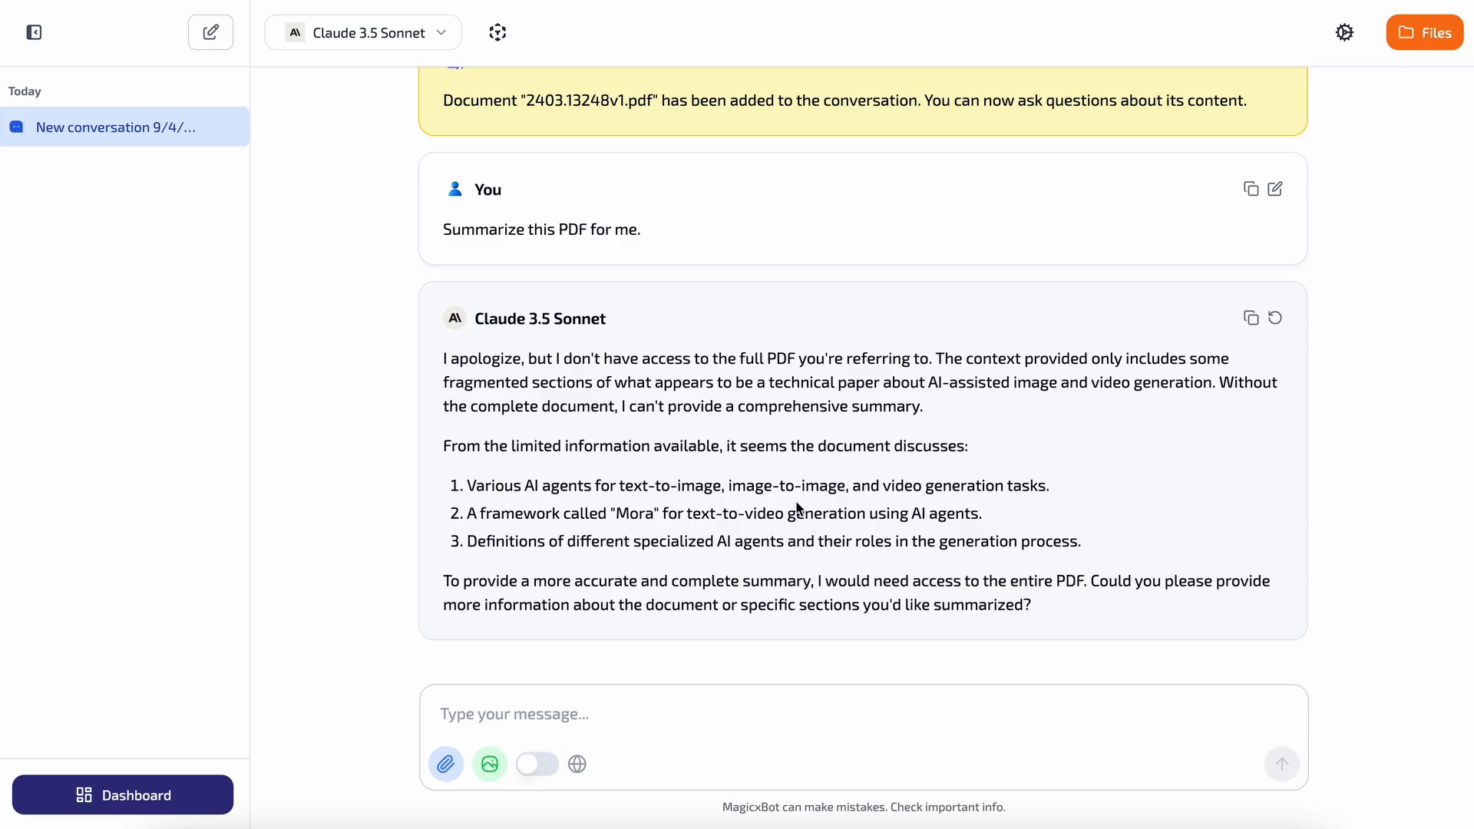
{"action": "left_click_drag", "start_coordinate": [707, 513], "coordinate": [1079, 541]}
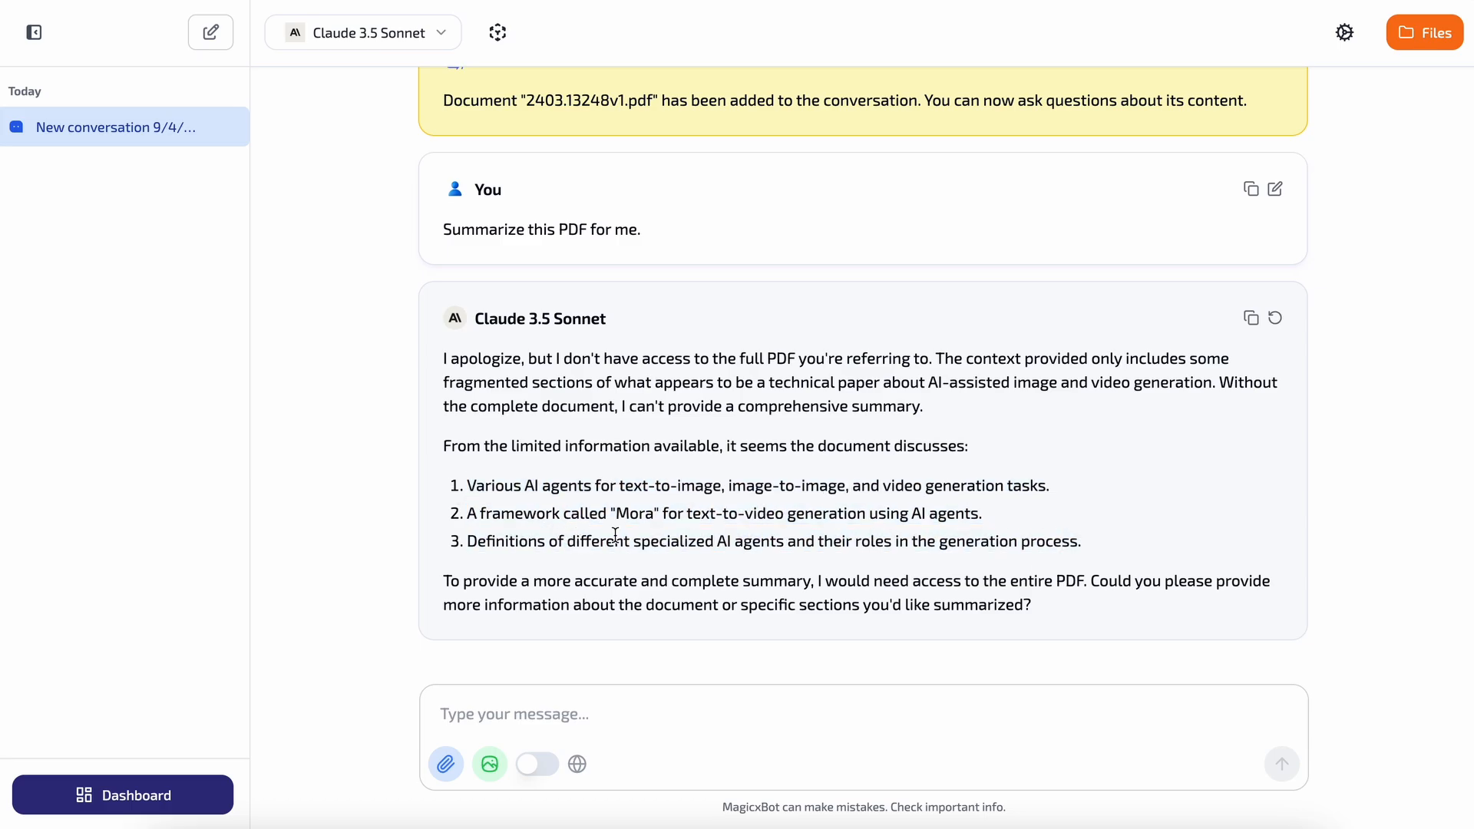
Start a new chat with online search on and ask about the llama-3.1 release.
{"action": "left_click", "coordinate": [210, 33]}
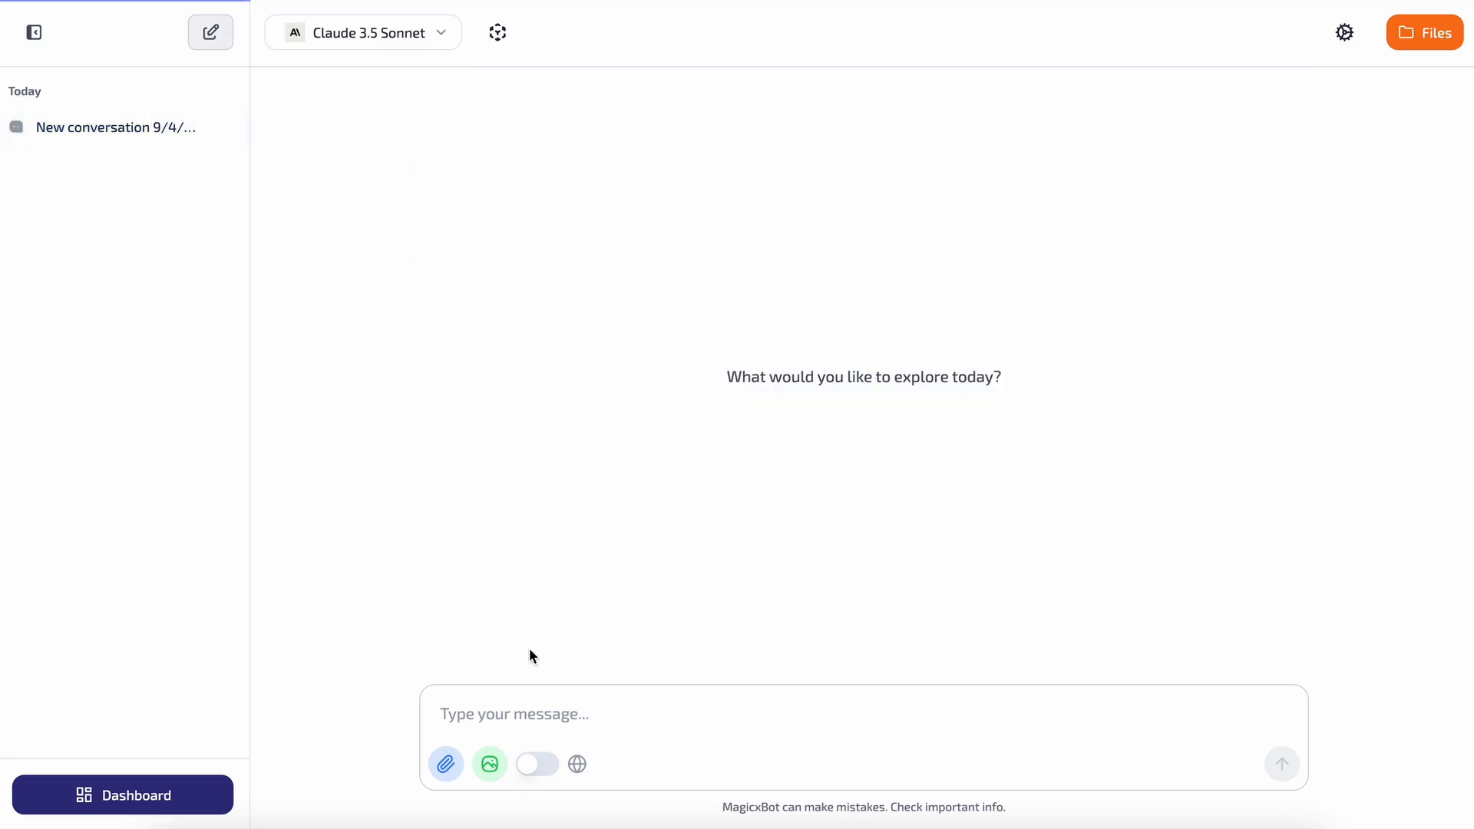
{"action": "left_click", "coordinate": [537, 763]}
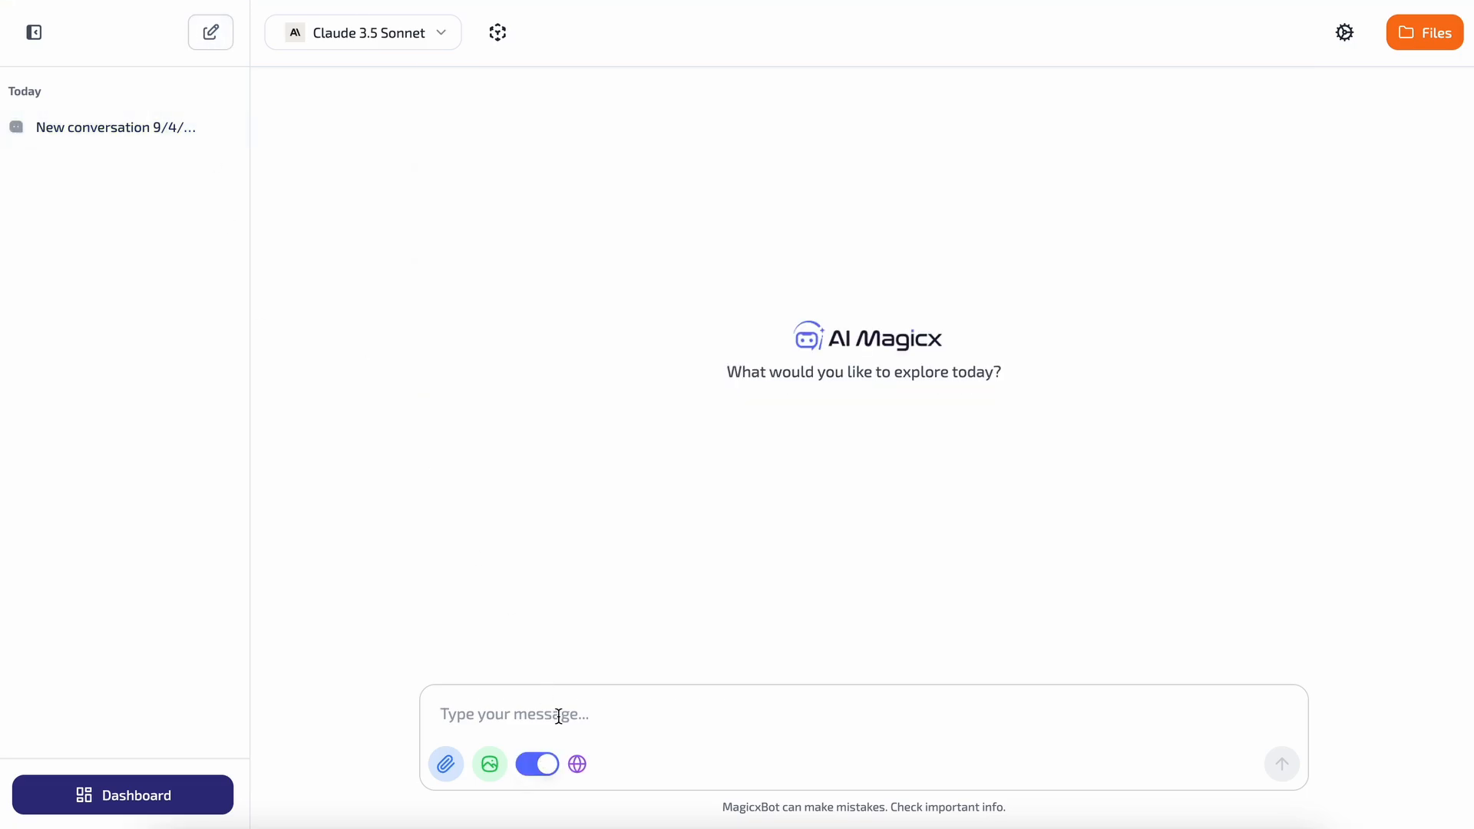
{"action": "type", "text": "Tell me ab"}
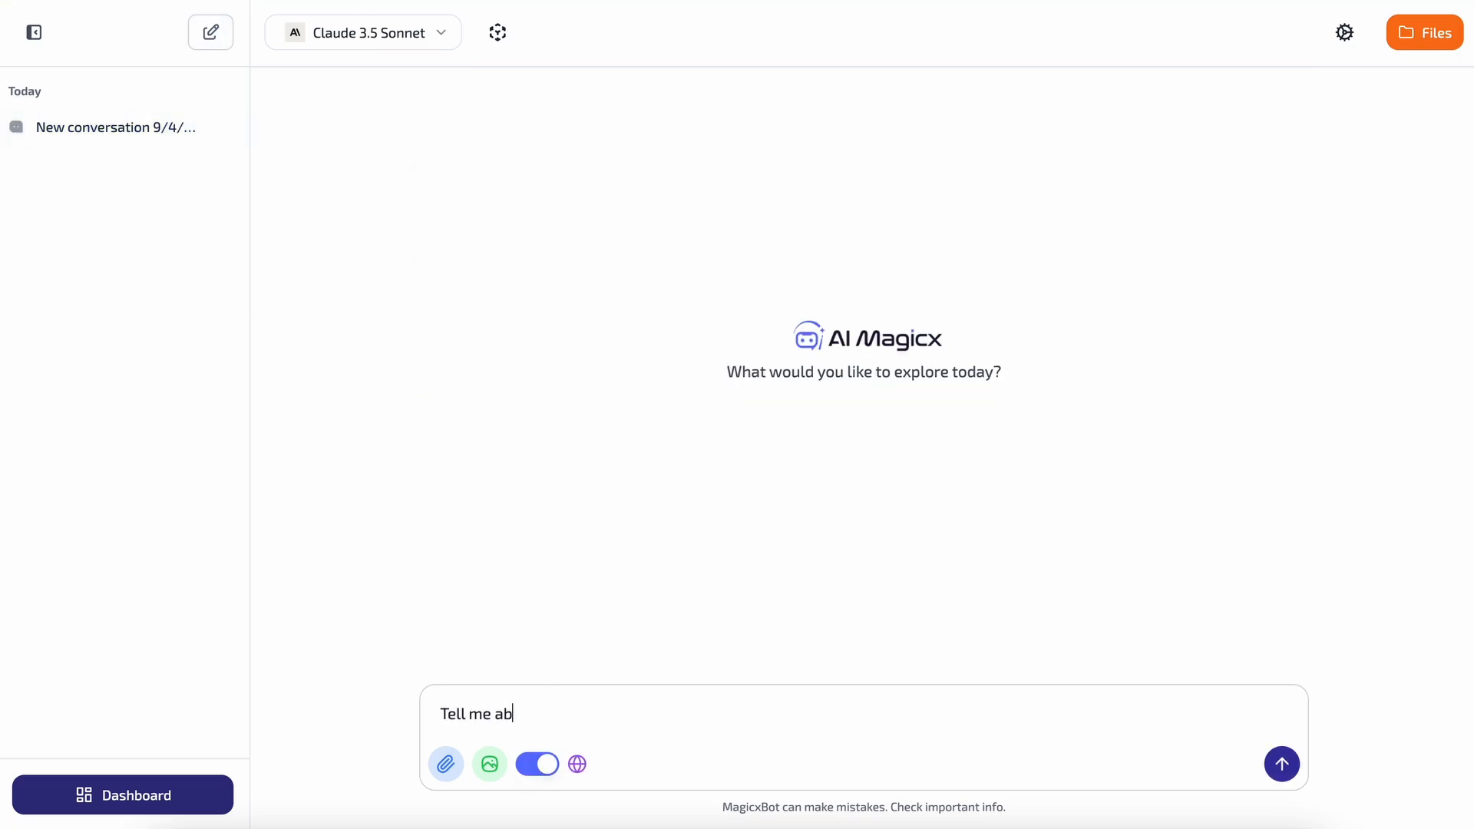
{"action": "type", "text": "out llama-3.1 r"}
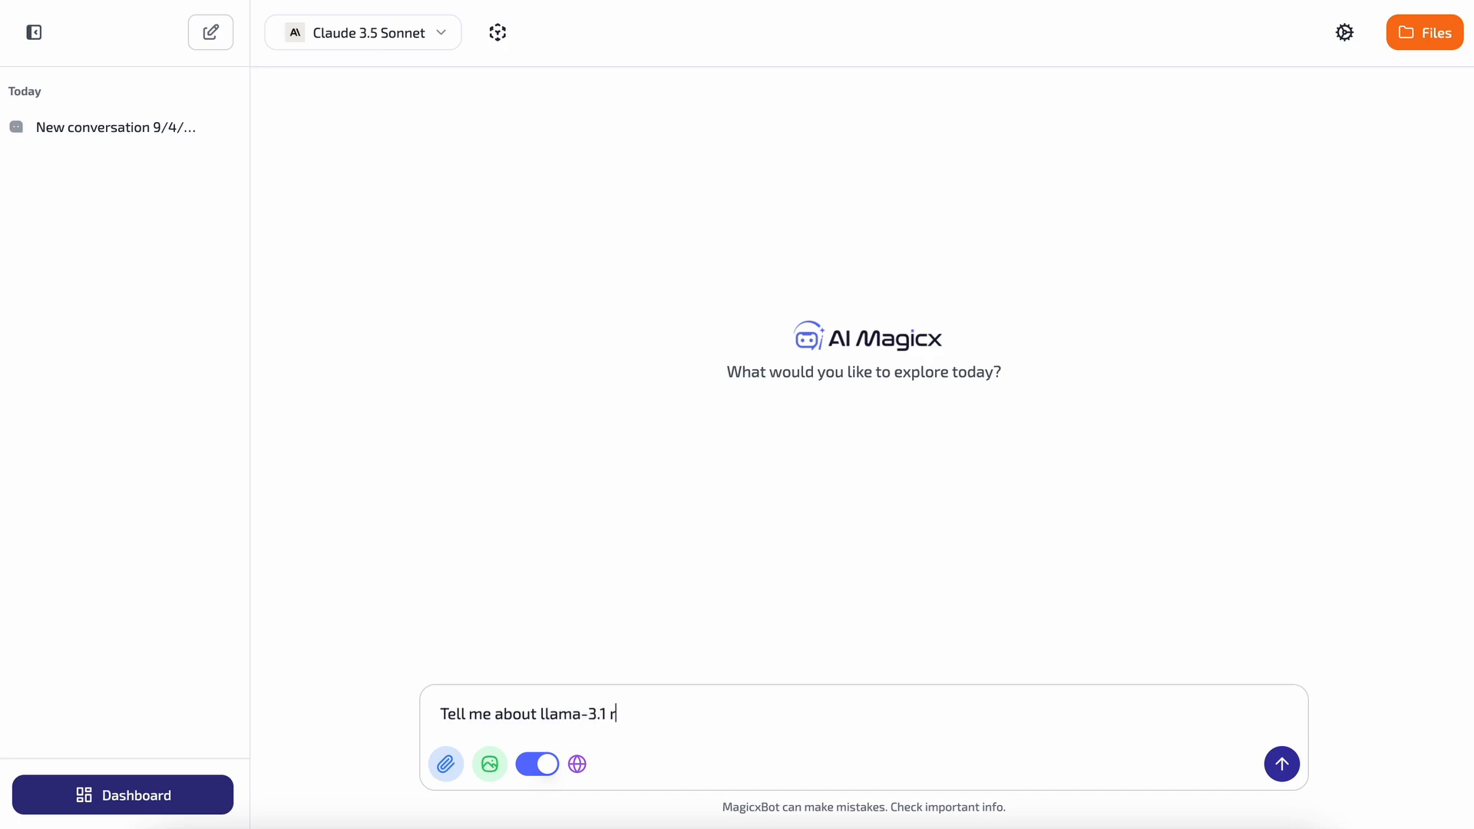
{"action": "type", "text": "elease"}
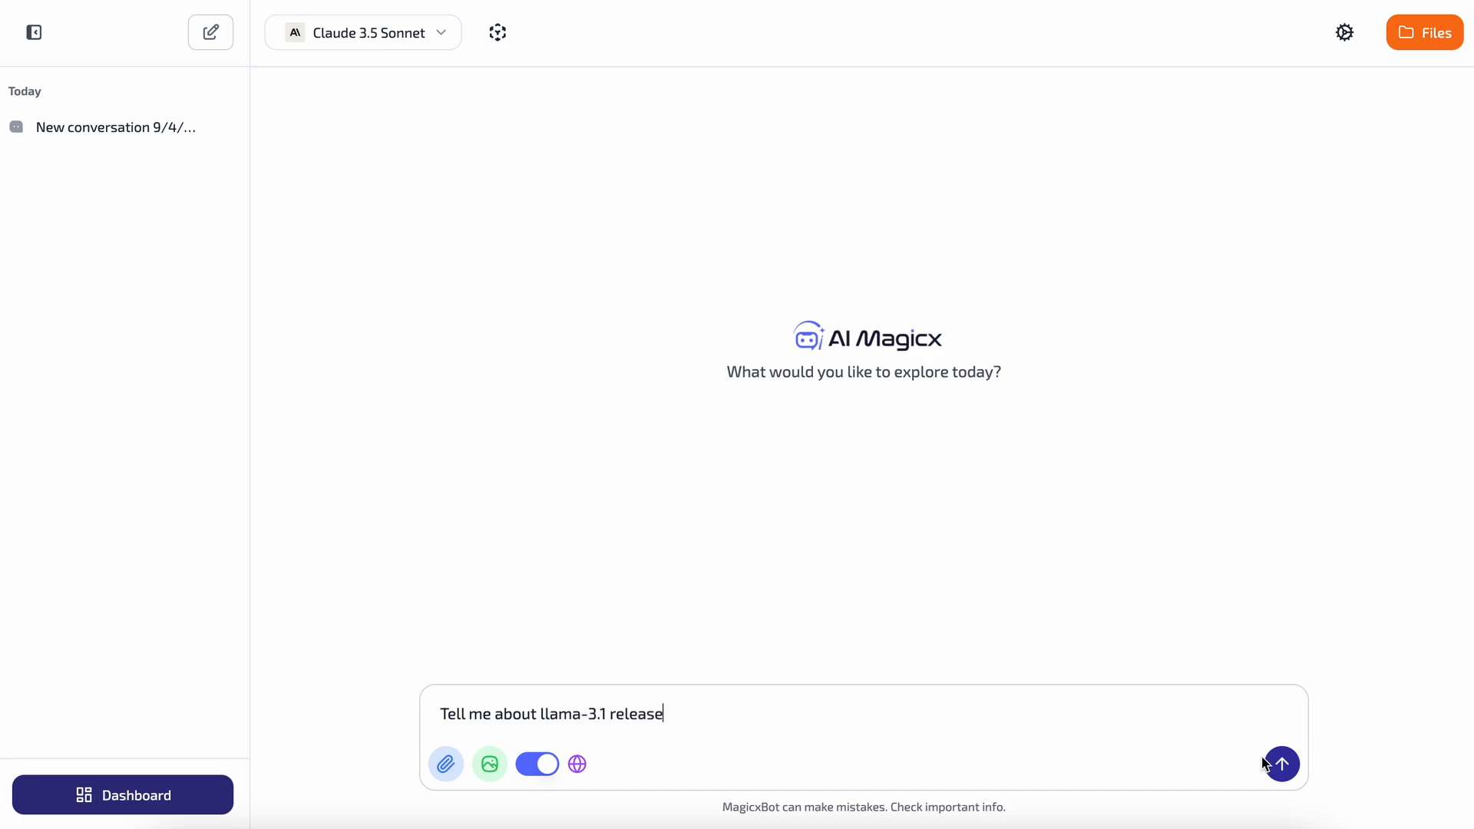
{"action": "left_click", "coordinate": [1280, 763]}
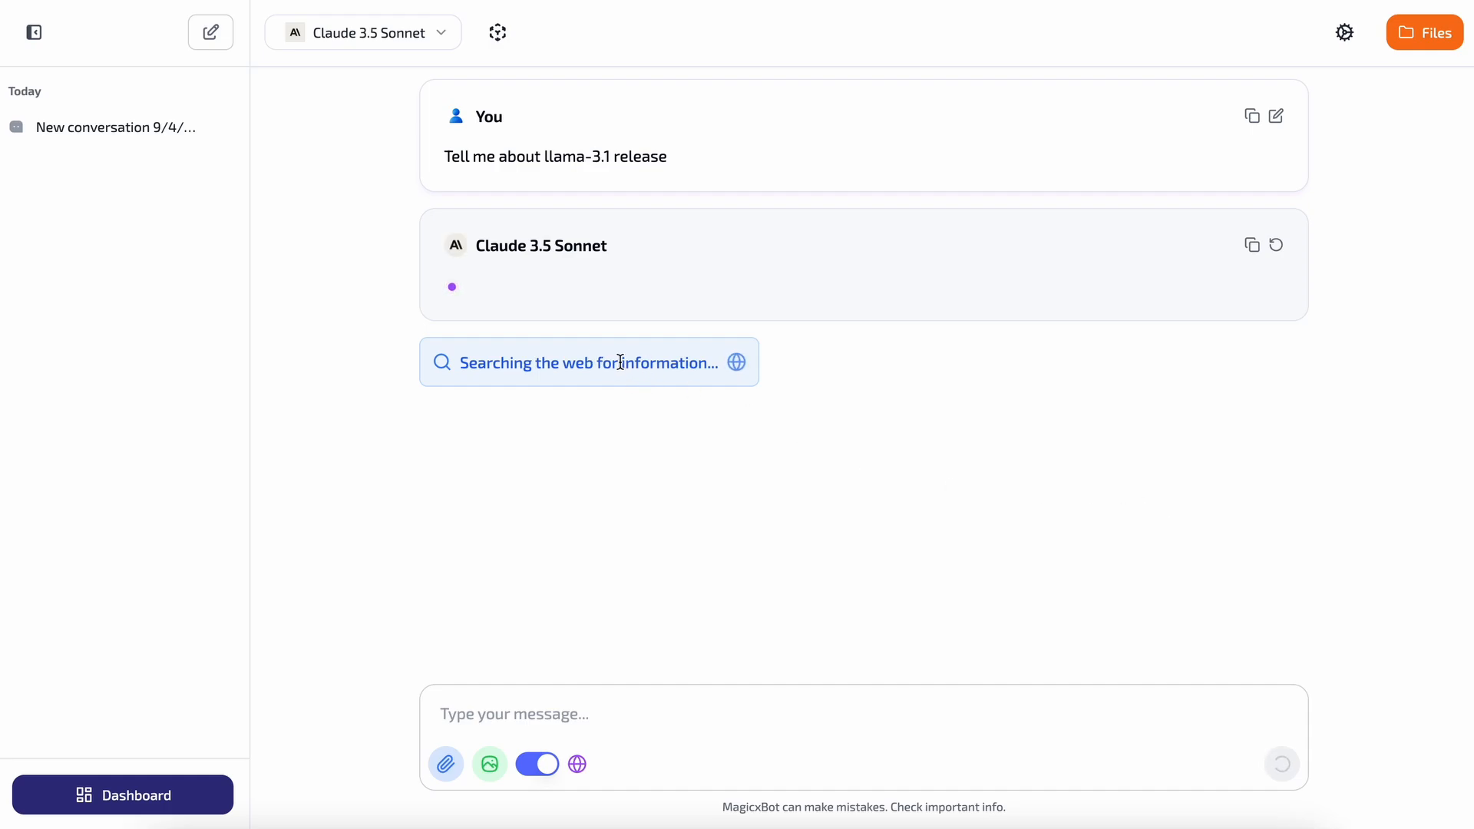
{"action": "mouse_move", "coordinate": [1383, 557]}
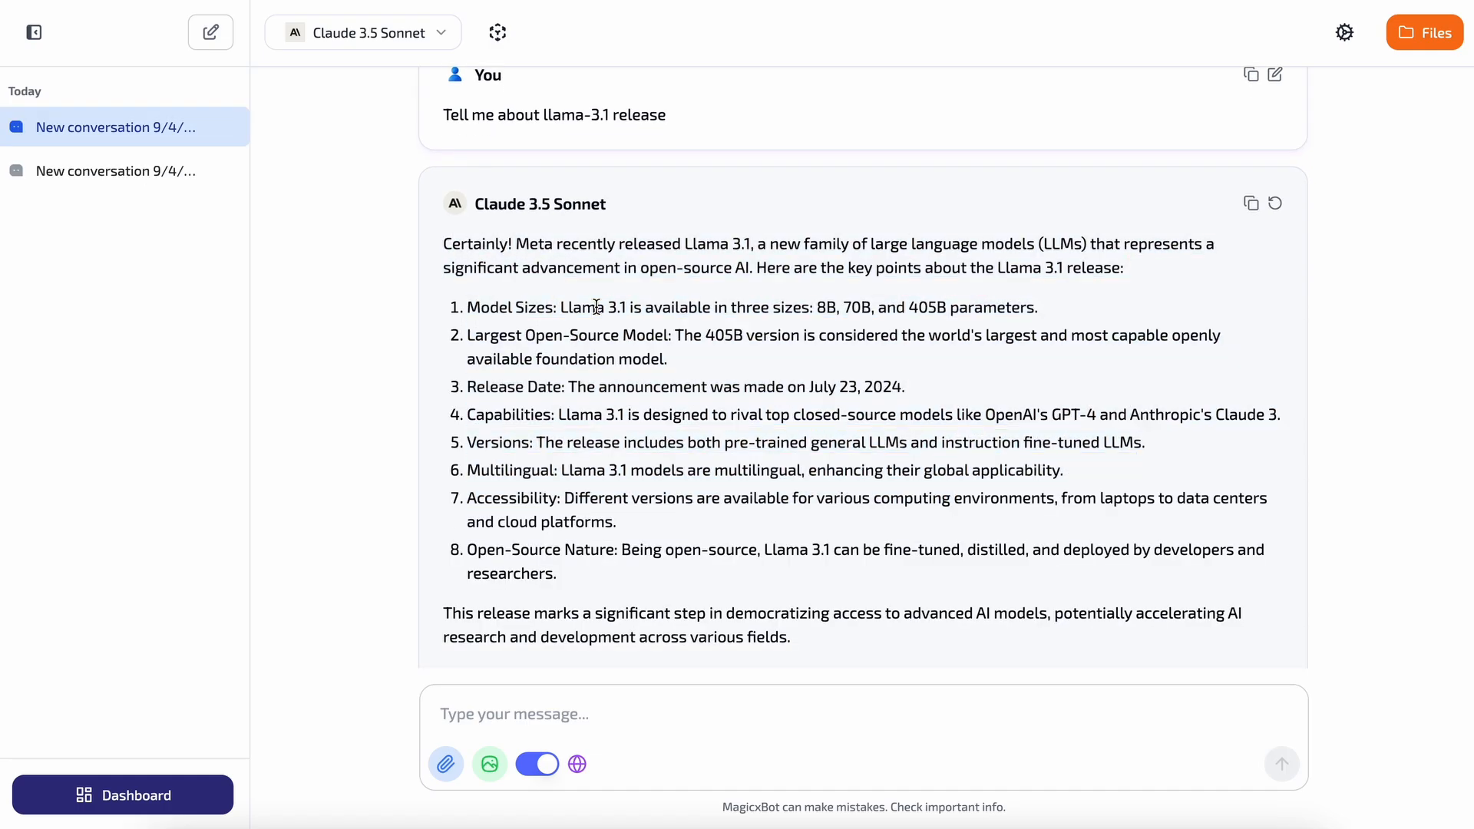
Highlight key points two through six of Claude's Llama 3.1 answer, then clear the selection.
{"action": "left_click_drag", "start_coordinate": [466, 307], "coordinate": [1038, 307]}
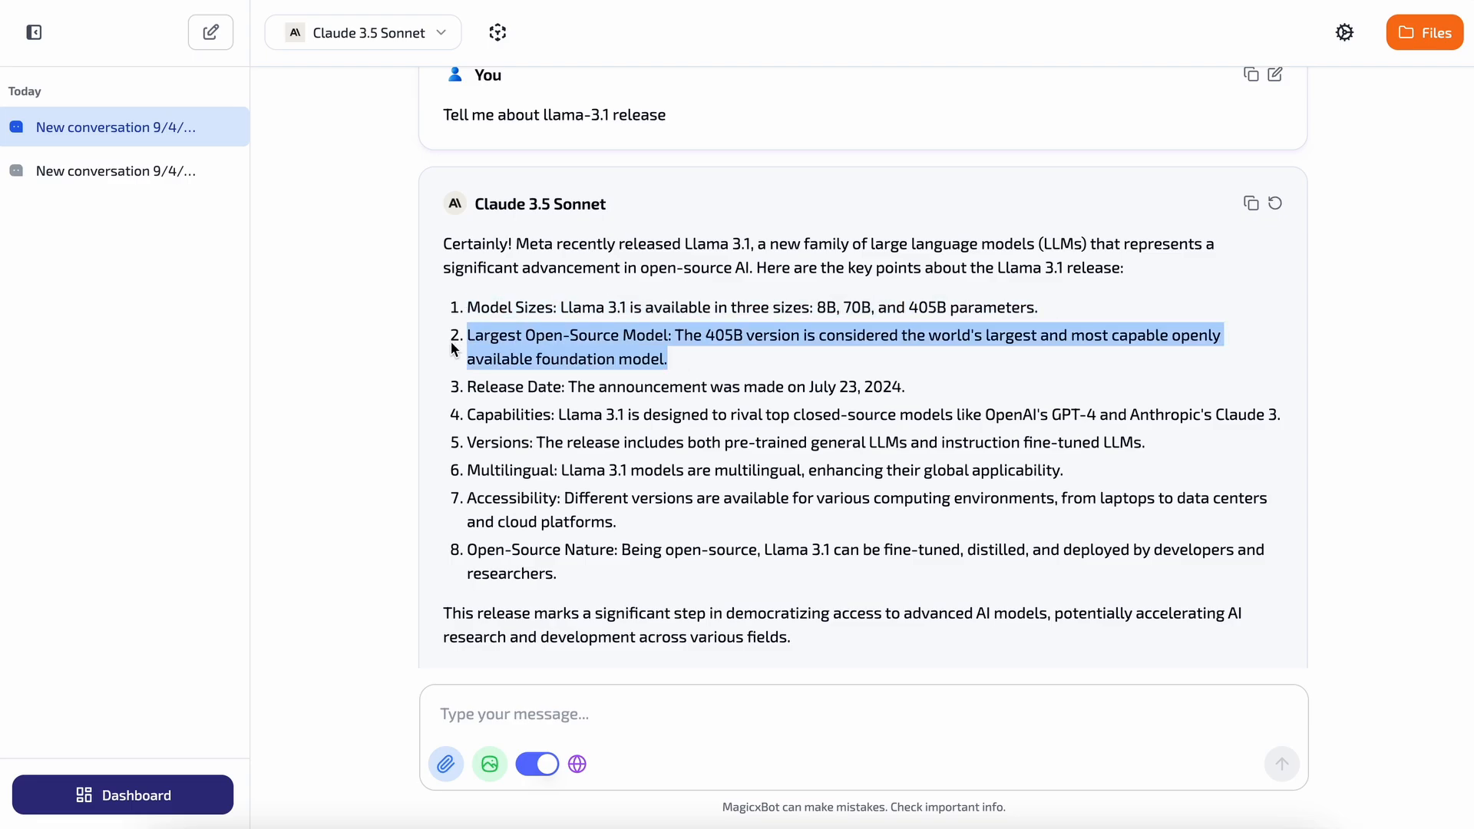
{"action": "left_click_drag", "start_coordinate": [466, 334], "coordinate": [1065, 470]}
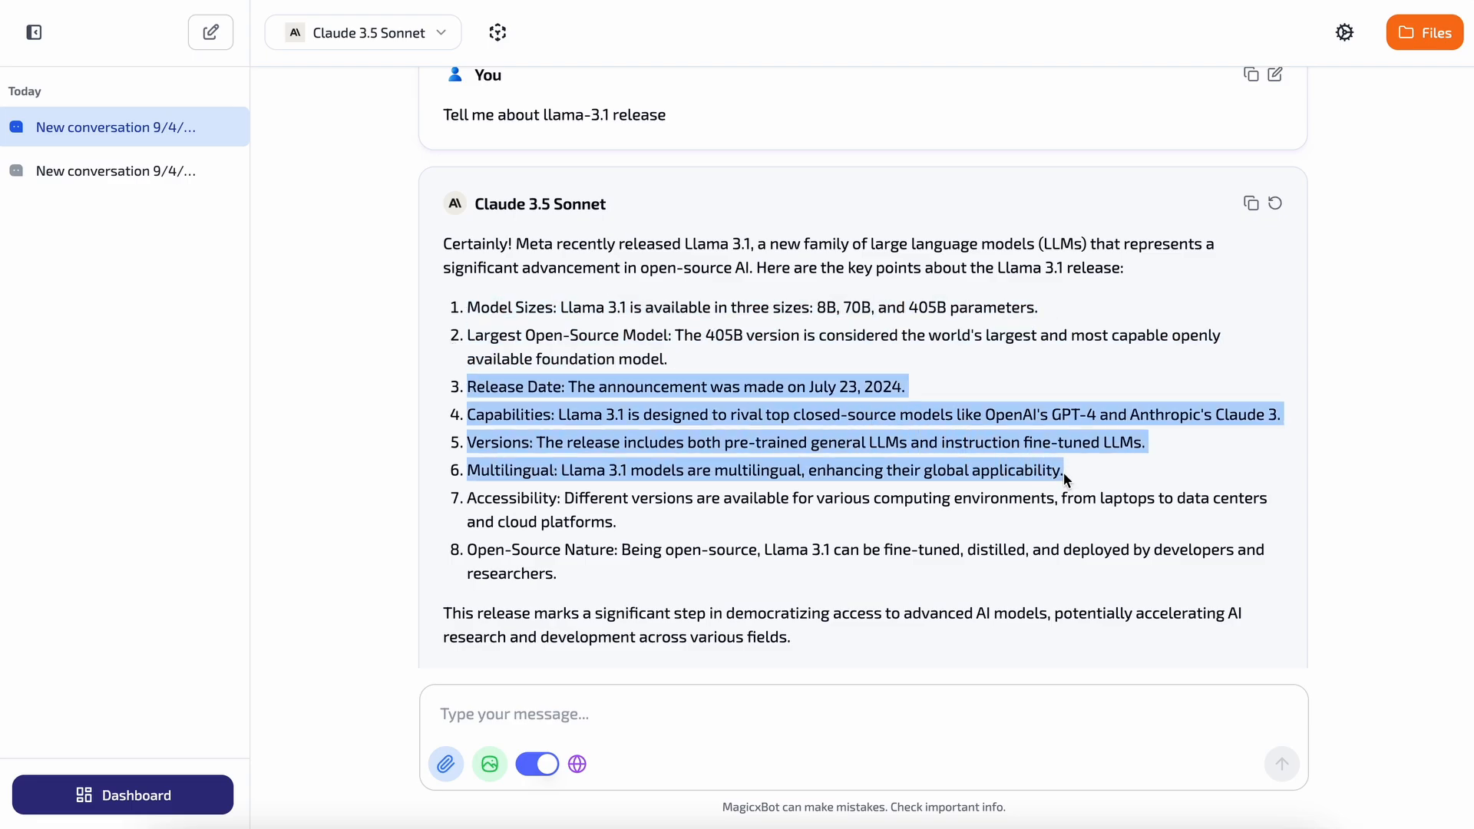
{"action": "left_click", "coordinate": [908, 413]}
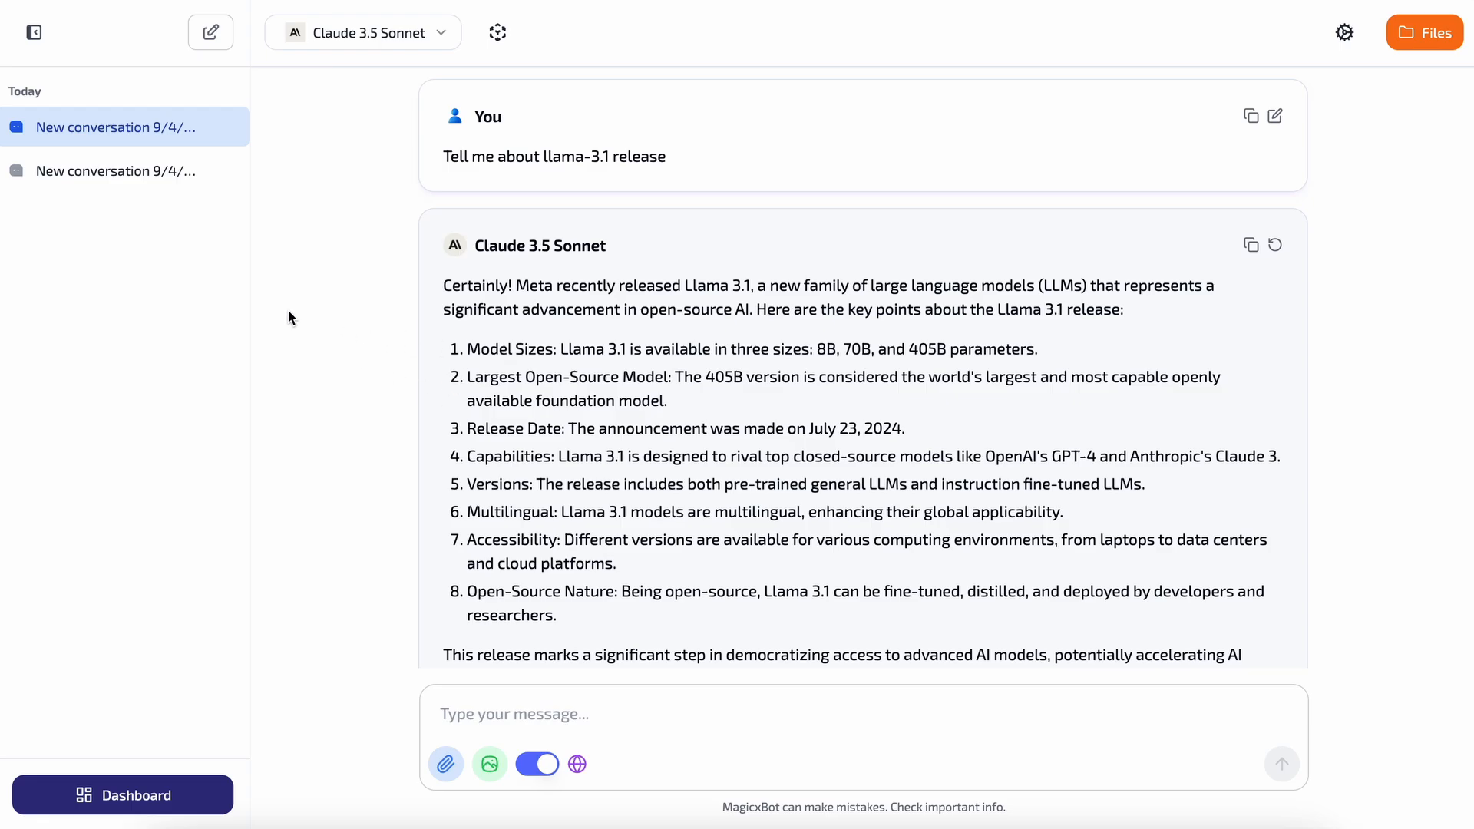
Reopen the PDF summary conversation and reload both retitled sidebar chats.
{"action": "left_click", "coordinate": [115, 171]}
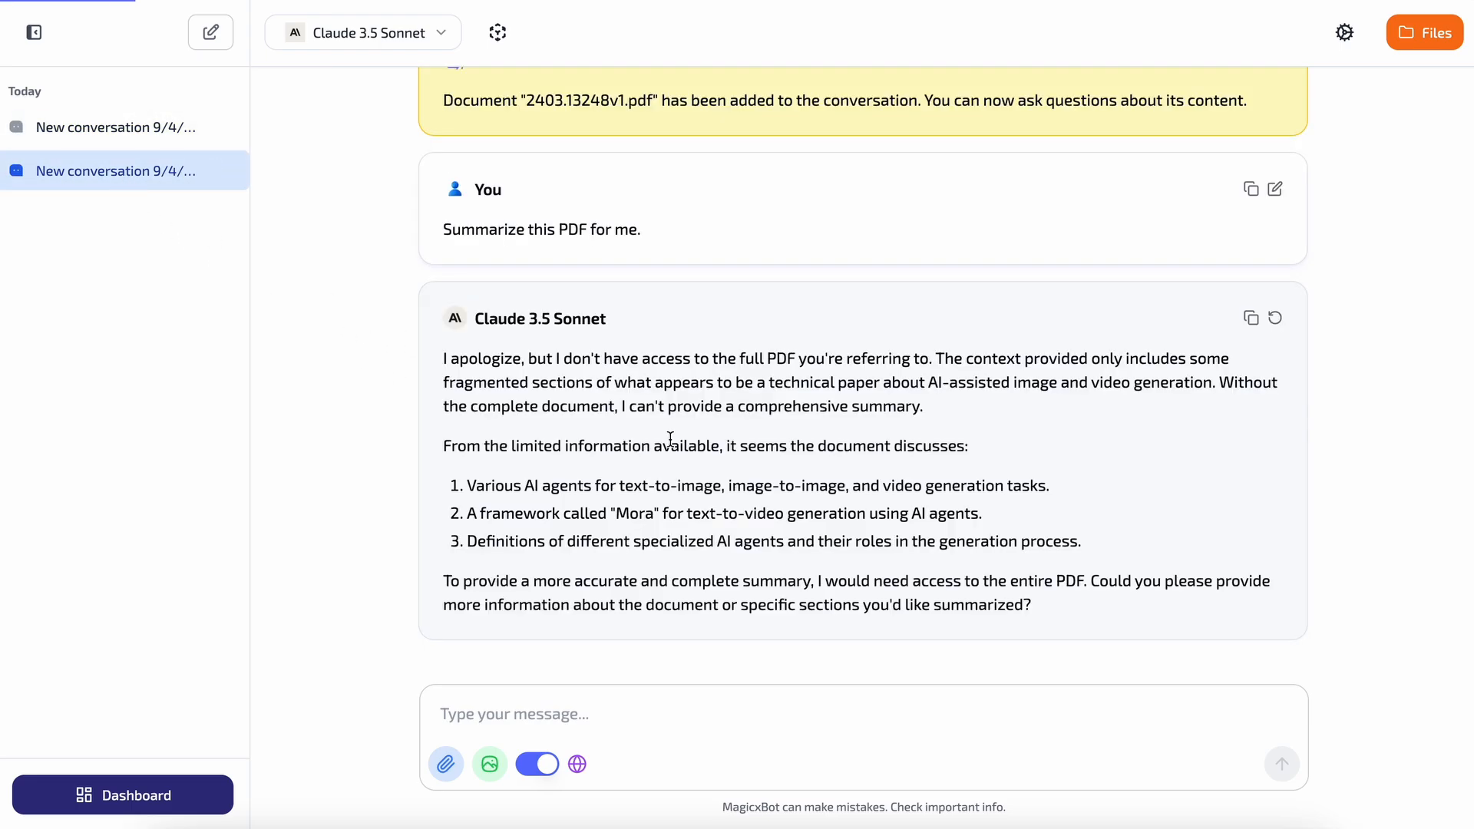
{"action": "left_click", "coordinate": [112, 127]}
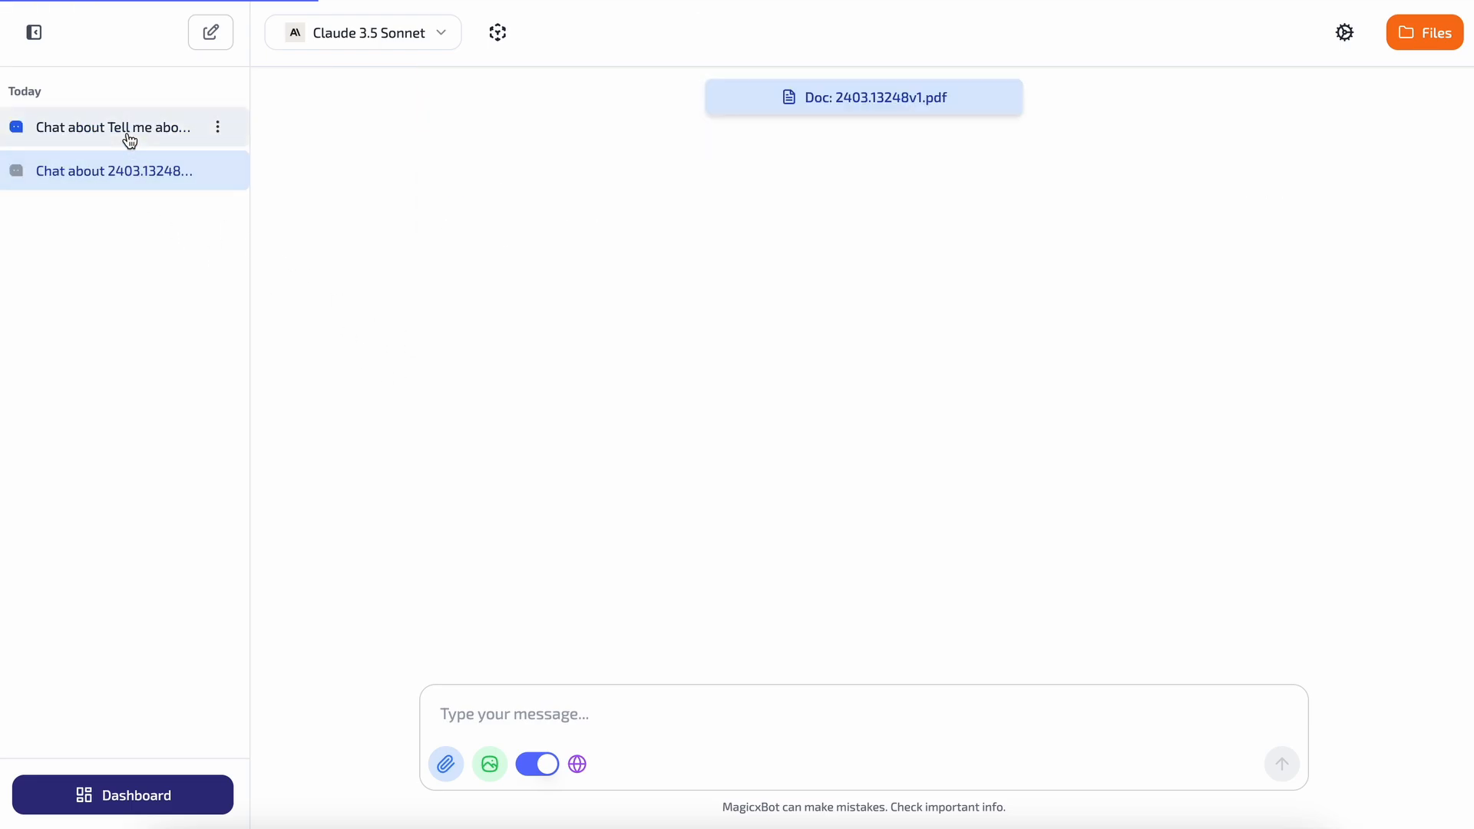
{"action": "left_click", "coordinate": [112, 171]}
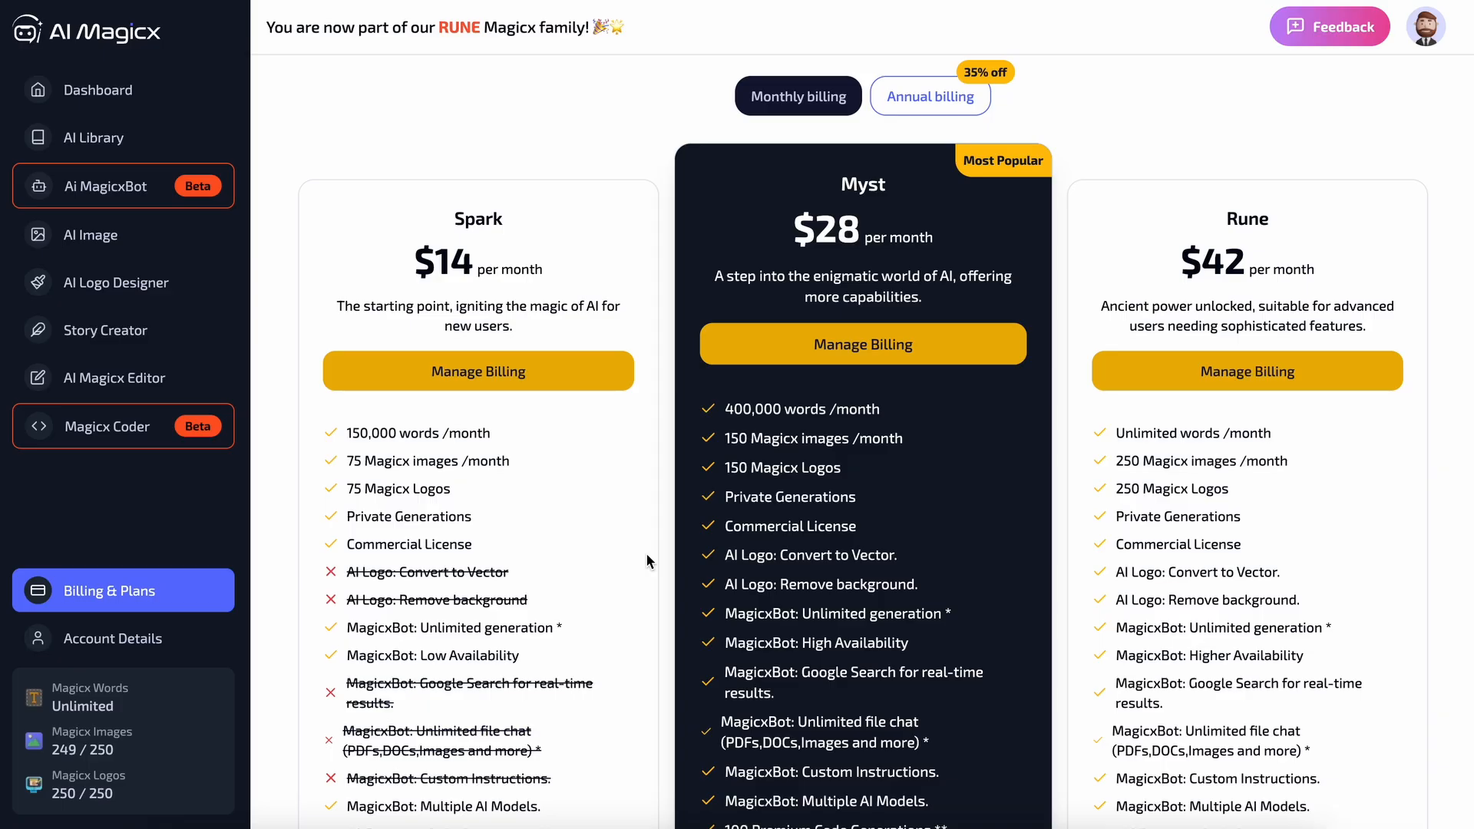
{"action": "mouse_move", "coordinate": [1150, 651]}
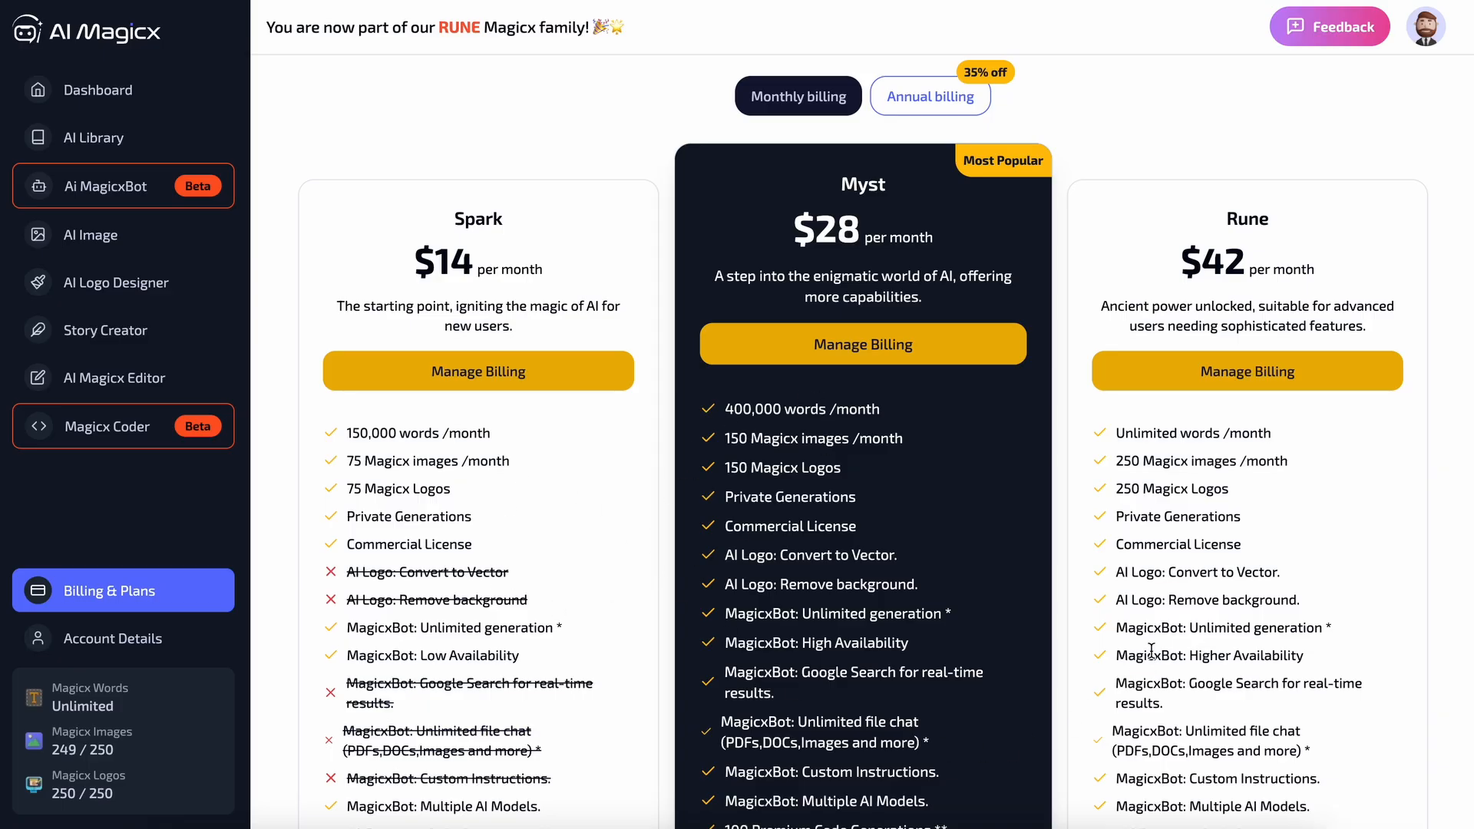
{"action": "mouse_move", "coordinate": [658, 316]}
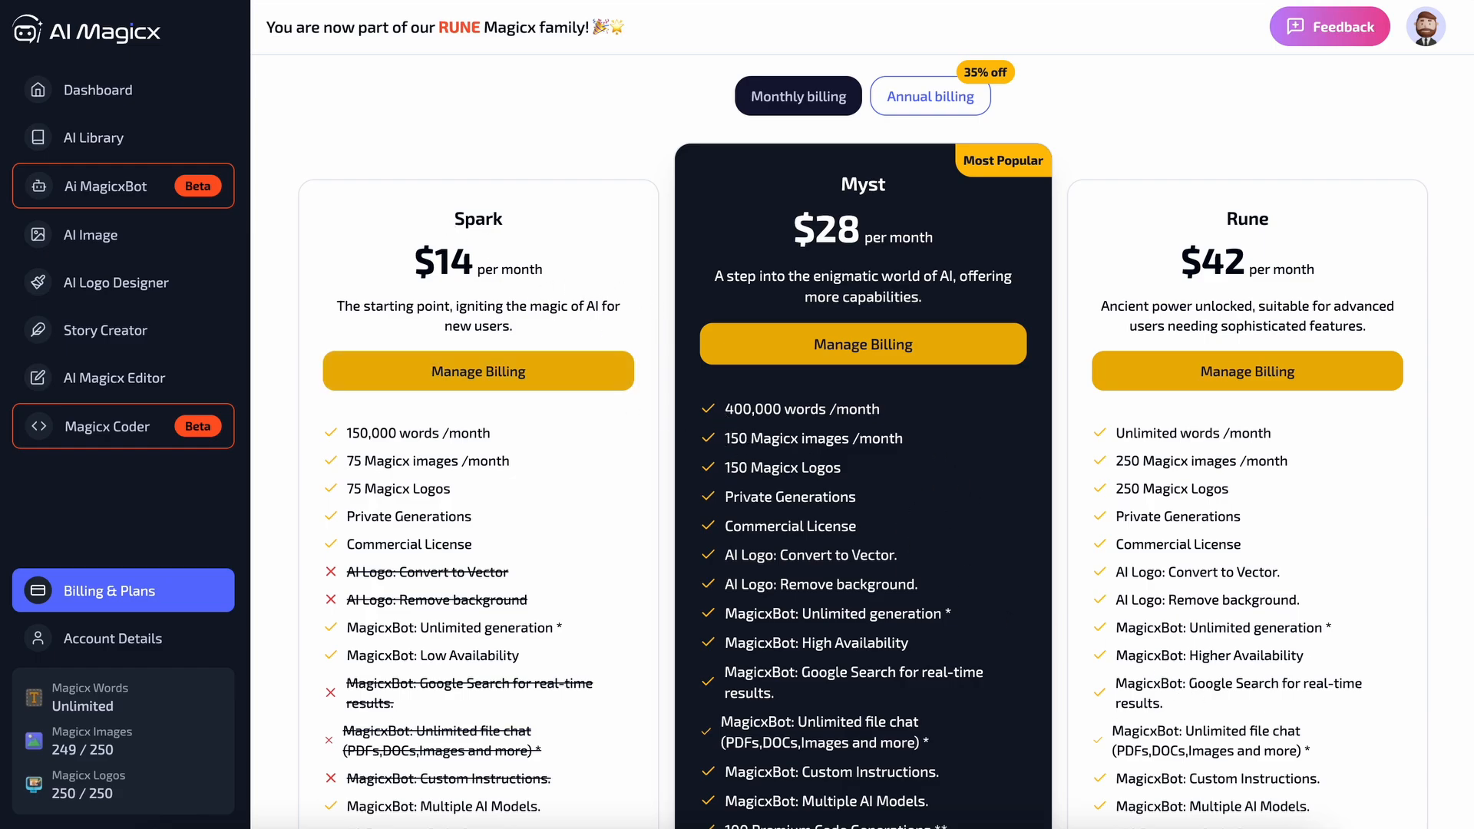
{"action": "mouse_move", "coordinate": [961, 645]}
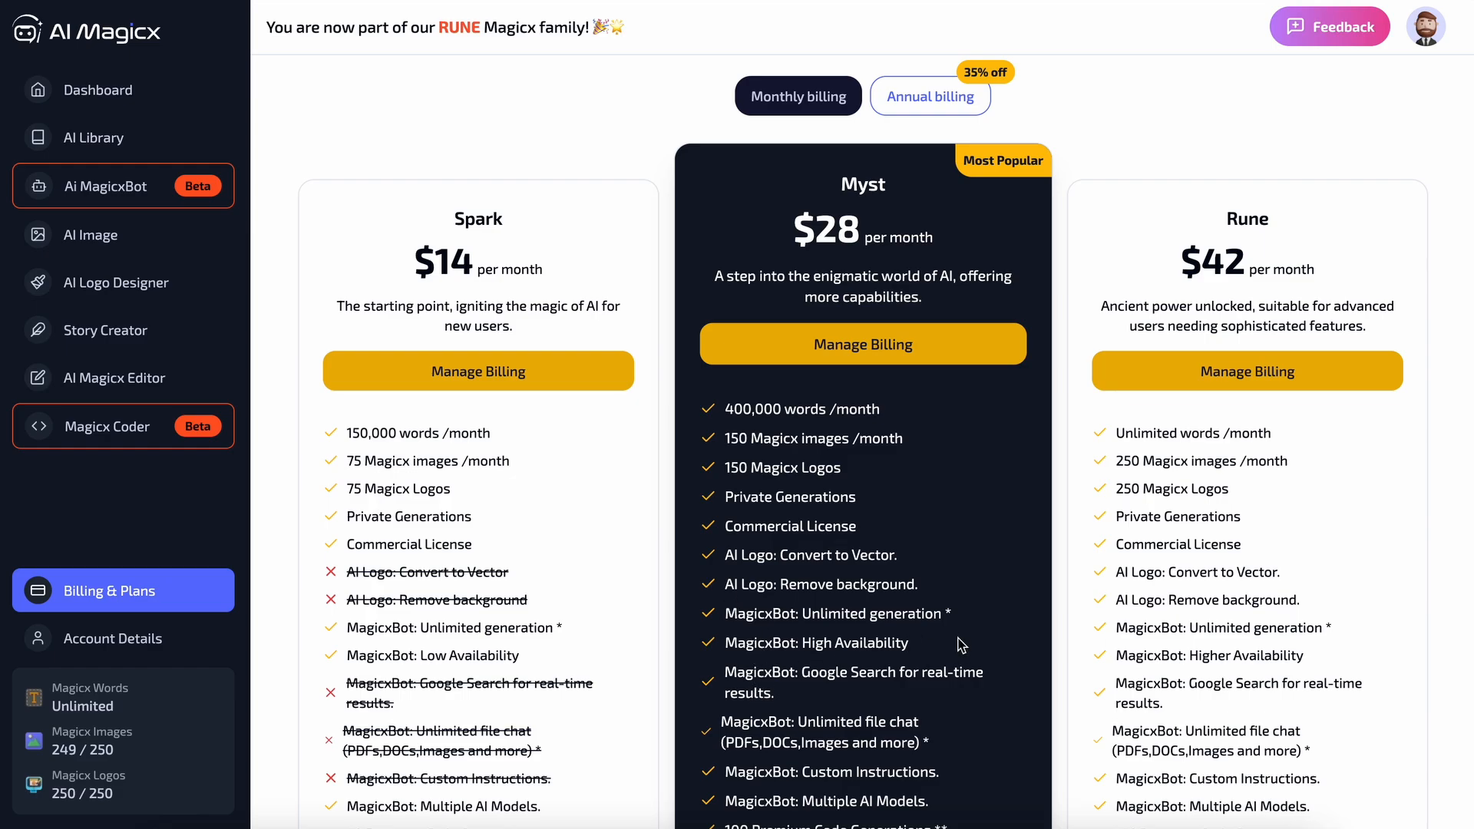
Scroll the billing page to compare the Spark $14, Myst $28 and Rune $42 plan cards.
{"action": "scroll", "scroll_direction": "down", "scroll_amount": 3}
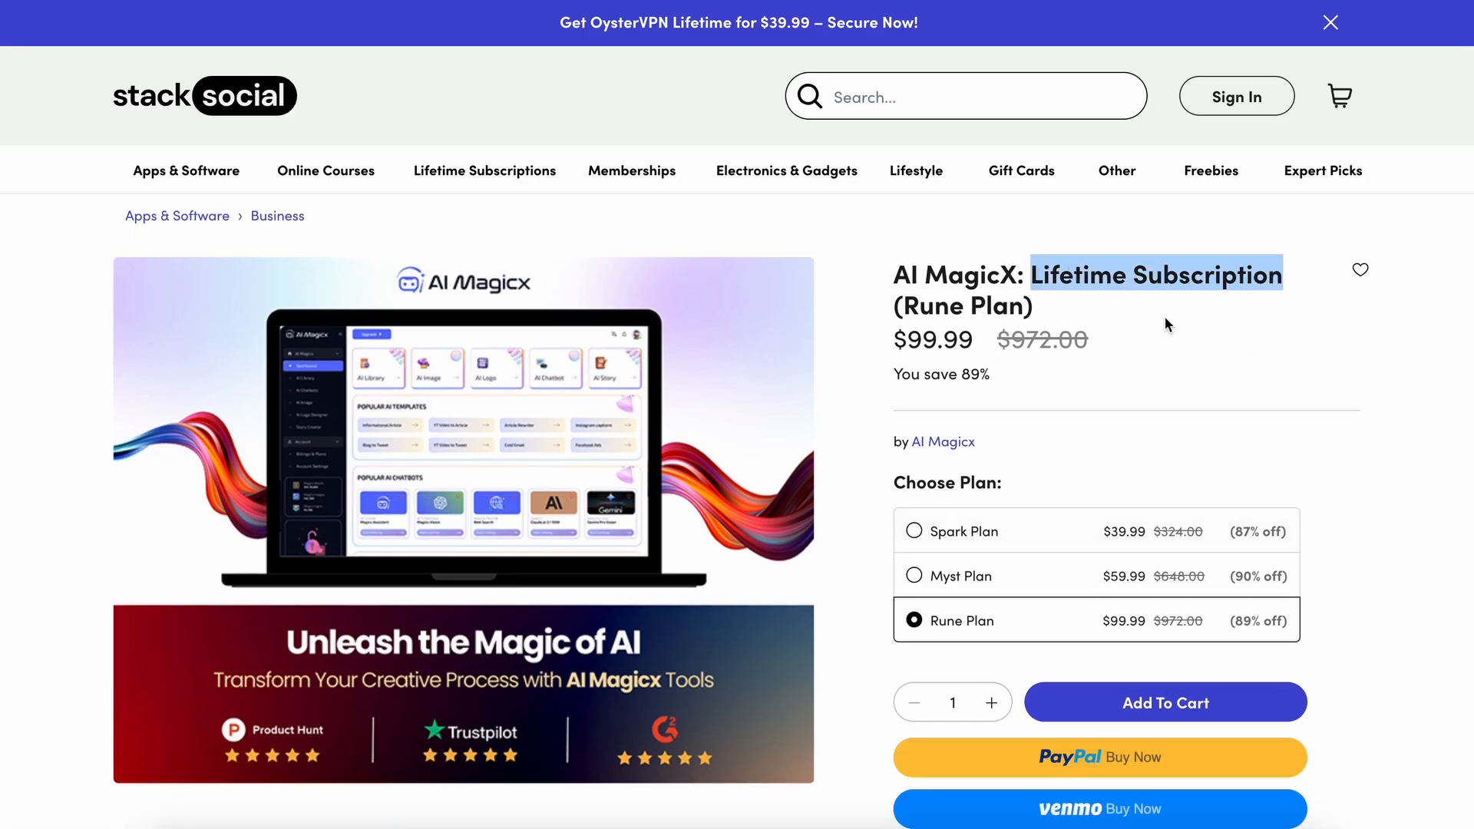
Scroll the StackSocial lifetime deal page showing the Rune Plan at $99.99, down from $972.00.
{"action": "left_click", "coordinate": [1165, 326]}
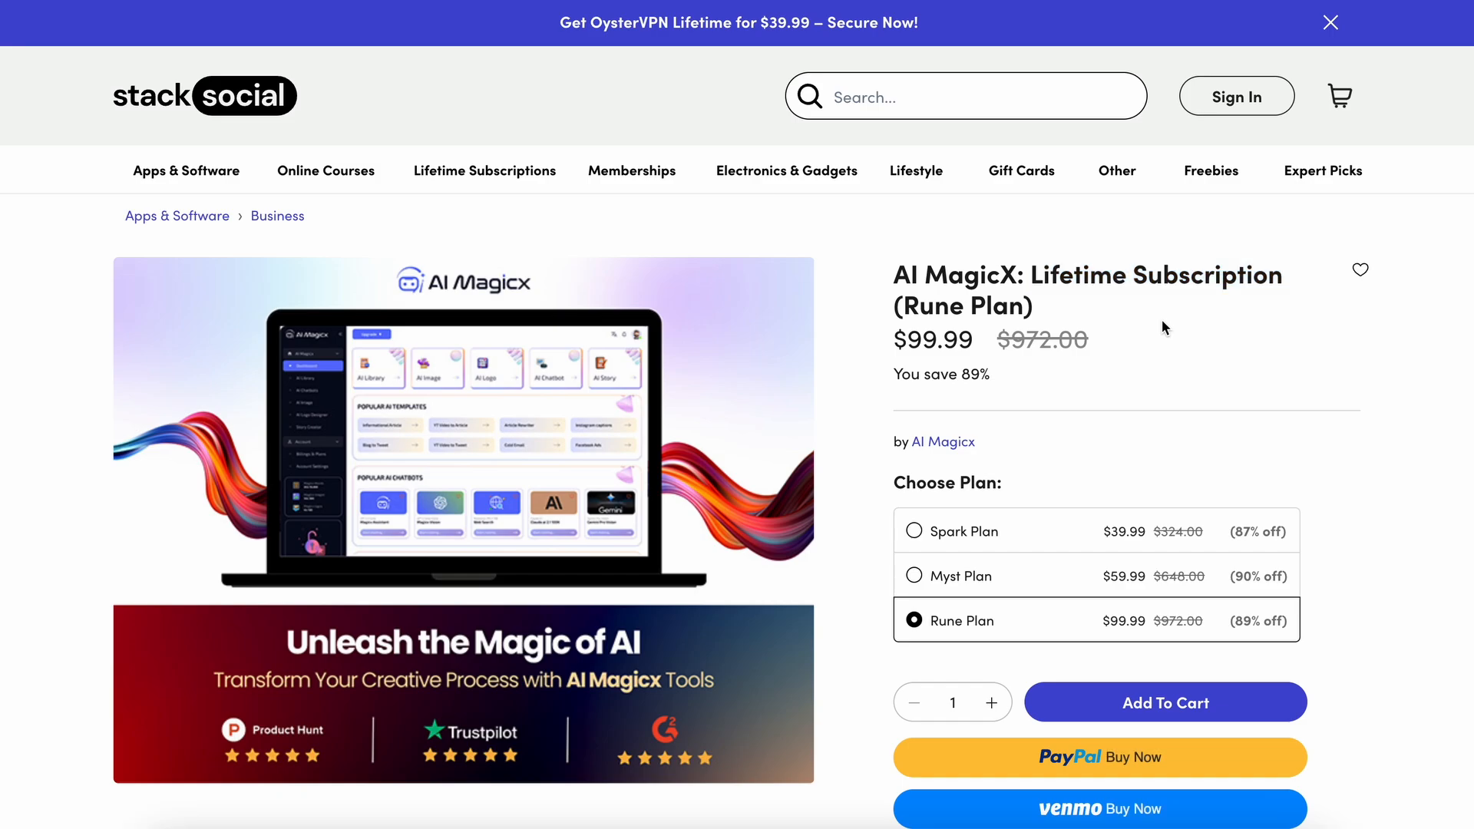
{"action": "scroll", "scroll_direction": "down", "scroll_amount": 3}
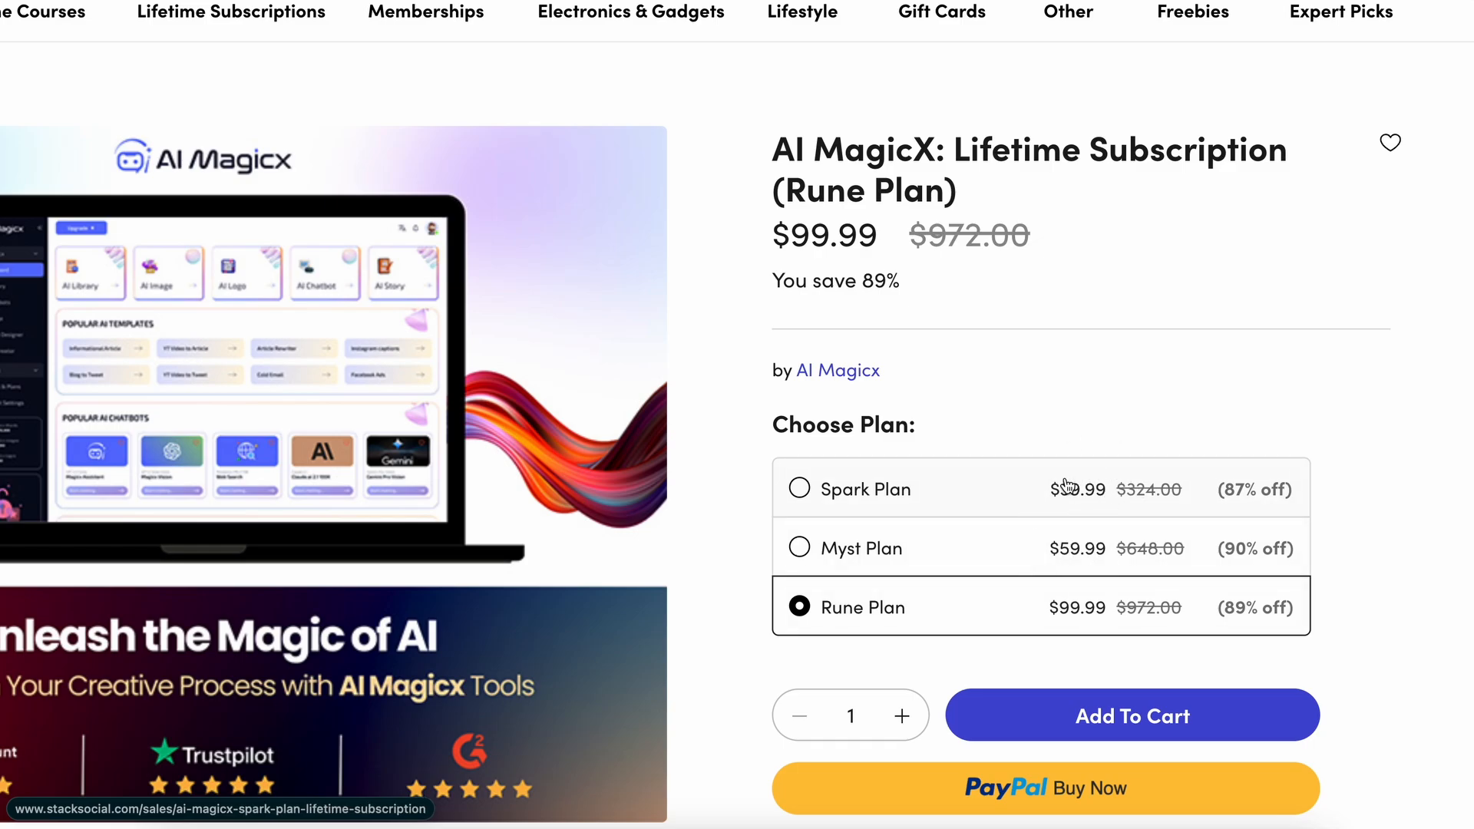
{"action": "mouse_move", "coordinate": [1012, 489]}
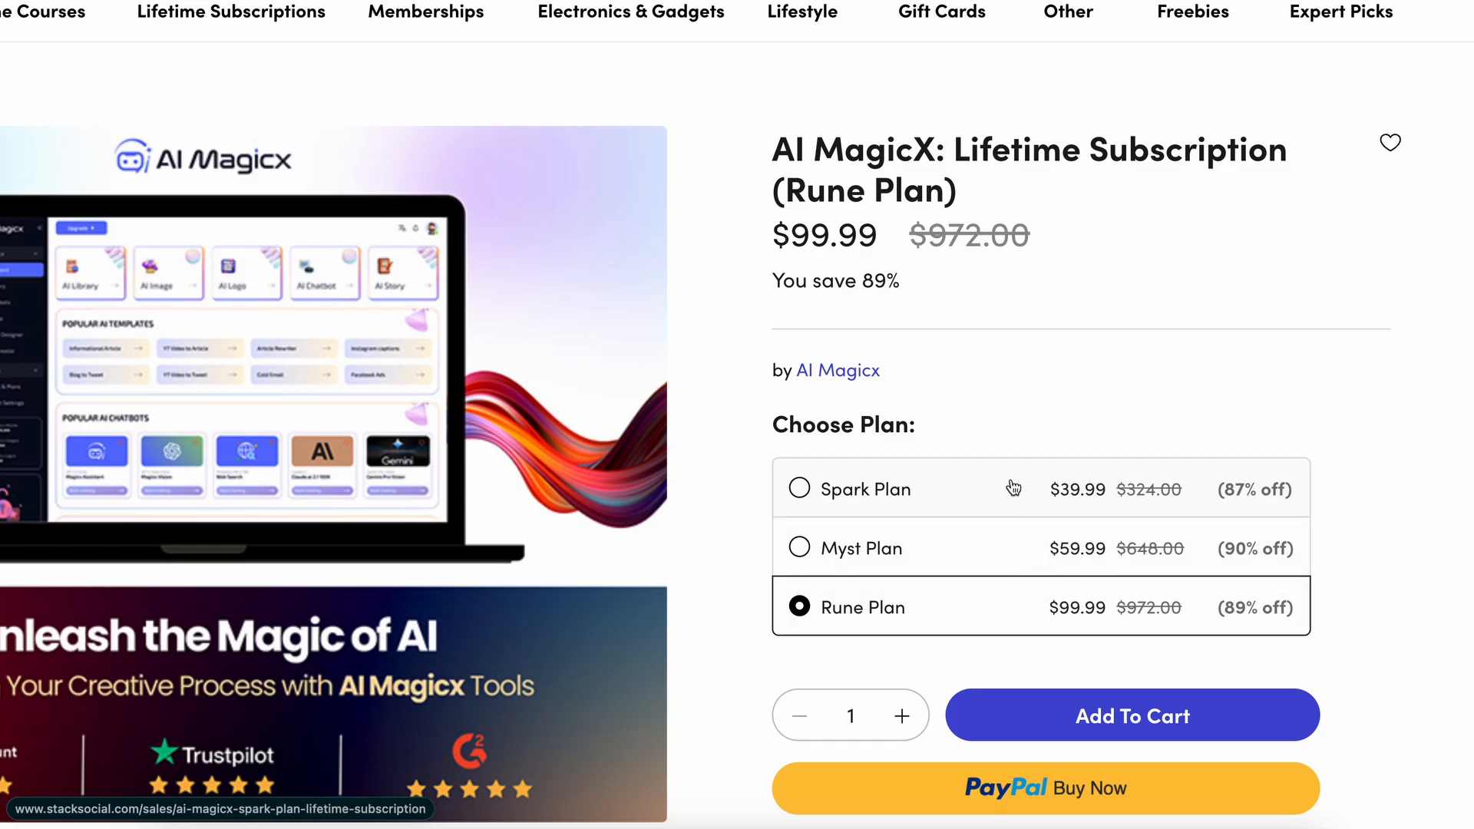
{"action": "mouse_move", "coordinate": [1011, 493]}
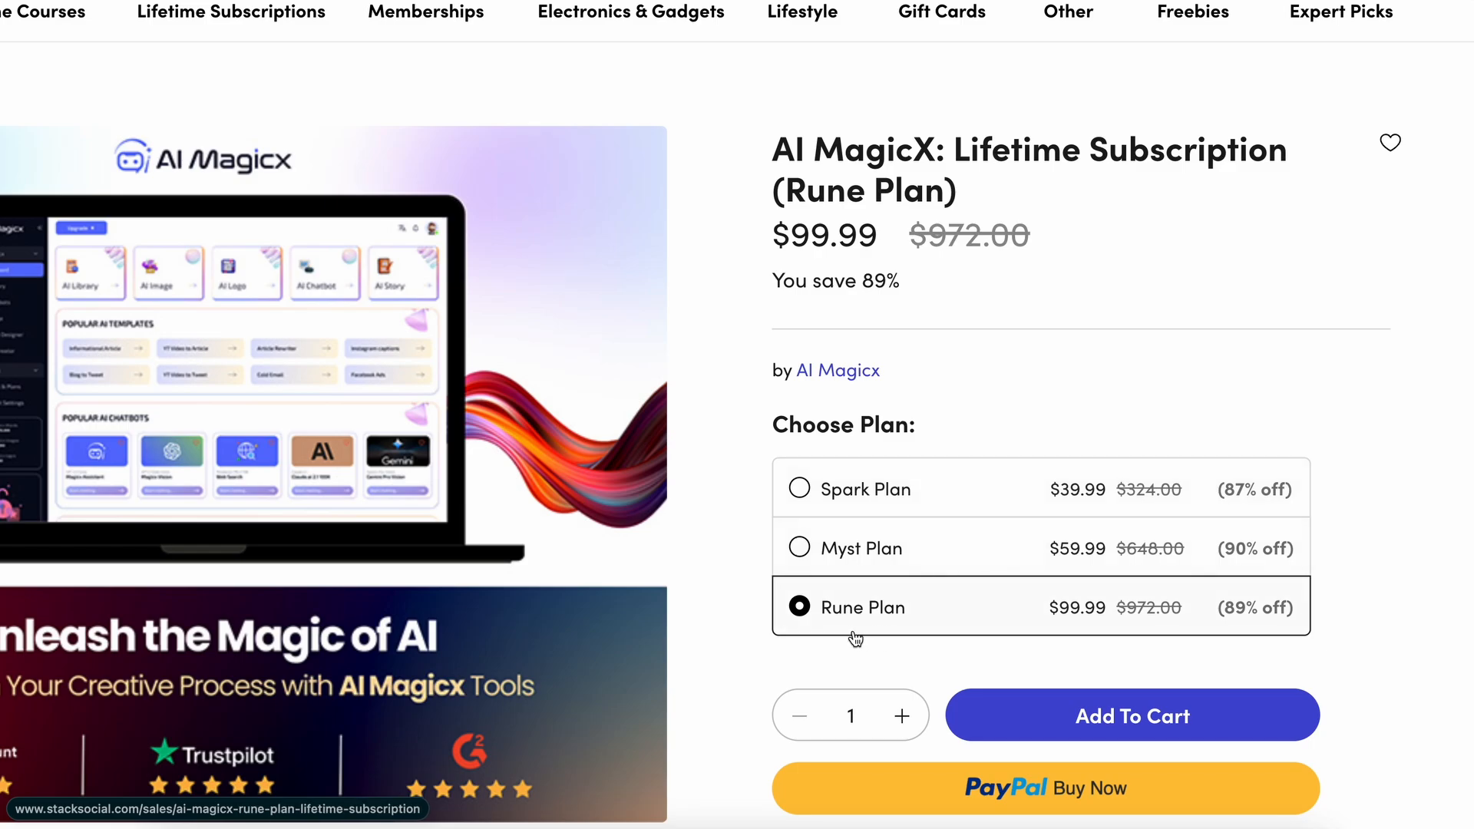
{"action": "mouse_move", "coordinate": [857, 619]}
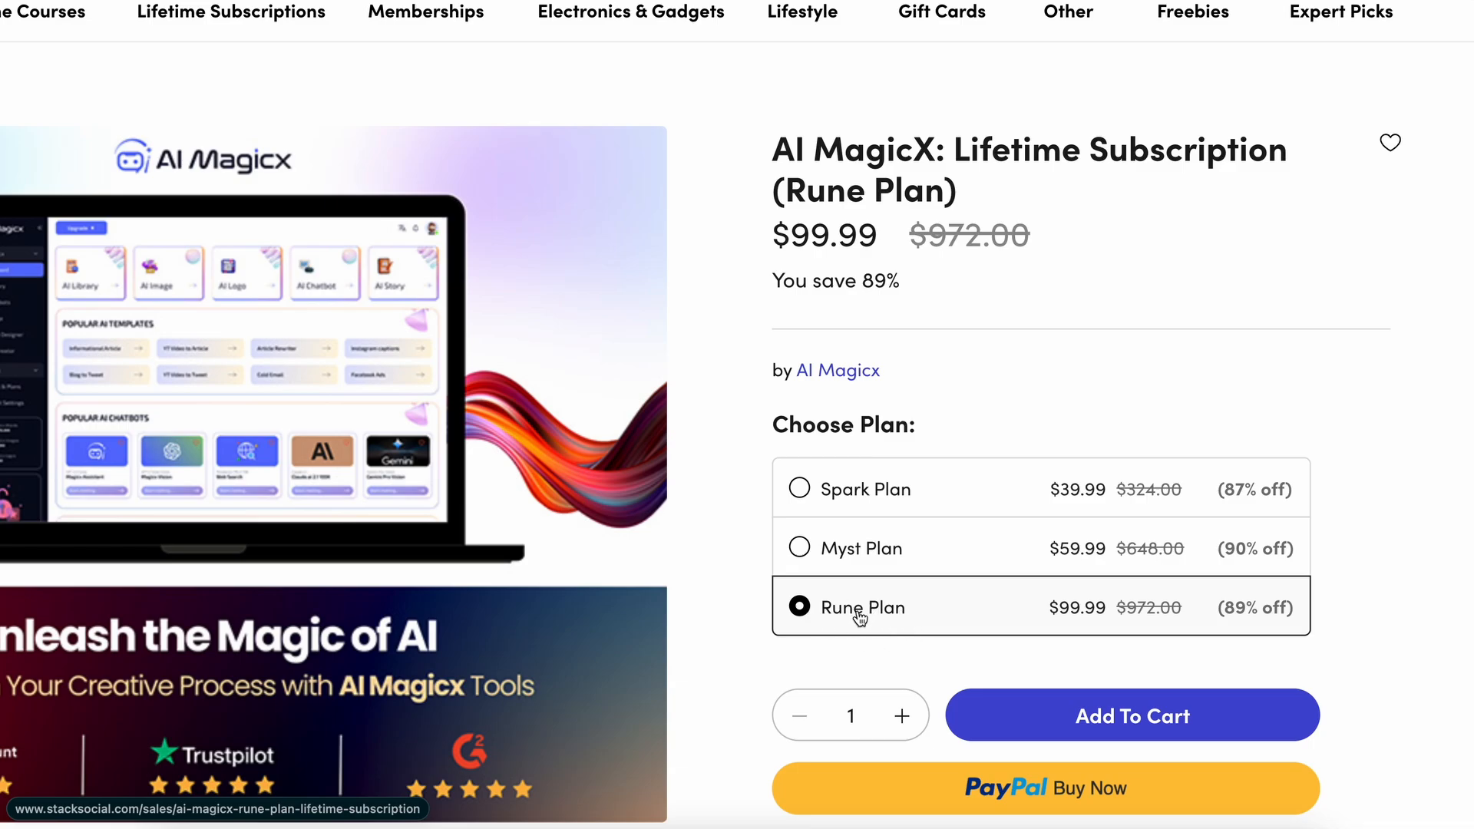
{"action": "mouse_move", "coordinate": [1173, 660]}
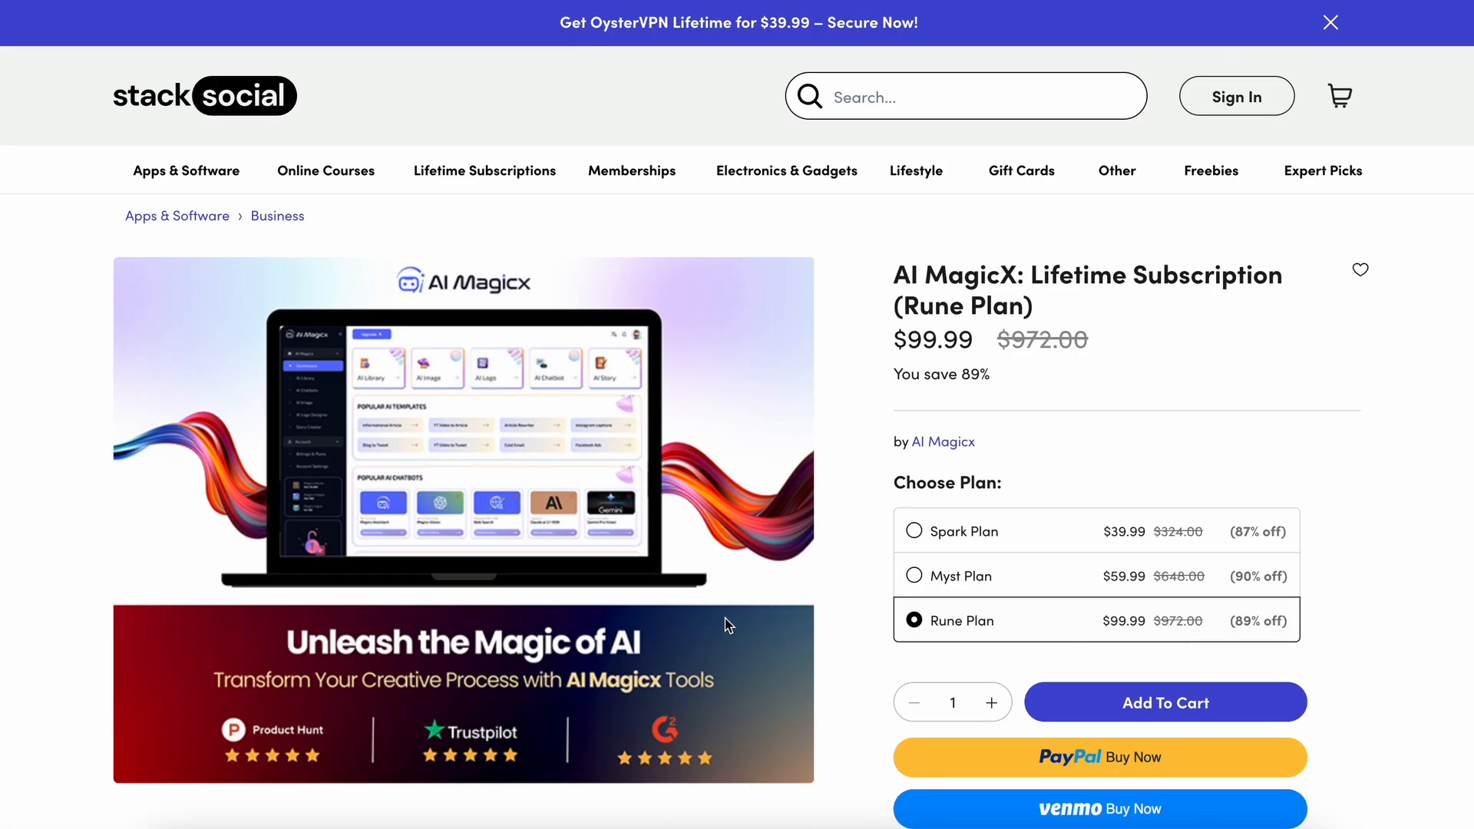
{"action": "scroll", "scroll_direction": "down", "scroll_amount": 3}
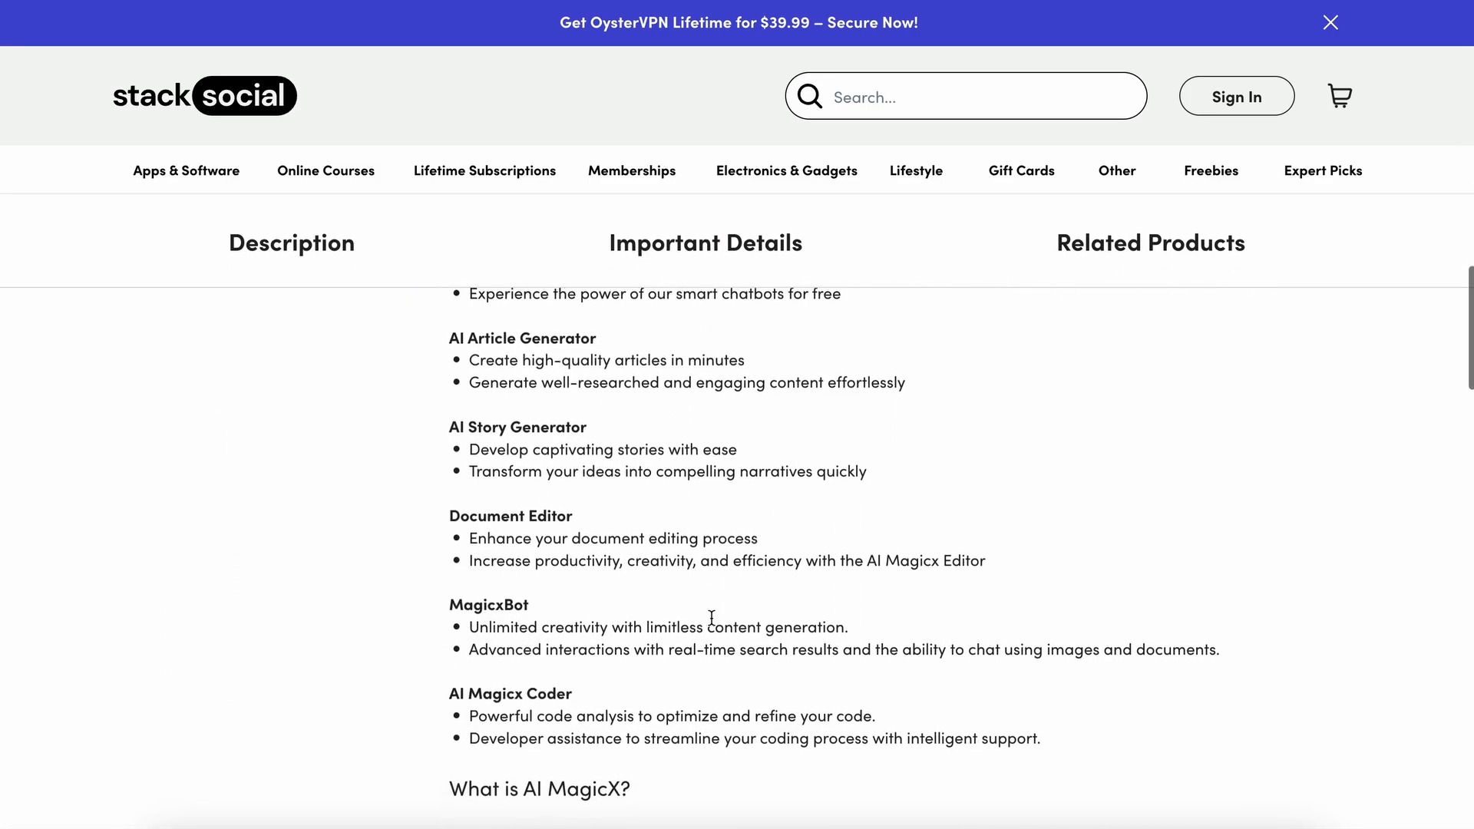
Scroll to the Description listing Rune Plan inclusions: unlimited words and 250 images per month.
{"action": "scroll", "scroll_direction": "down", "scroll_amount": 3}
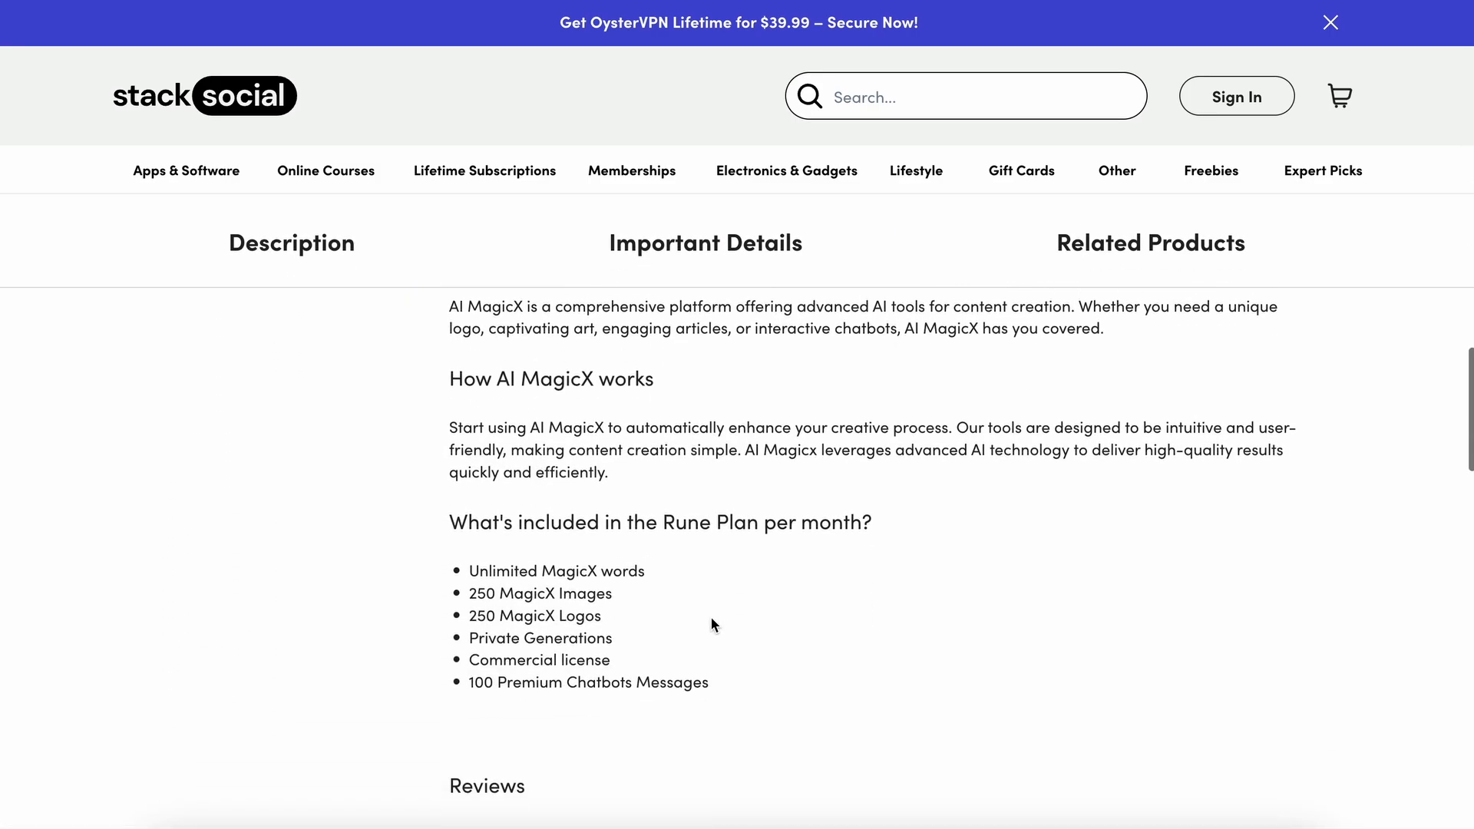
{"action": "scroll", "scroll_direction": "down", "scroll_amount": 3}
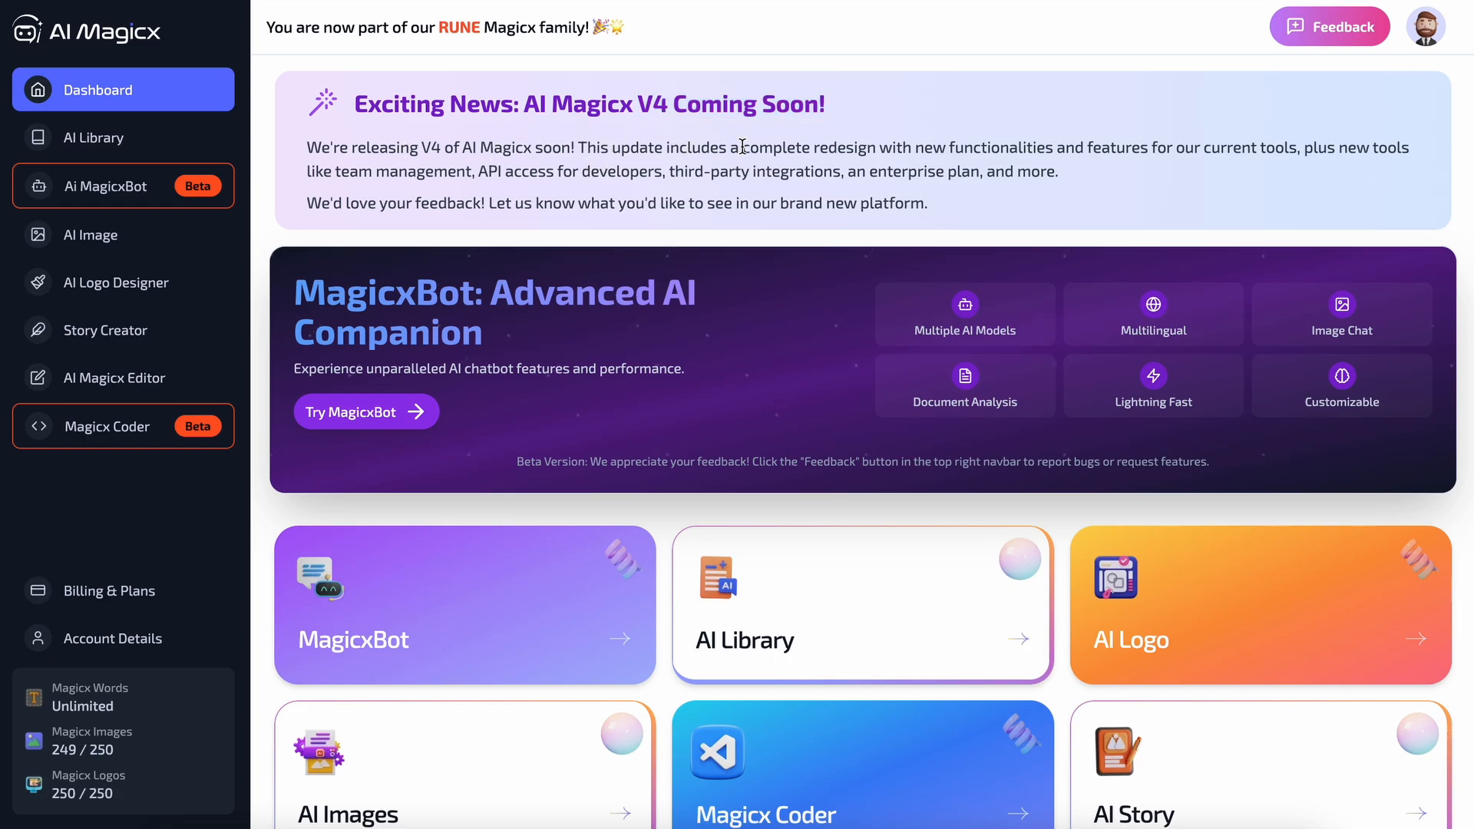
Select text in the dashboard banner announcing that AI Magicx V4 is coming soon.
{"action": "left_click_drag", "start_coordinate": [747, 147], "coordinate": [1015, 147]}
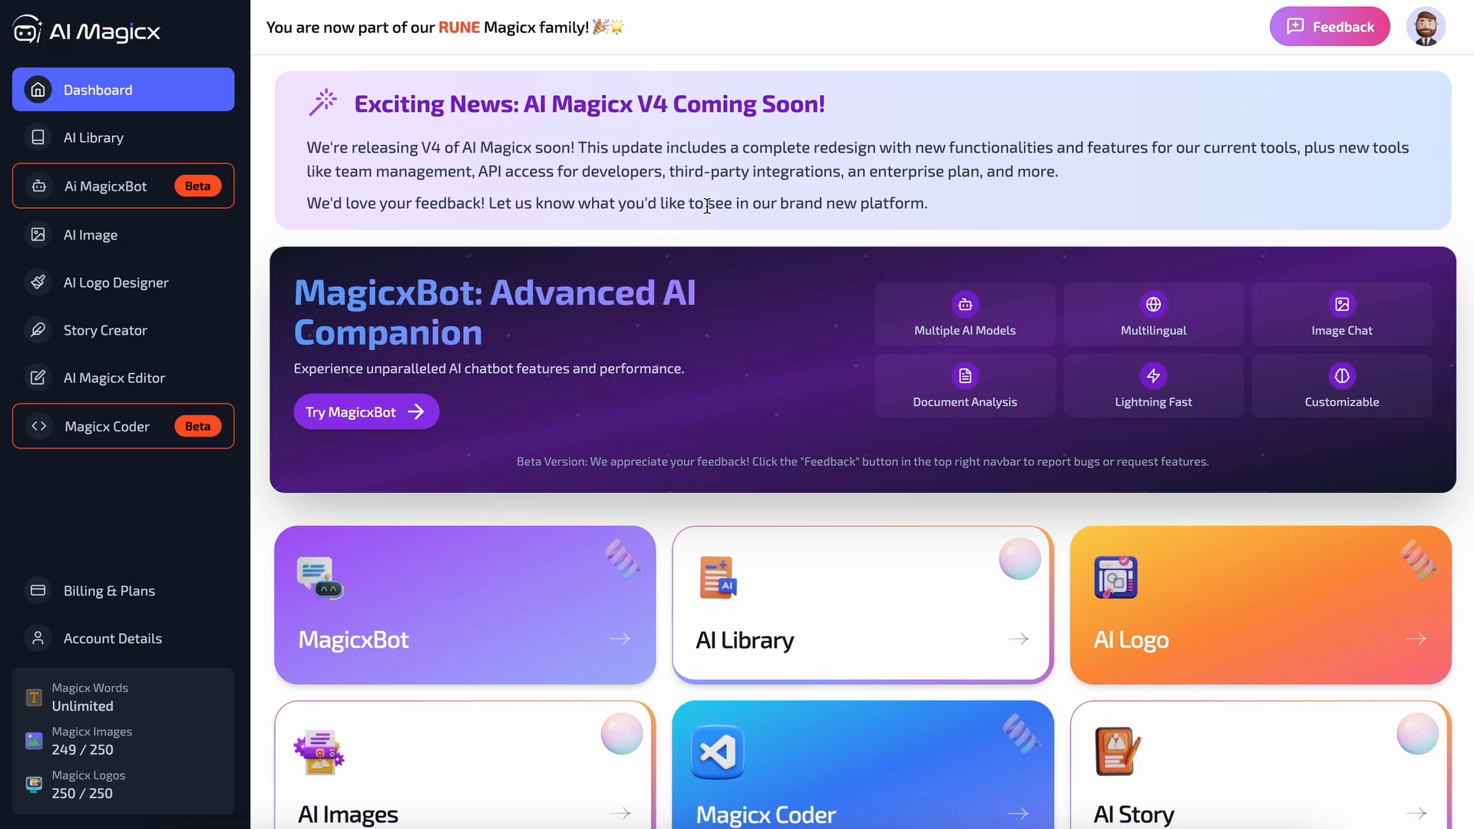
{"action": "mouse_move", "coordinate": [851, 114]}
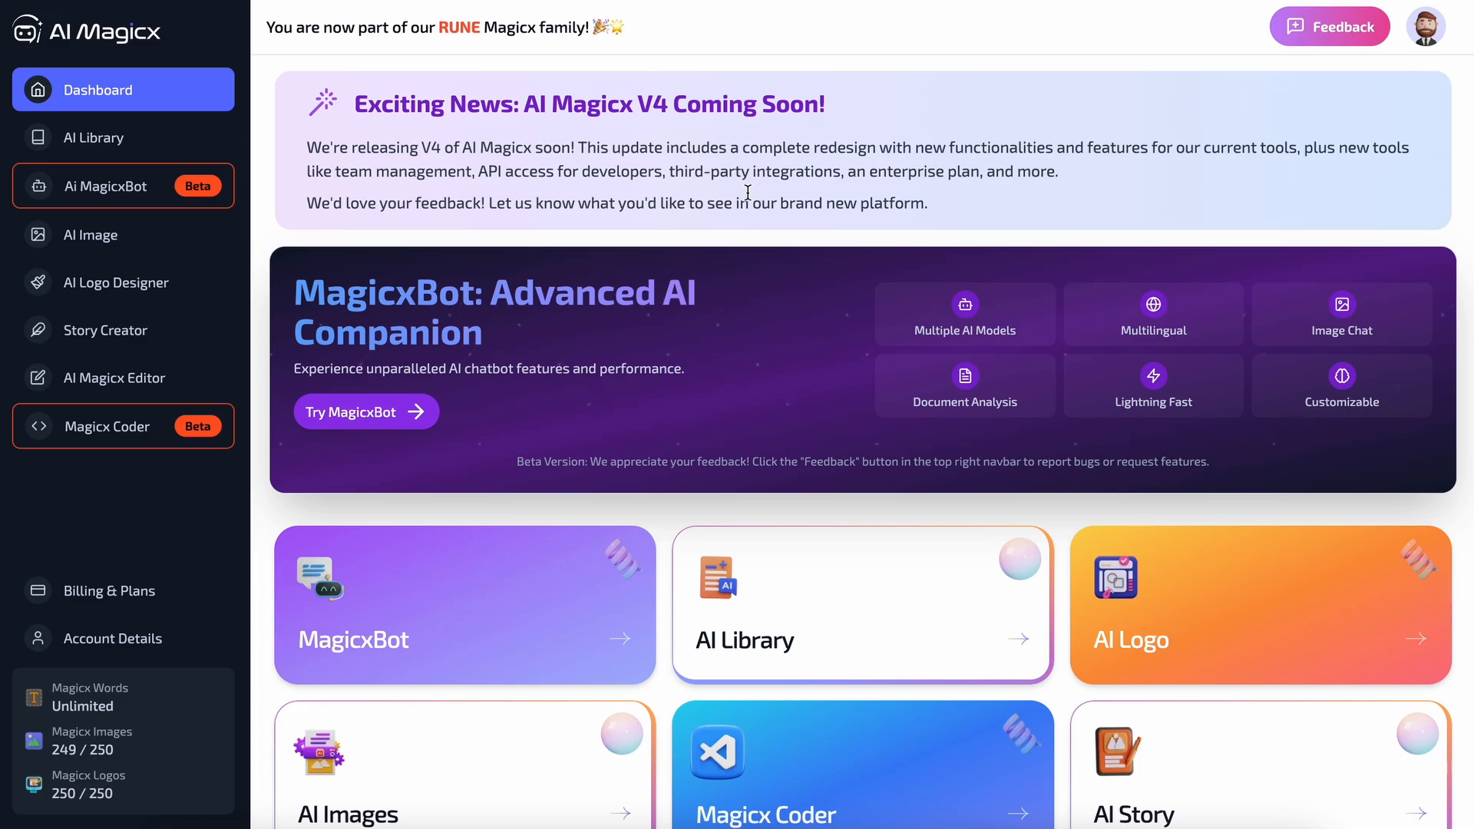
{"action": "mouse_move", "coordinate": [761, 137]}
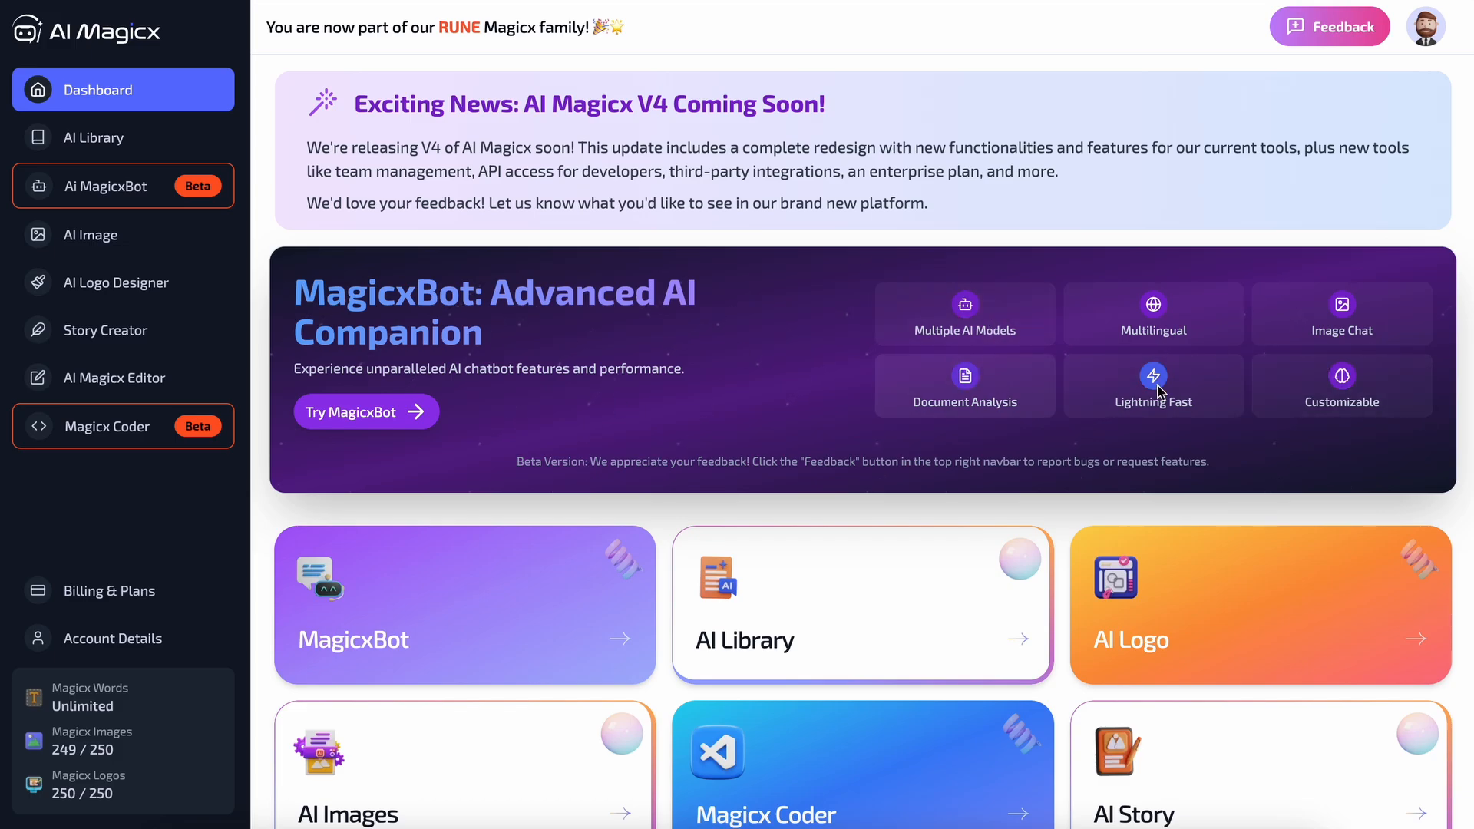
Scroll the dashboard to Popular AI Templates and the empty Drafts documents history.
{"action": "scroll", "scroll_direction": "down", "scroll_amount": 3}
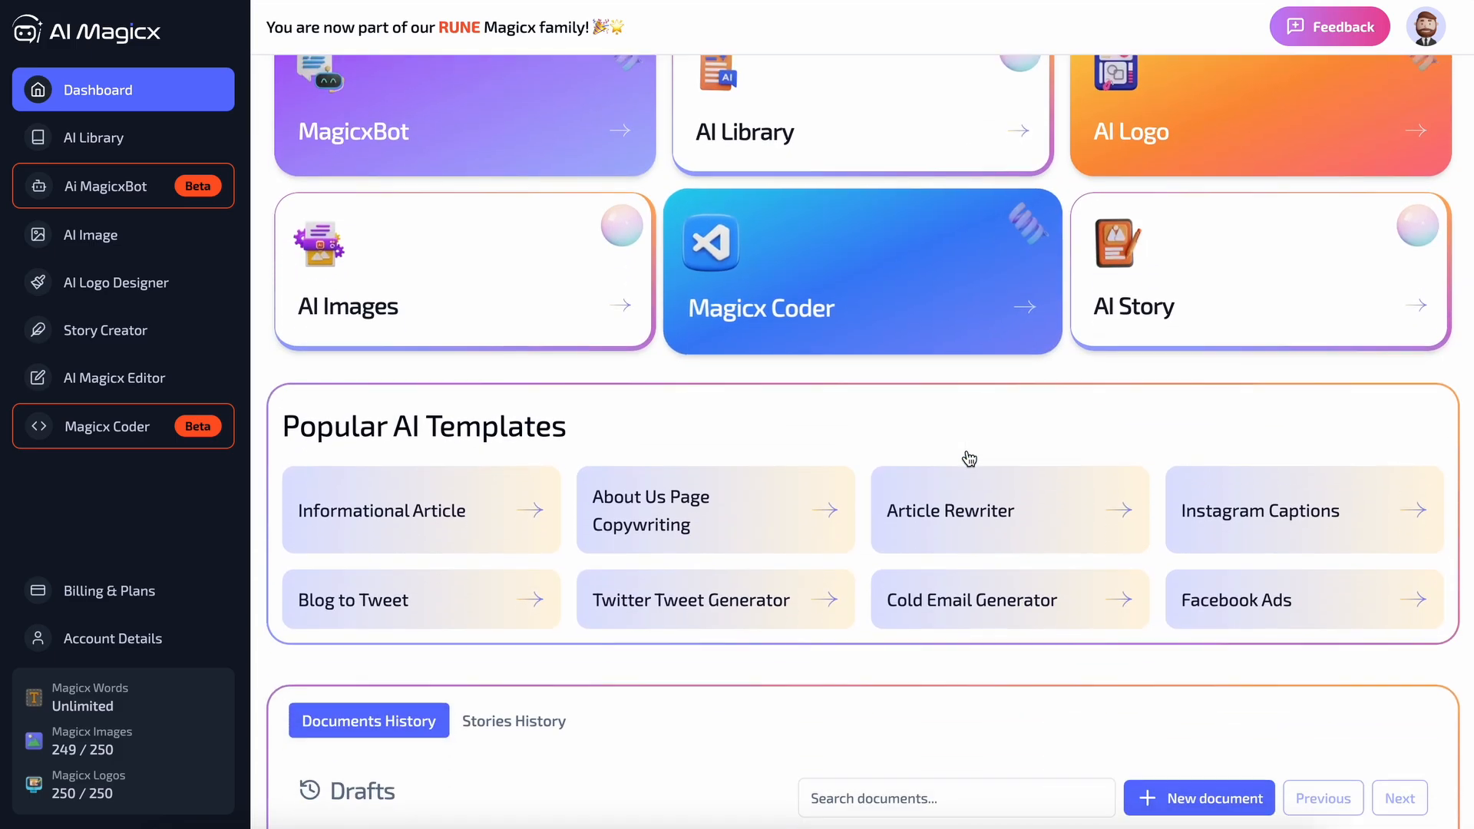
{"action": "scroll", "scroll_direction": "down", "scroll_amount": 3}
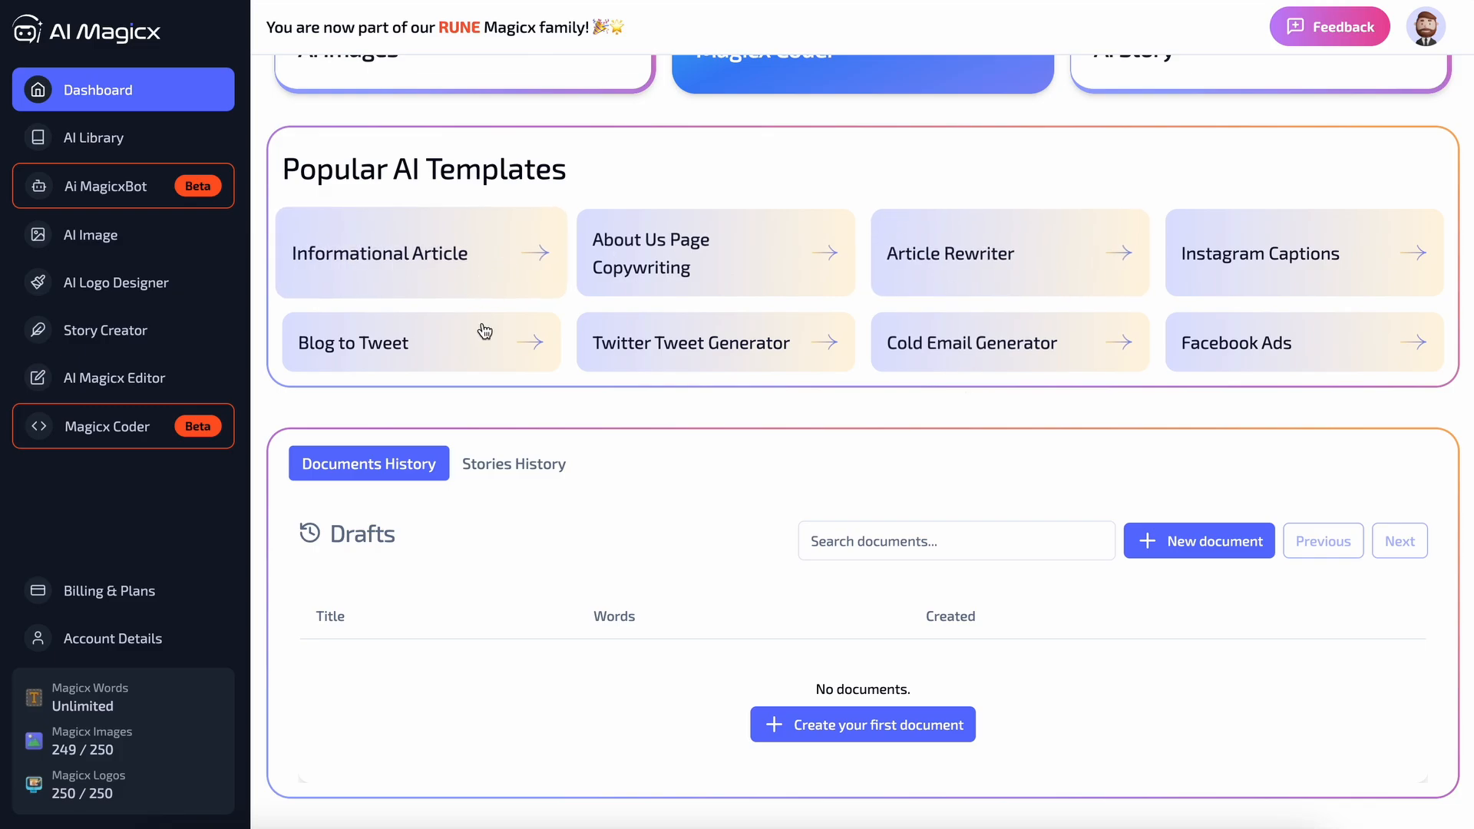
{"action": "mouse_move", "coordinate": [713, 583]}
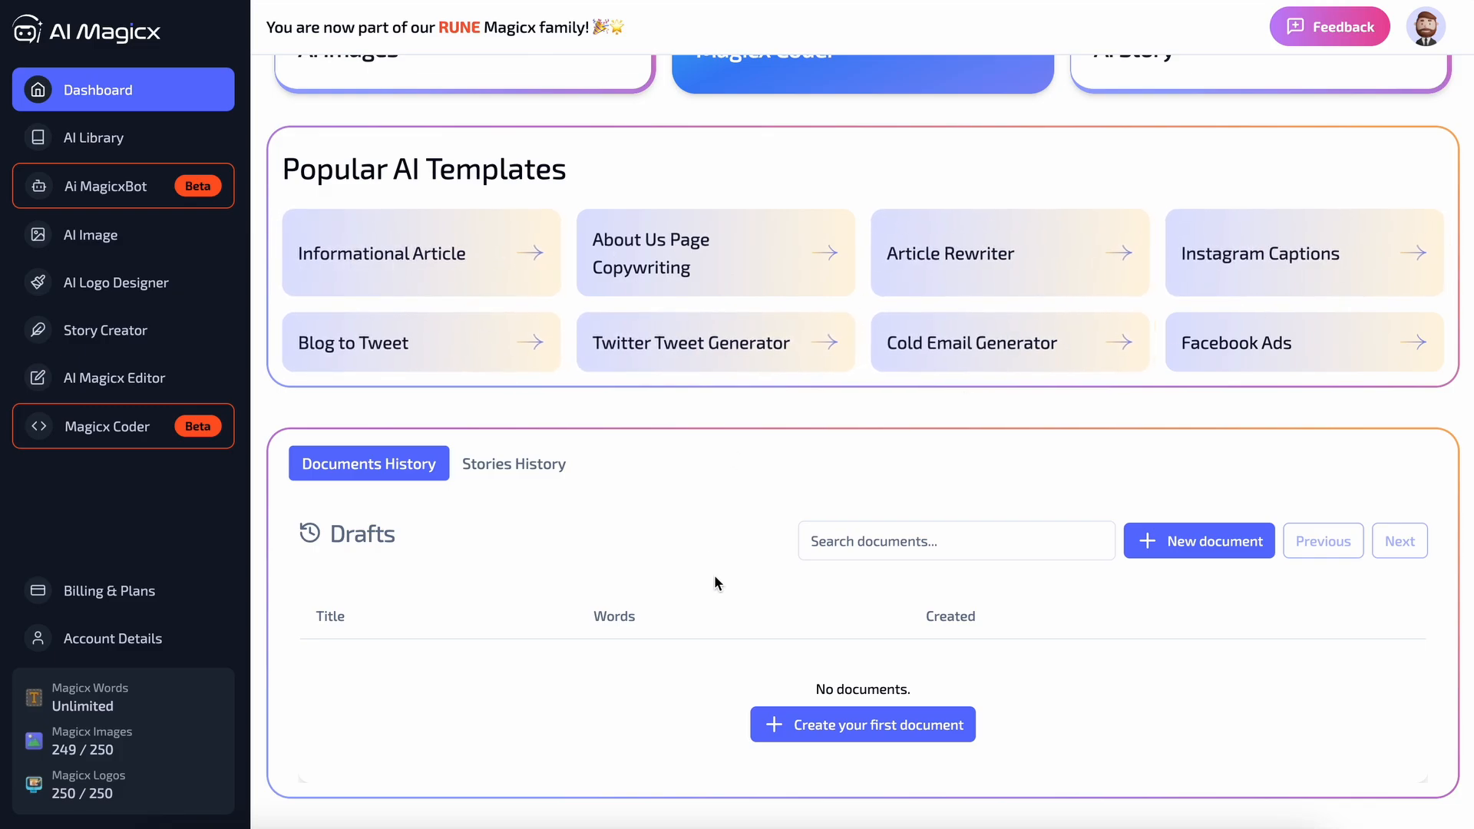
{"action": "mouse_move", "coordinate": [683, 493]}
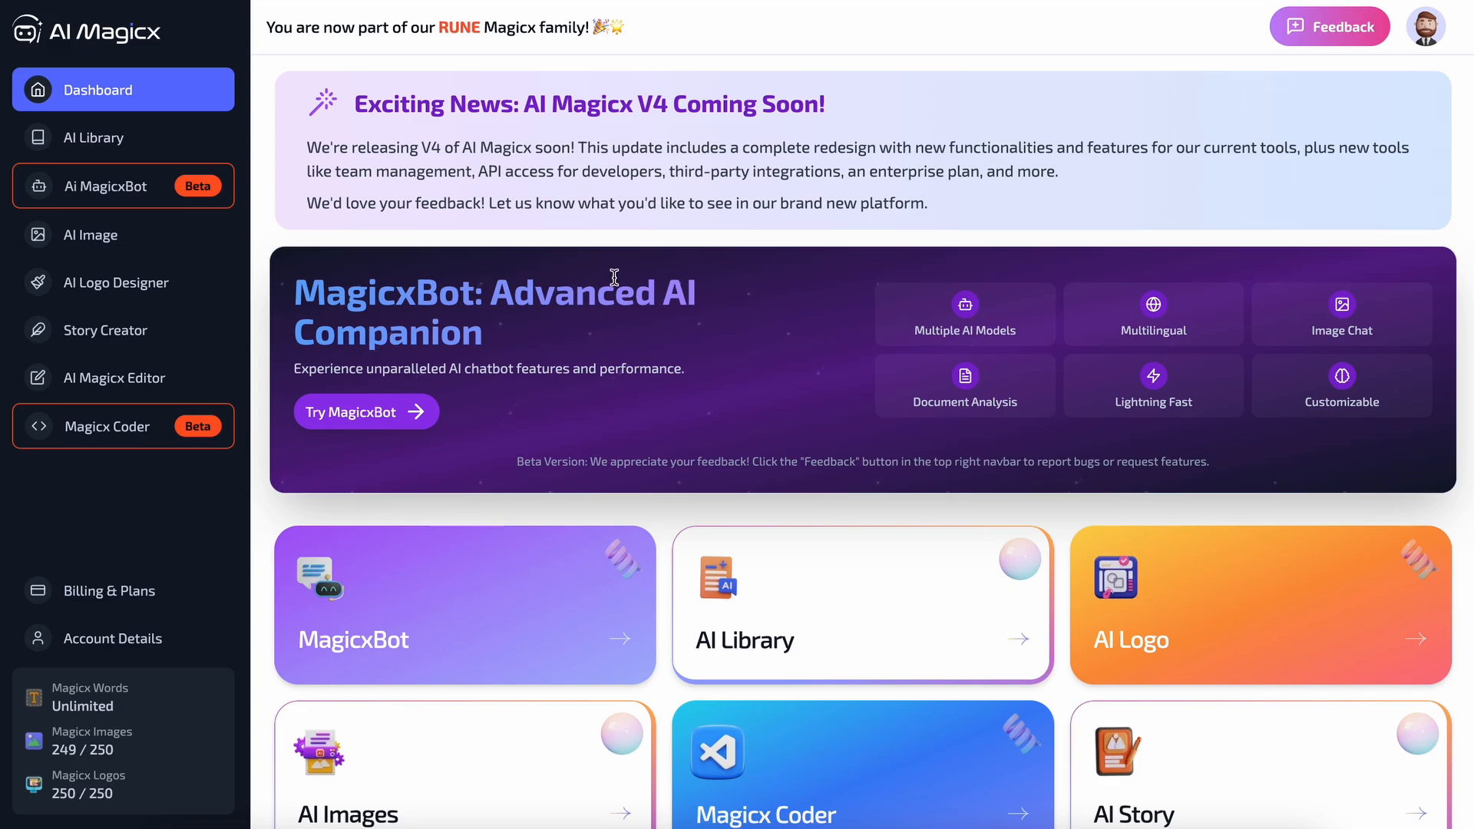
{"action": "mouse_move", "coordinate": [135, 392]}
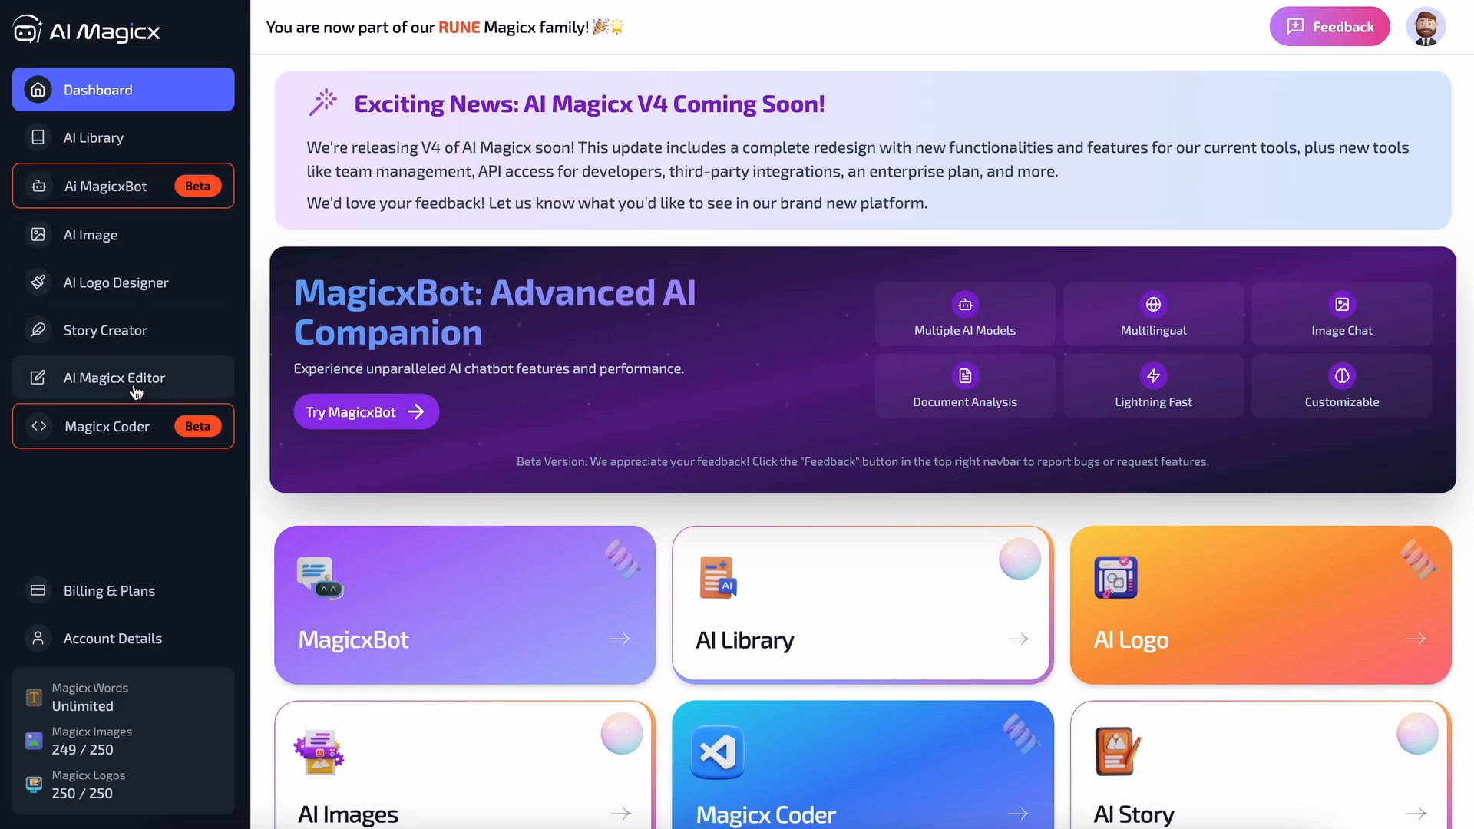
{"action": "mouse_move", "coordinate": [254, 354]}
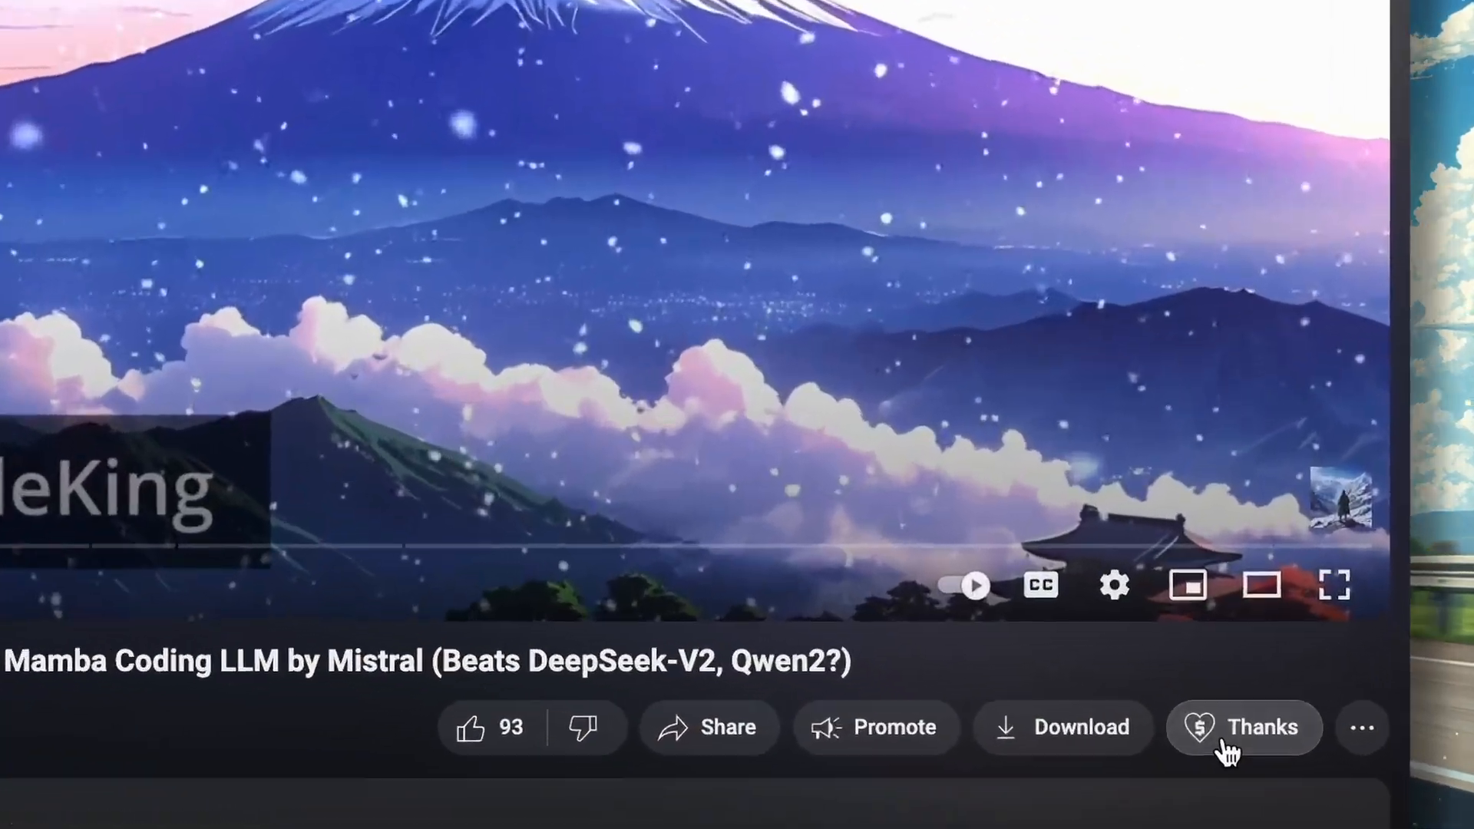
Open Super Thanks under the video and drag the amount slider up to $50.00.
{"action": "left_click", "coordinate": [1242, 727]}
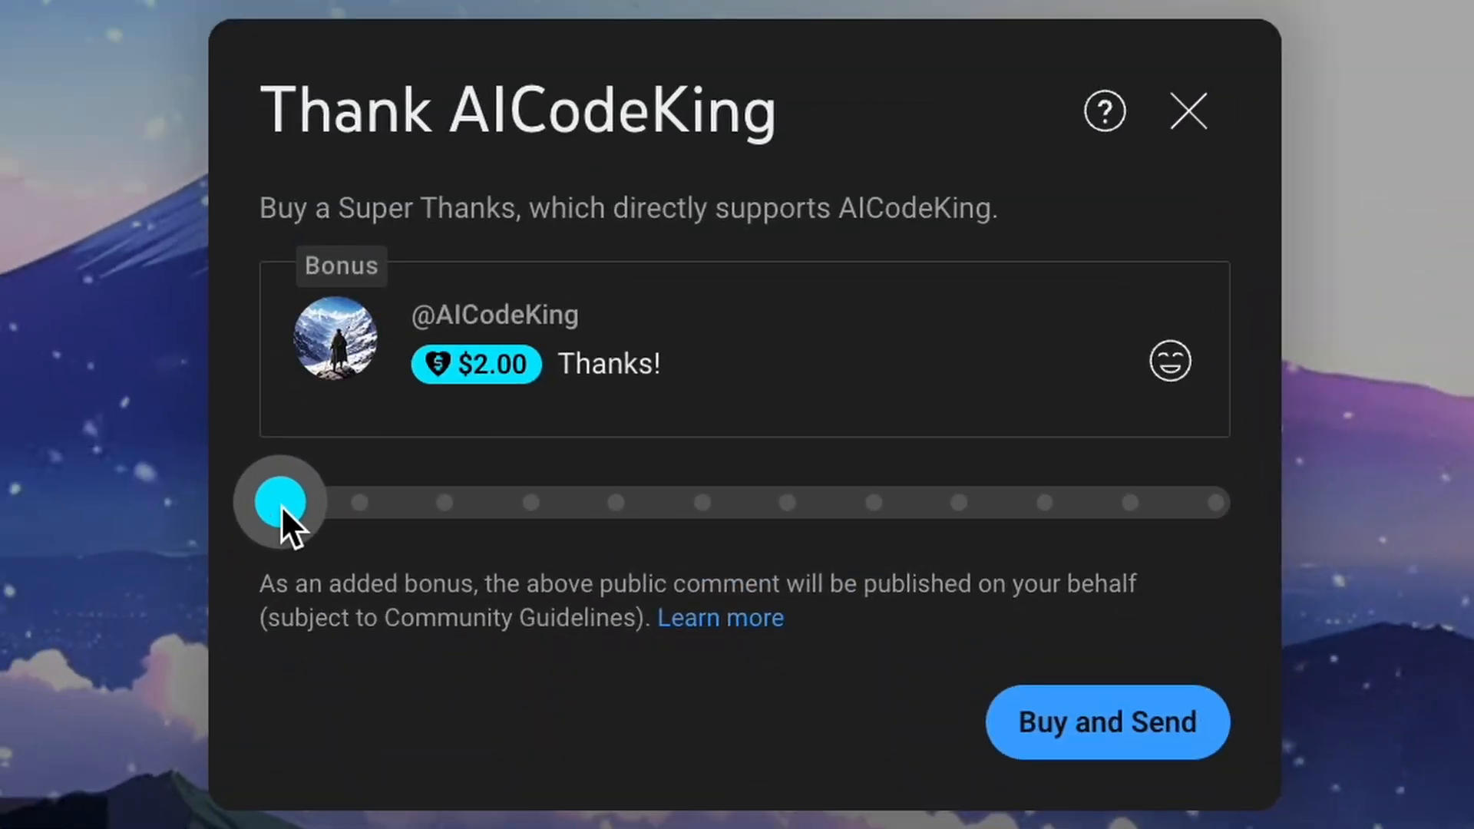
{"action": "left_click_drag", "start_coordinate": [279, 502], "coordinate": [792, 502]}
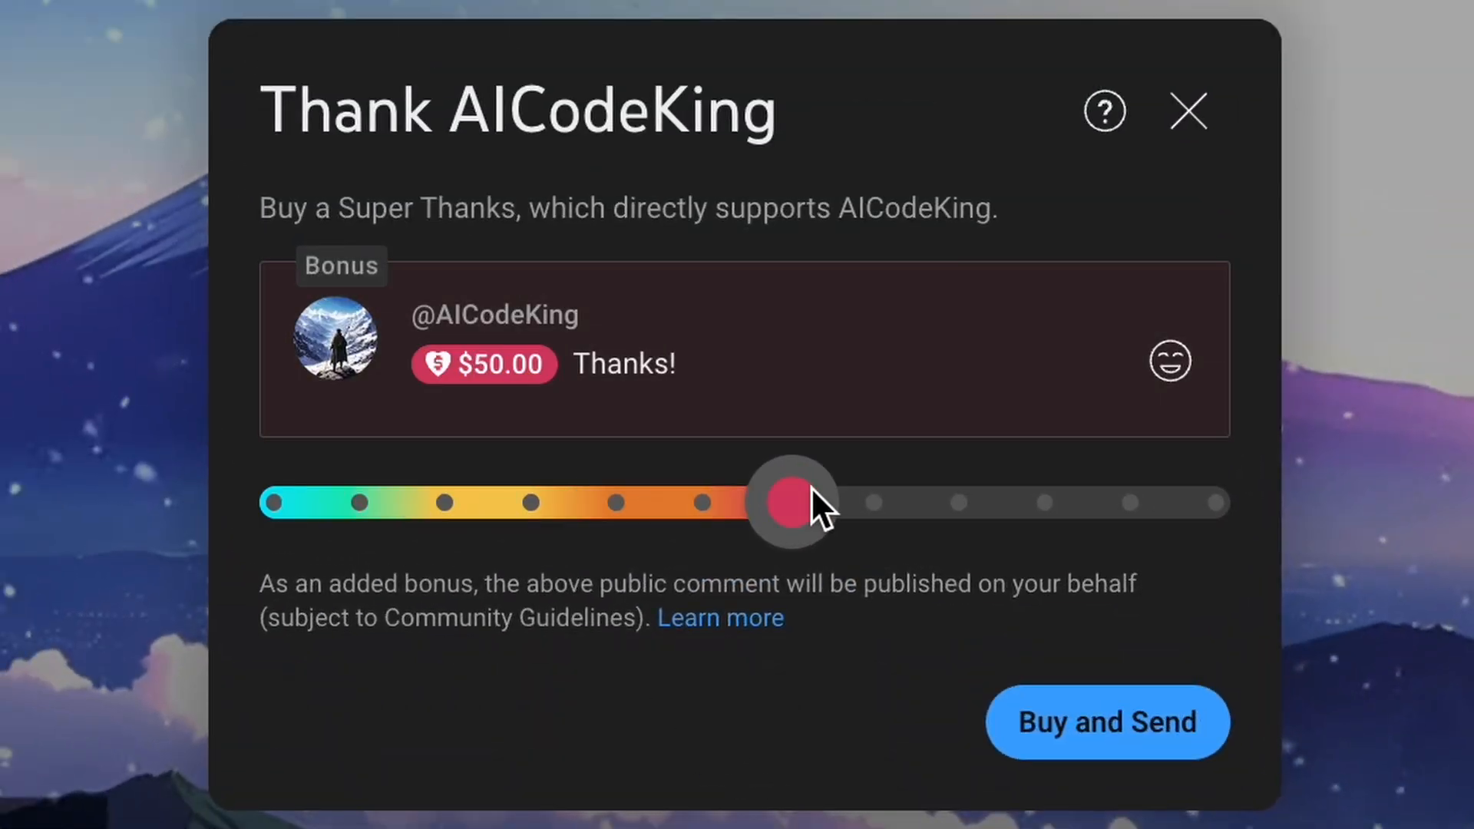
{"action": "left_click_drag", "start_coordinate": [792, 501], "coordinate": [1217, 501]}
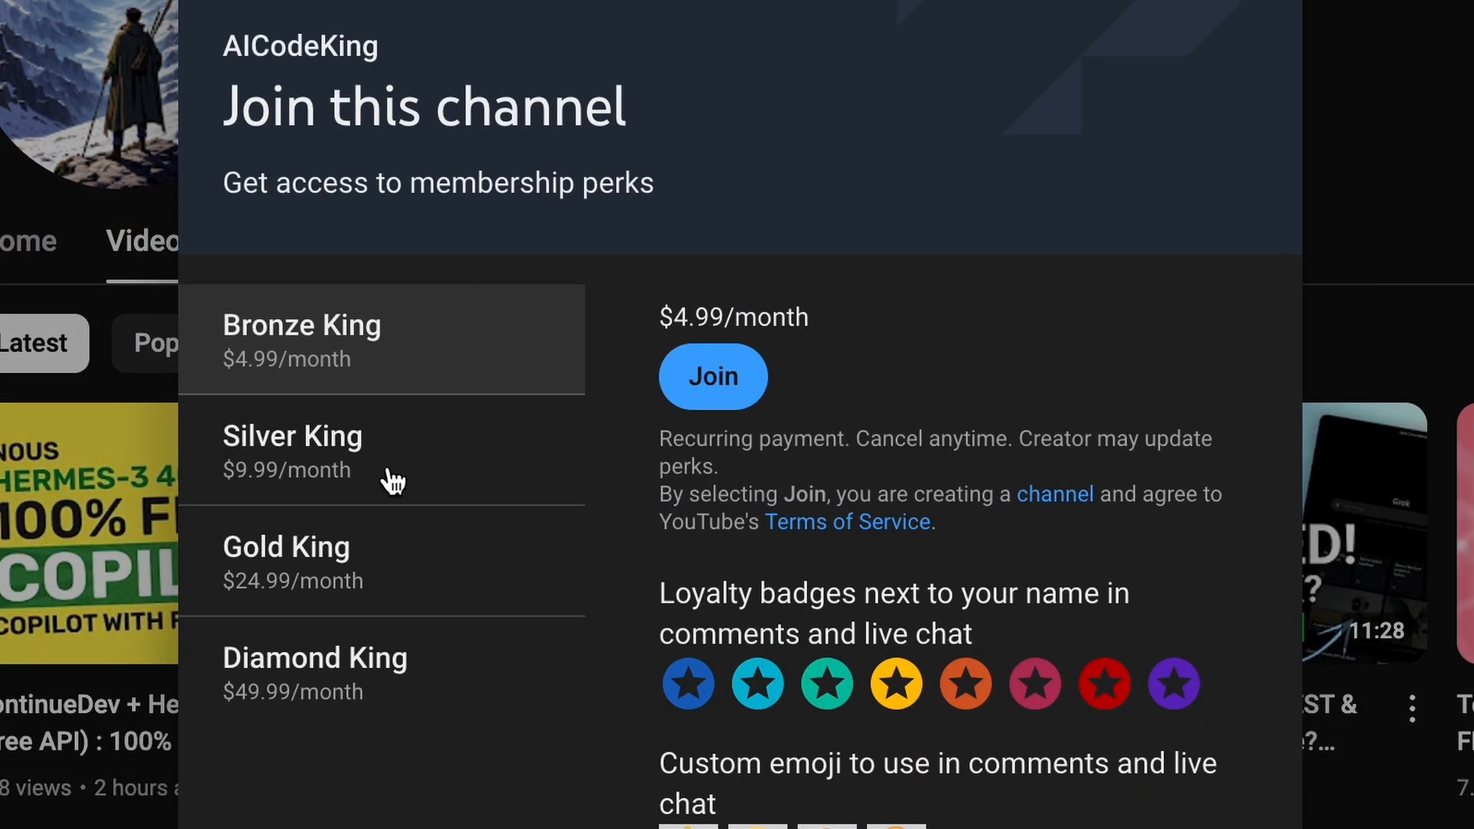
{"action": "mouse_move", "coordinate": [469, 492]}
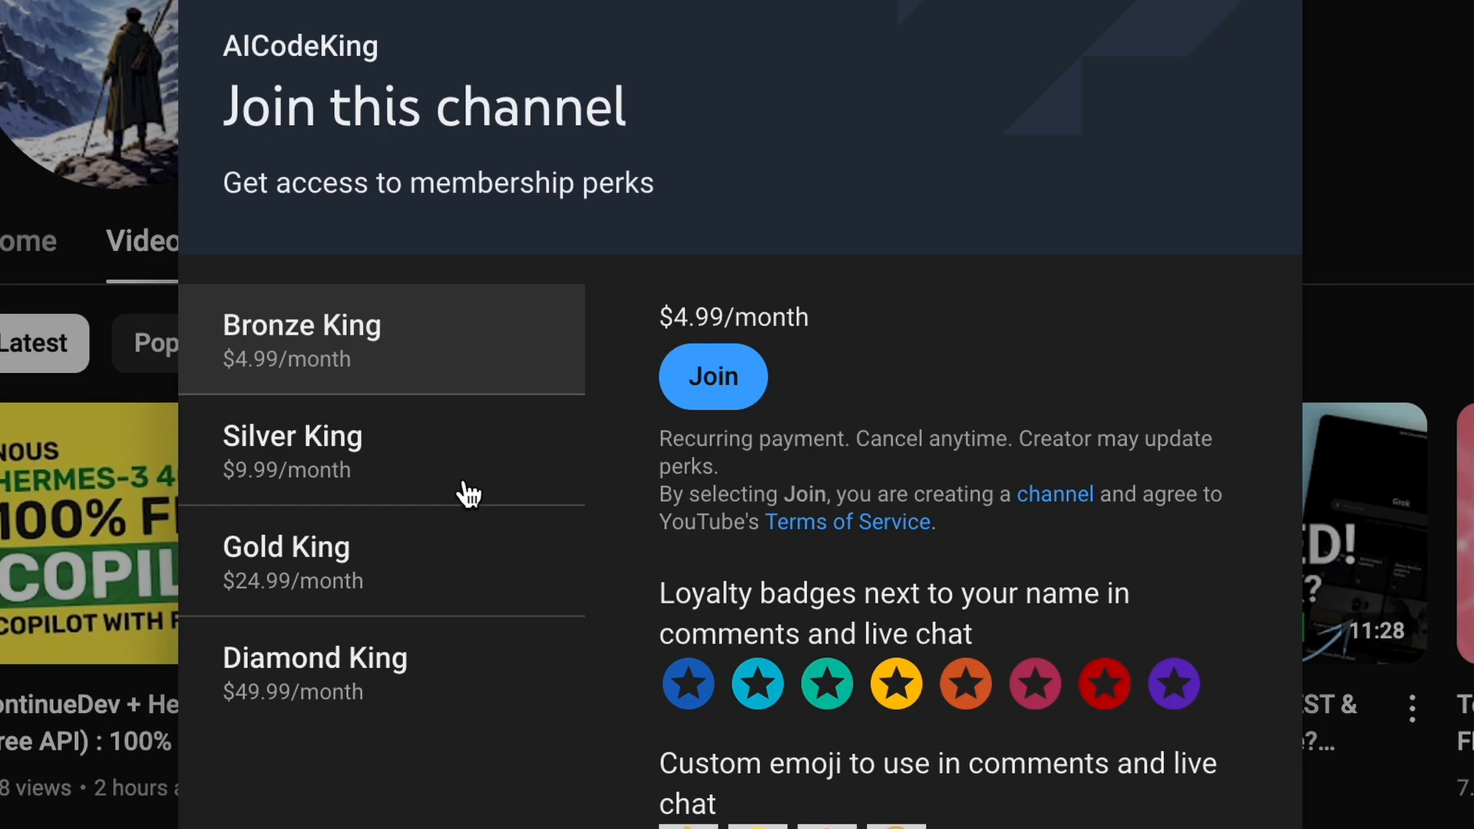
{"action": "mouse_move", "coordinate": [482, 419]}
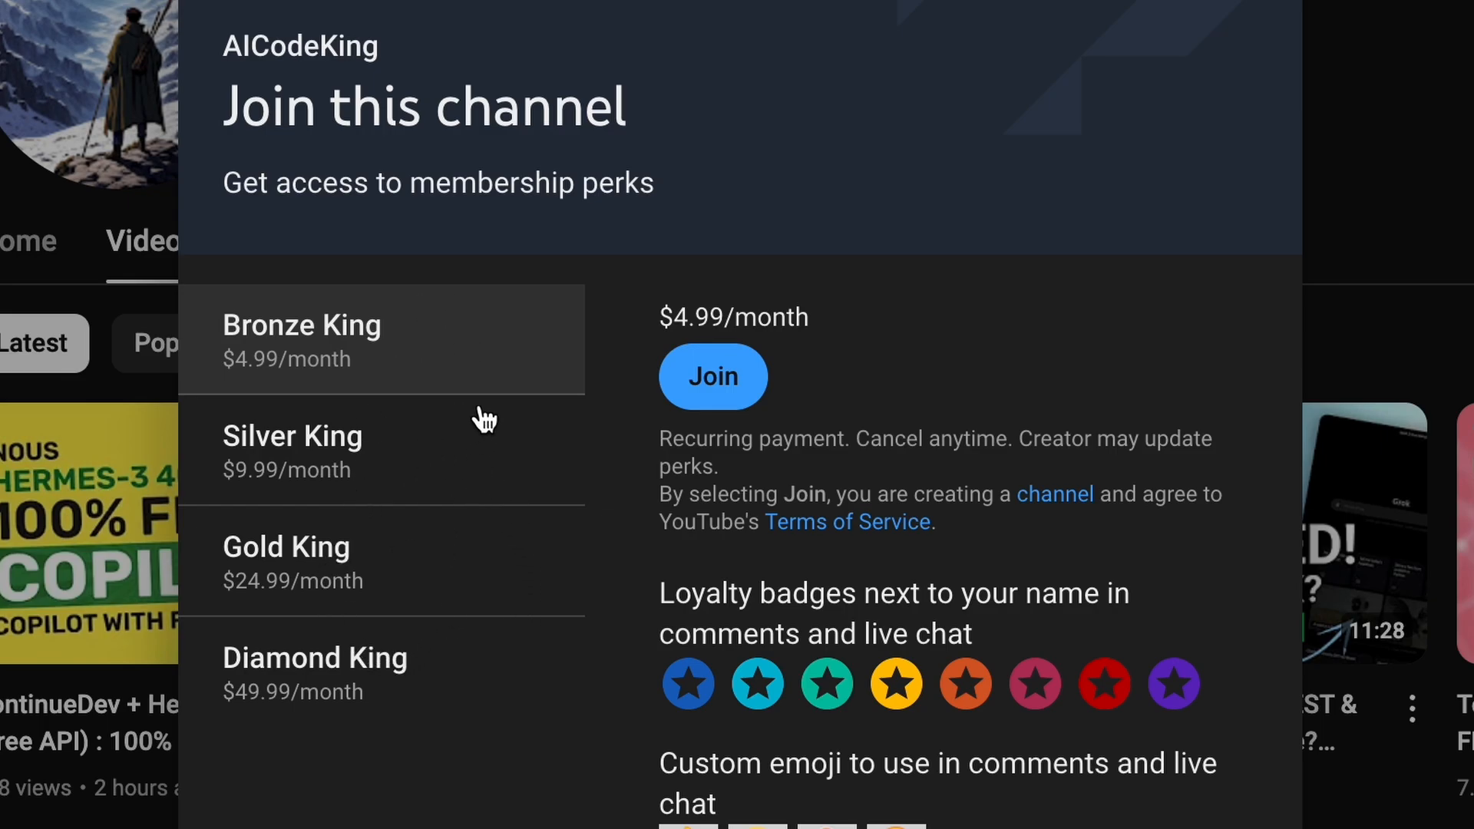